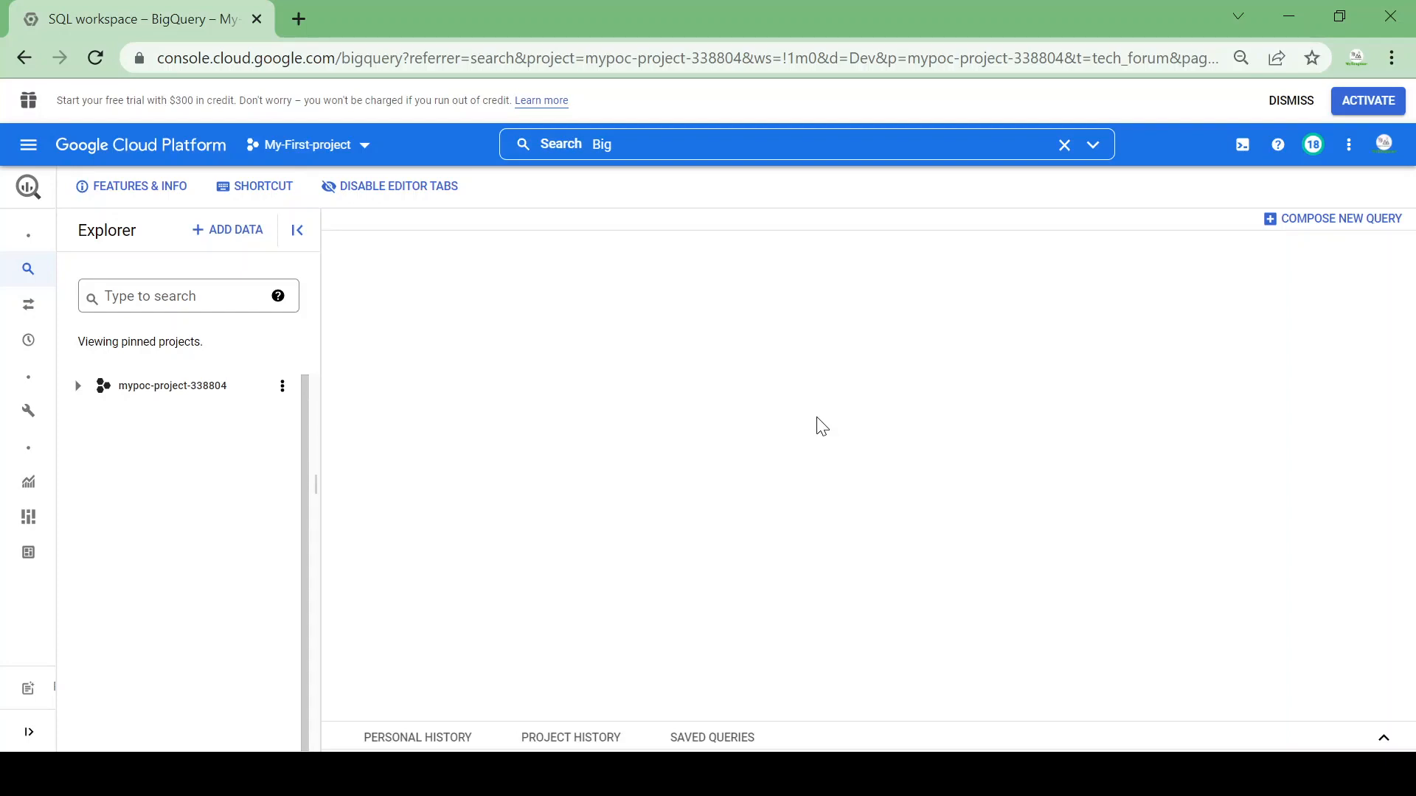
mouse_move(542, 378)
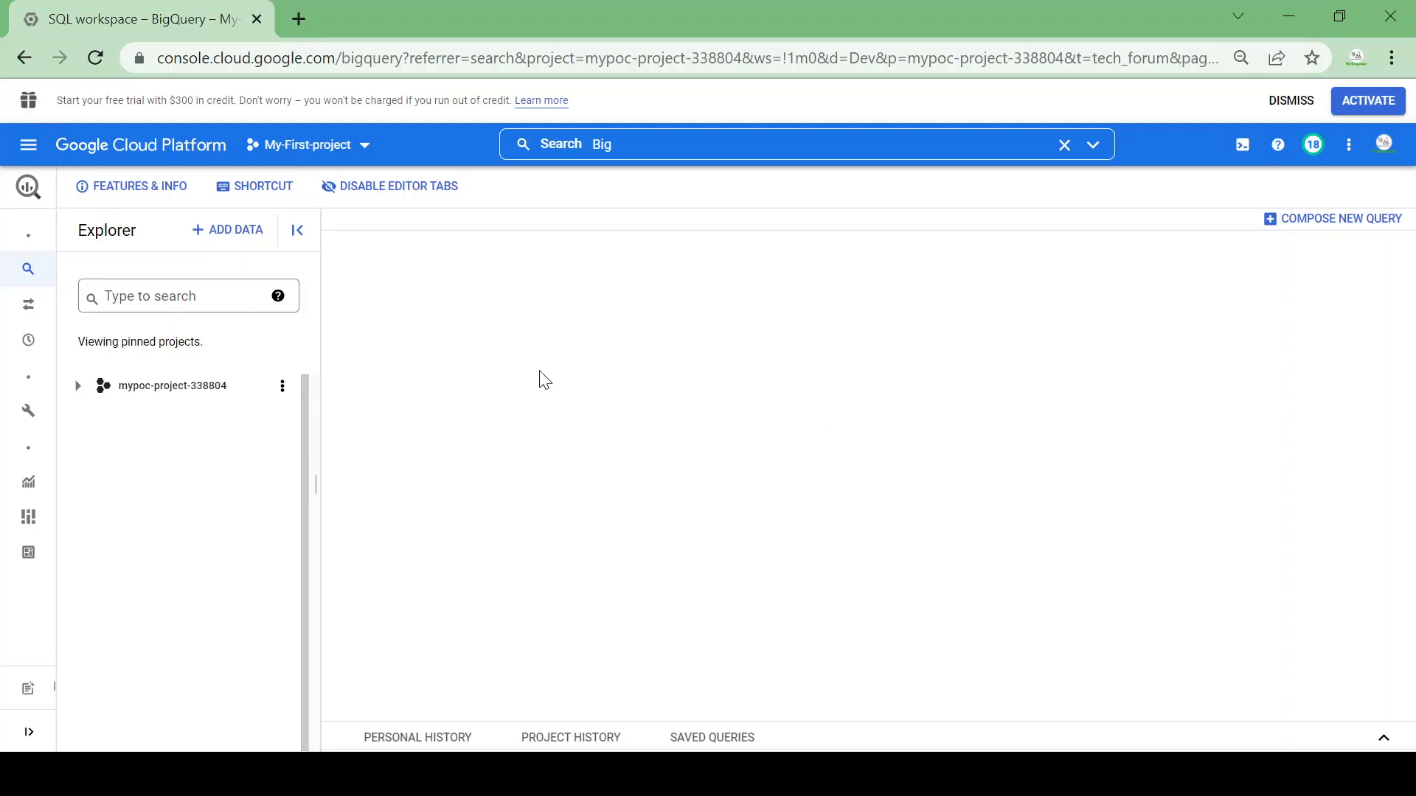
mouse_move(443, 370)
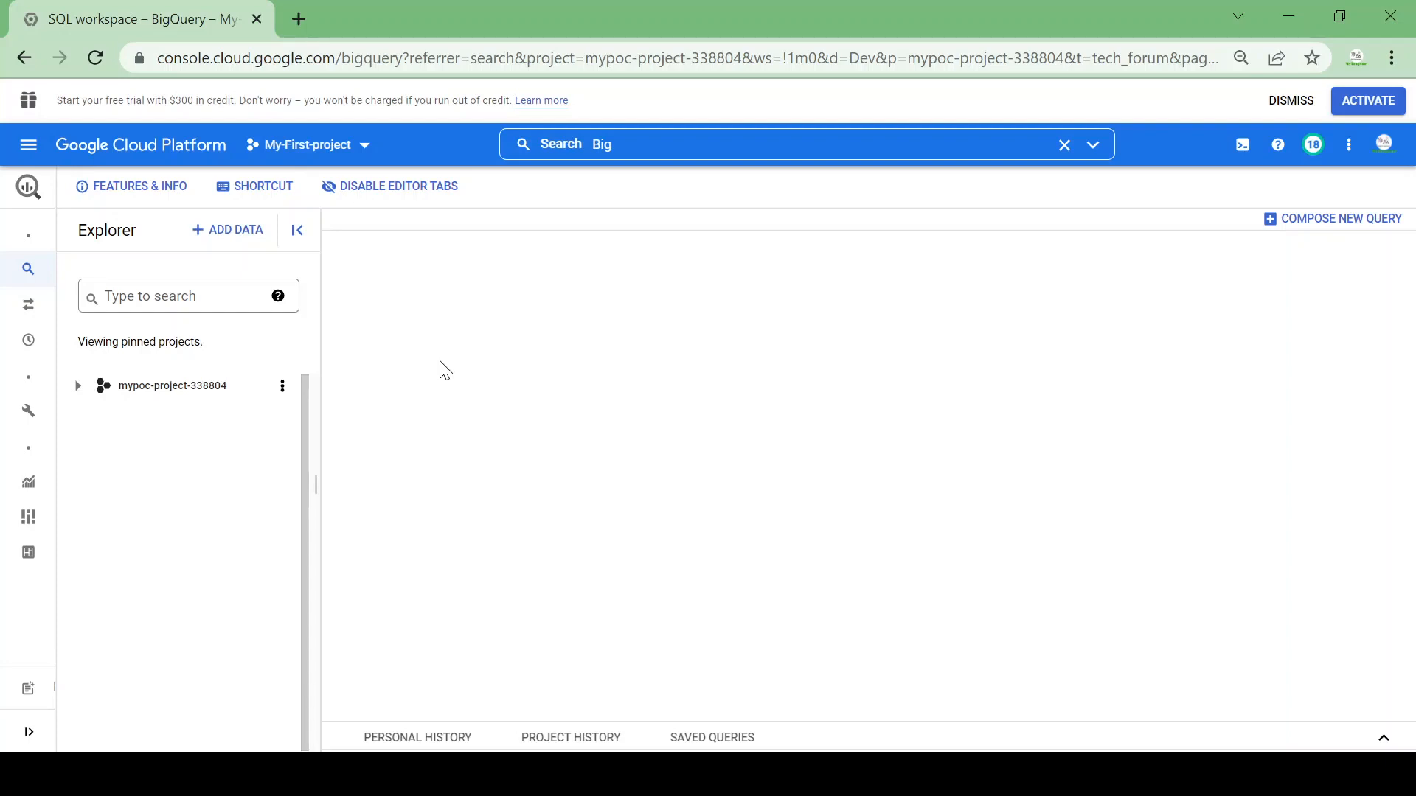
mouse_move(120, 378)
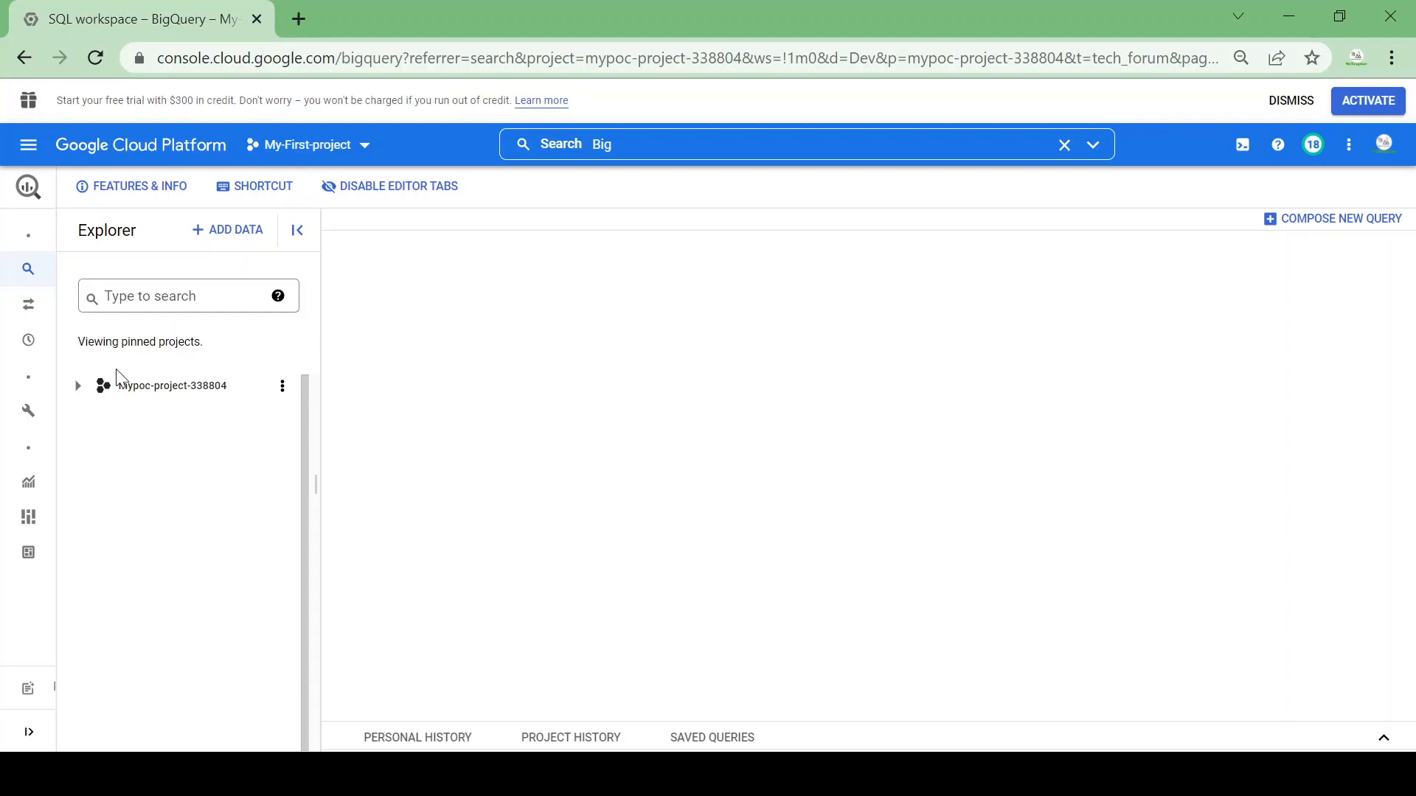
- Expand mypoc-project and its Dev dataset to list datafusion_sink and tech_forum
click(77, 385)
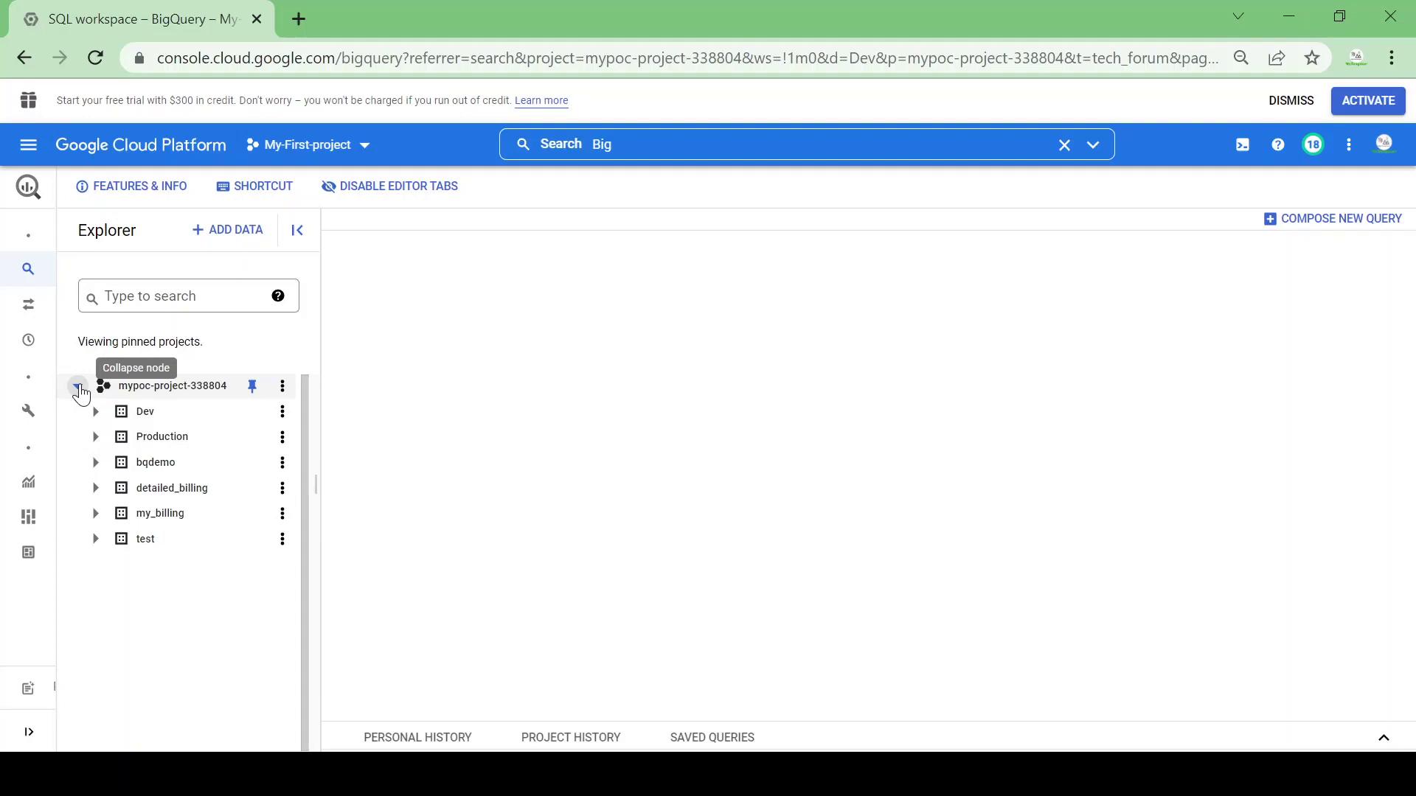
mouse_move(193, 614)
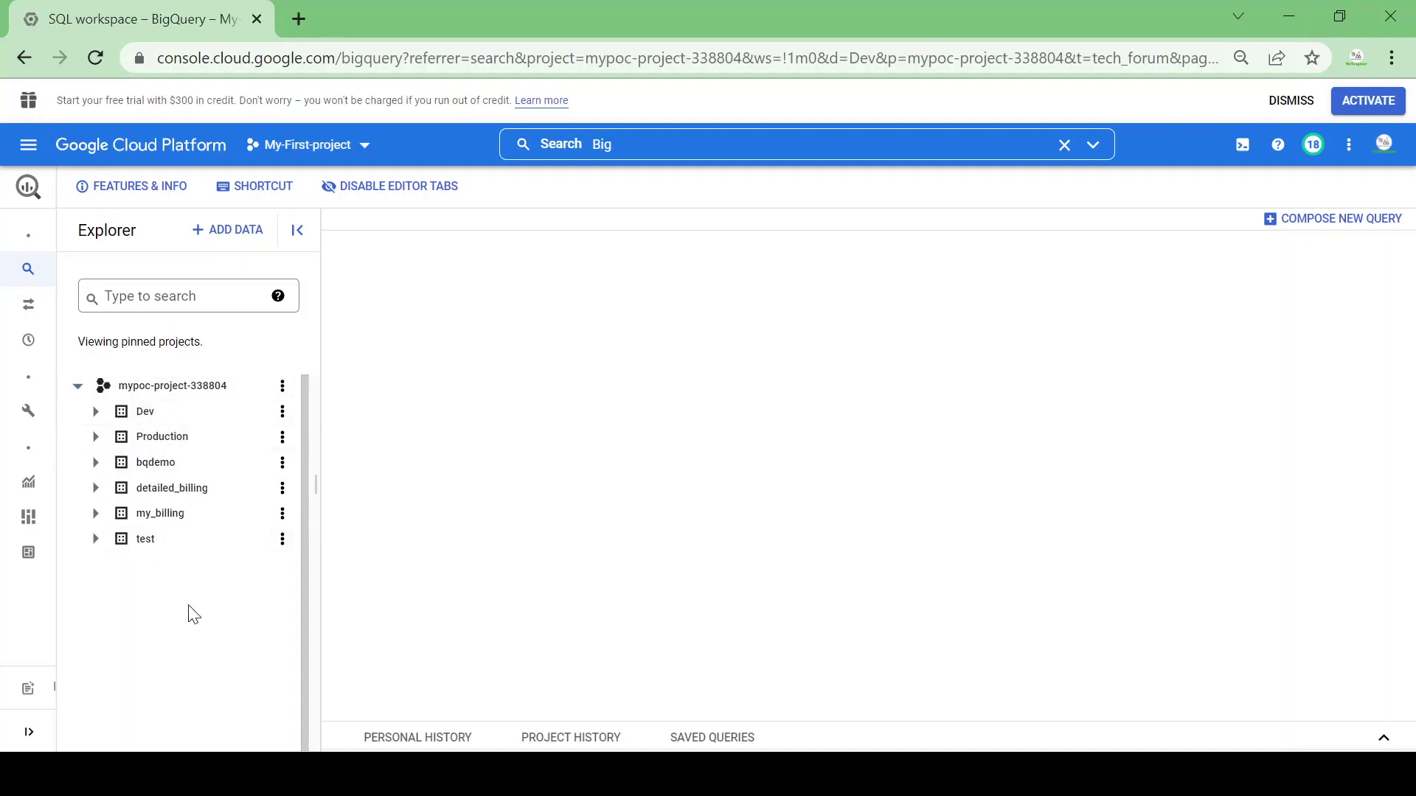
mouse_move(95, 436)
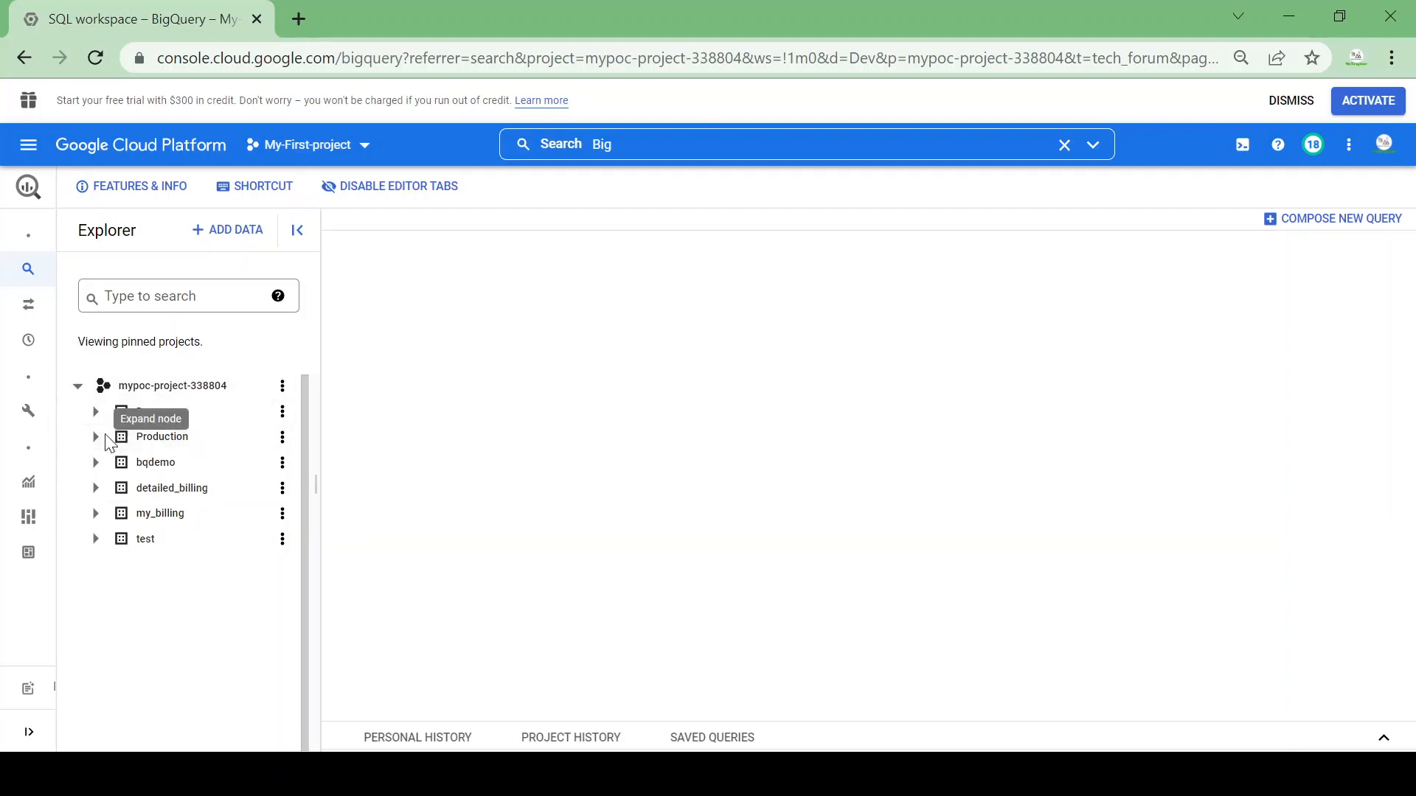
click(95, 411)
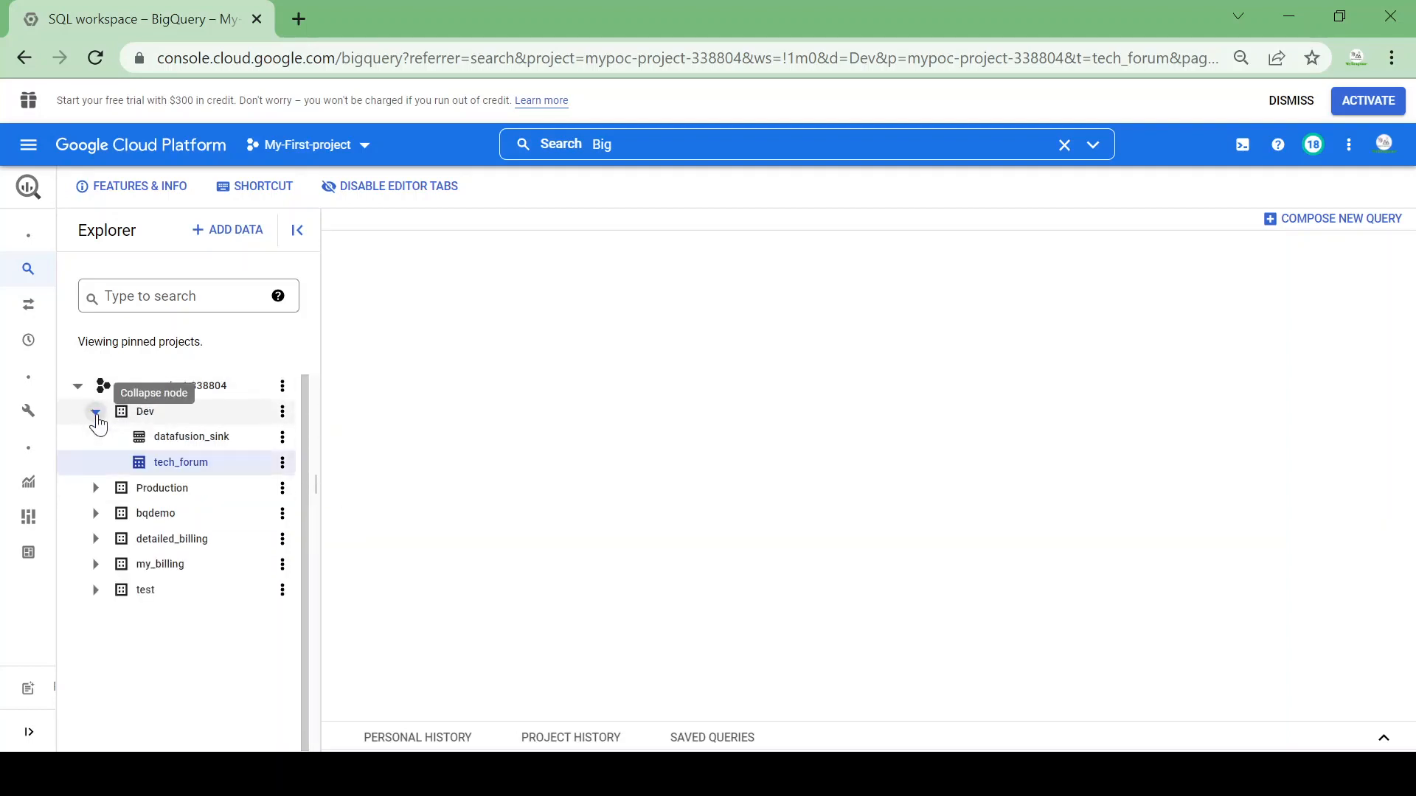
mouse_move(506, 401)
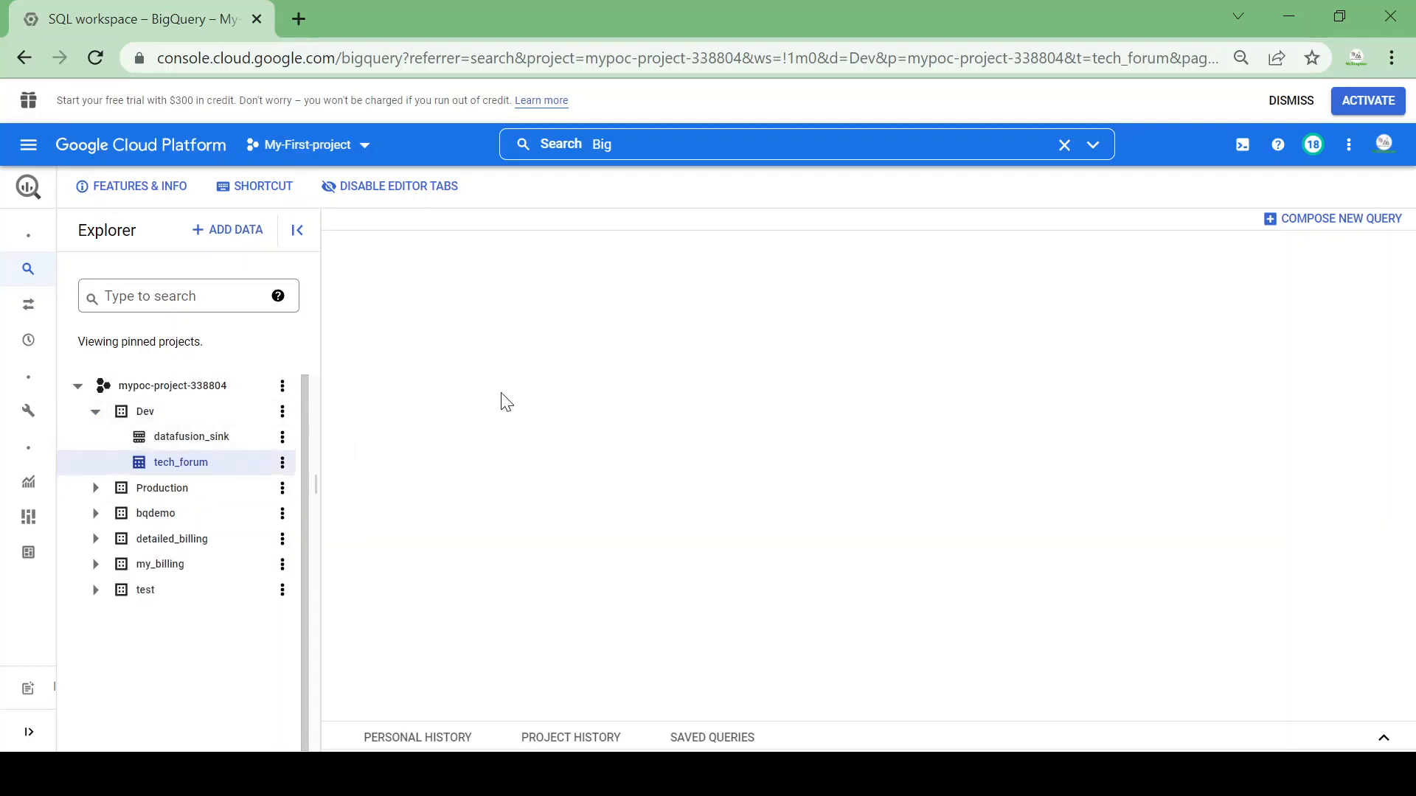
mouse_move(559, 277)
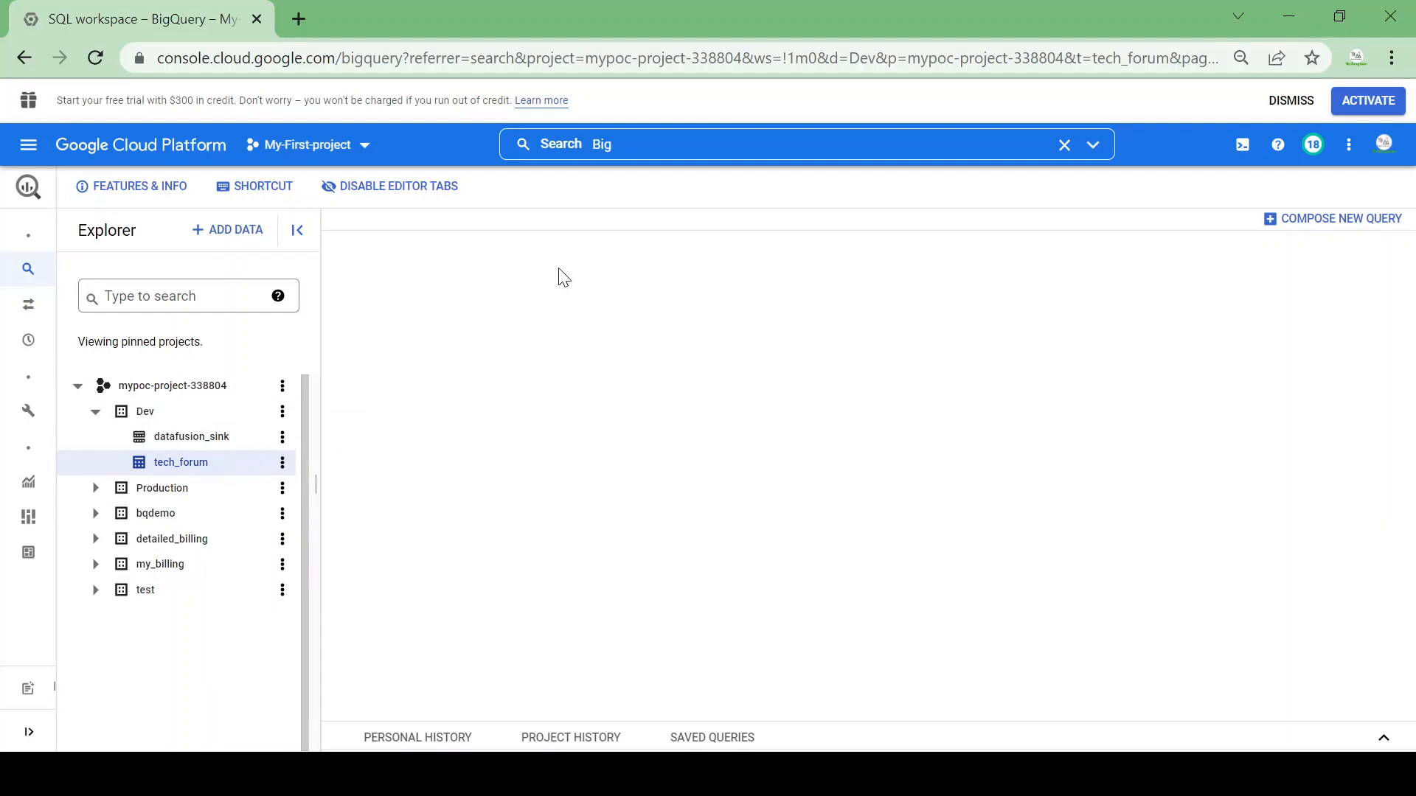
- Open tech_forum and view its details: 3.33 GB size and 21,978,327 rows
click(282, 462)
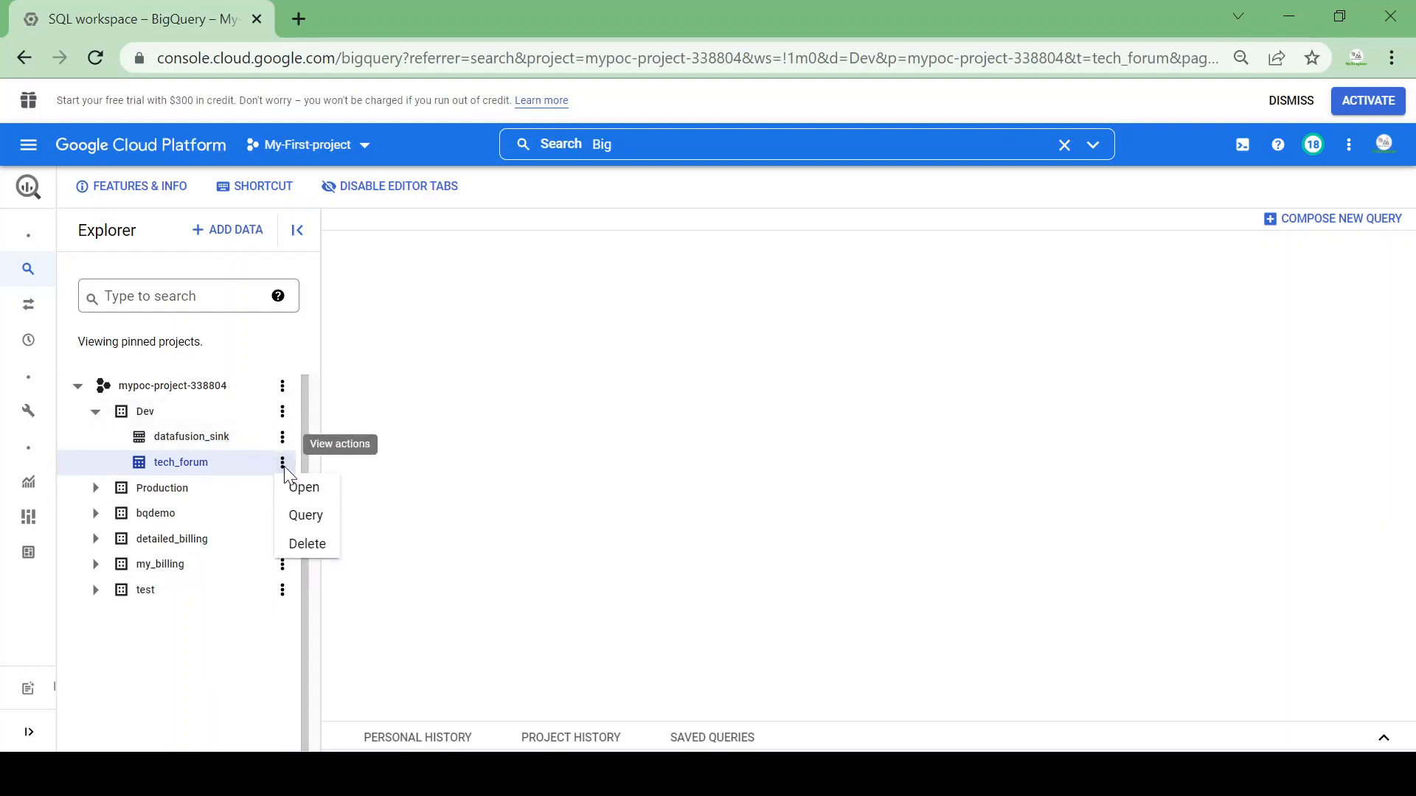
click(303, 487)
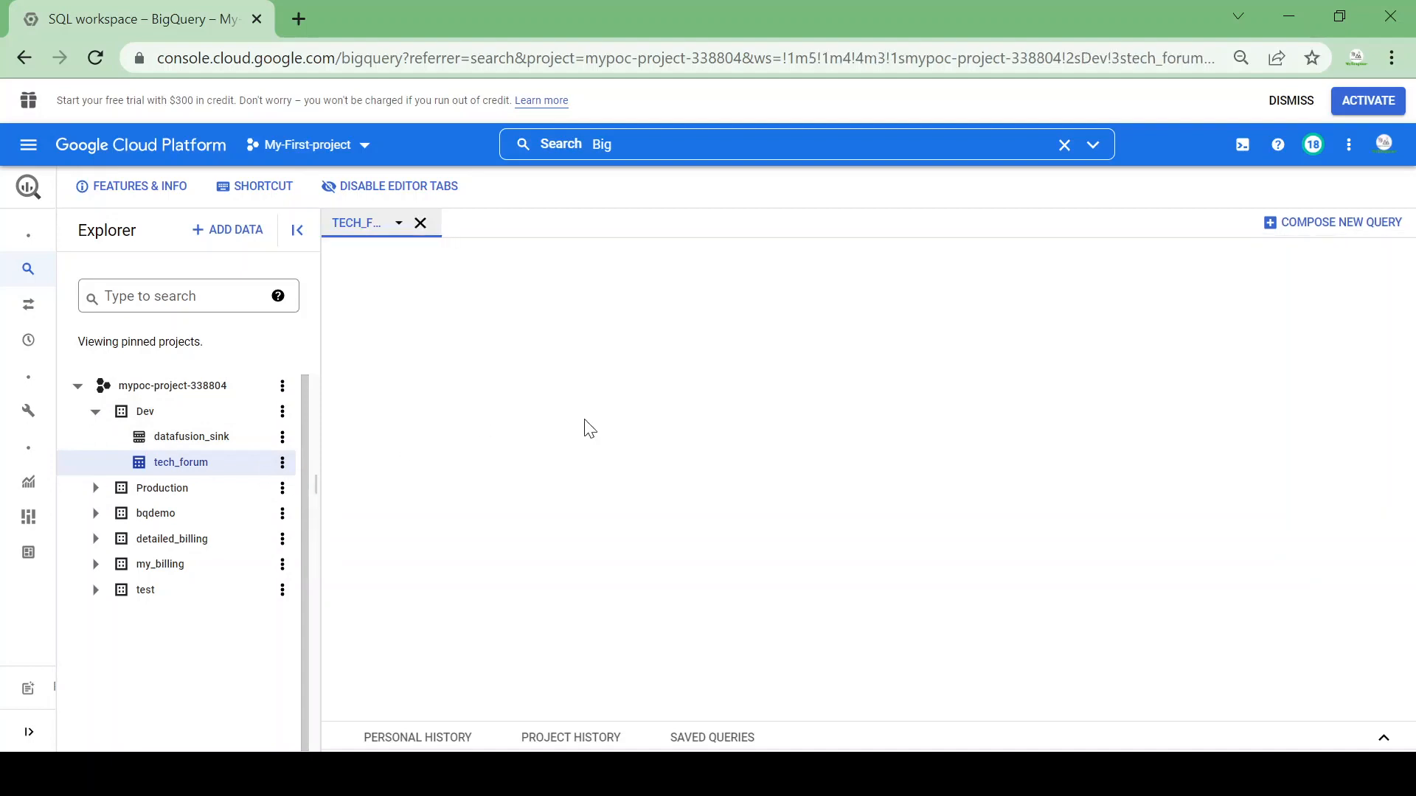
click(180, 462)
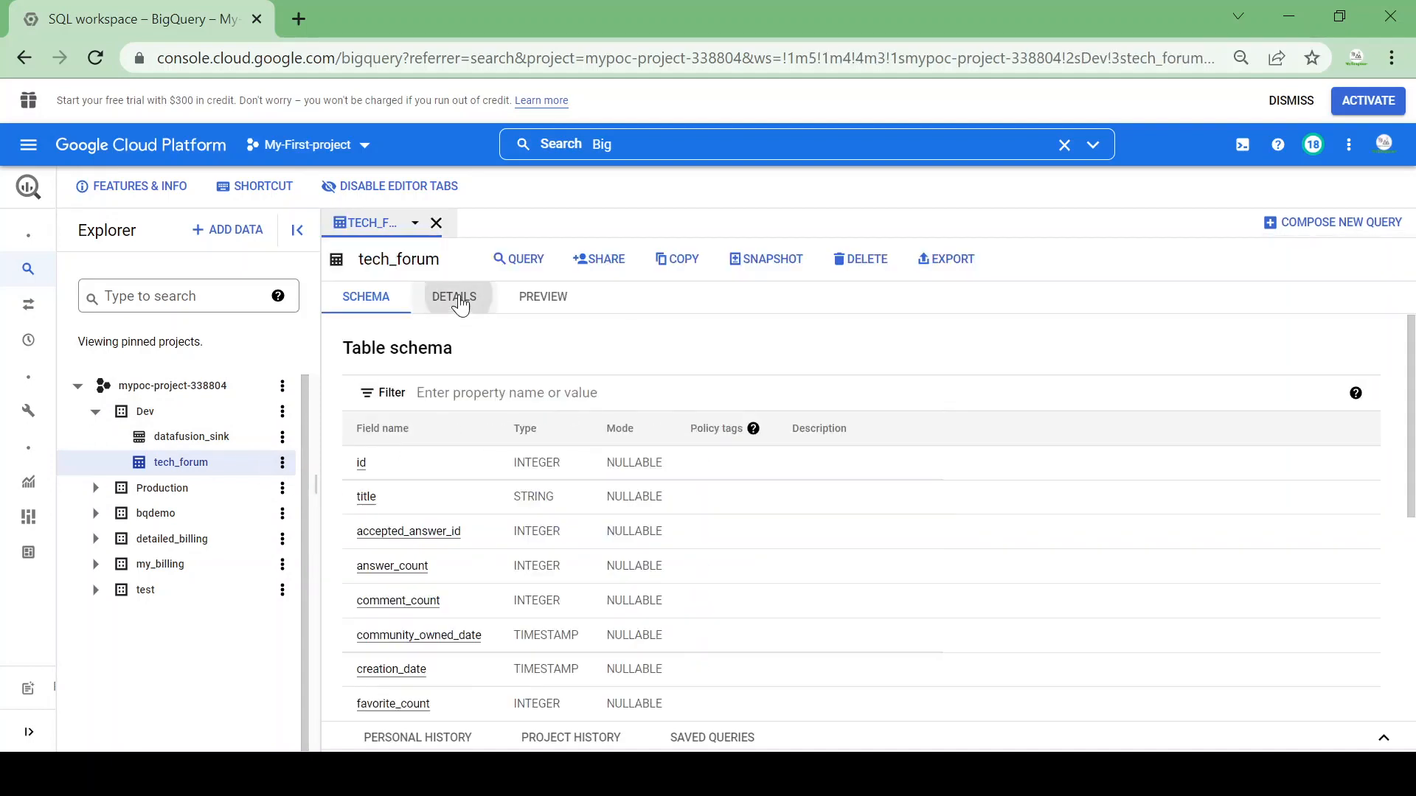
click(454, 296)
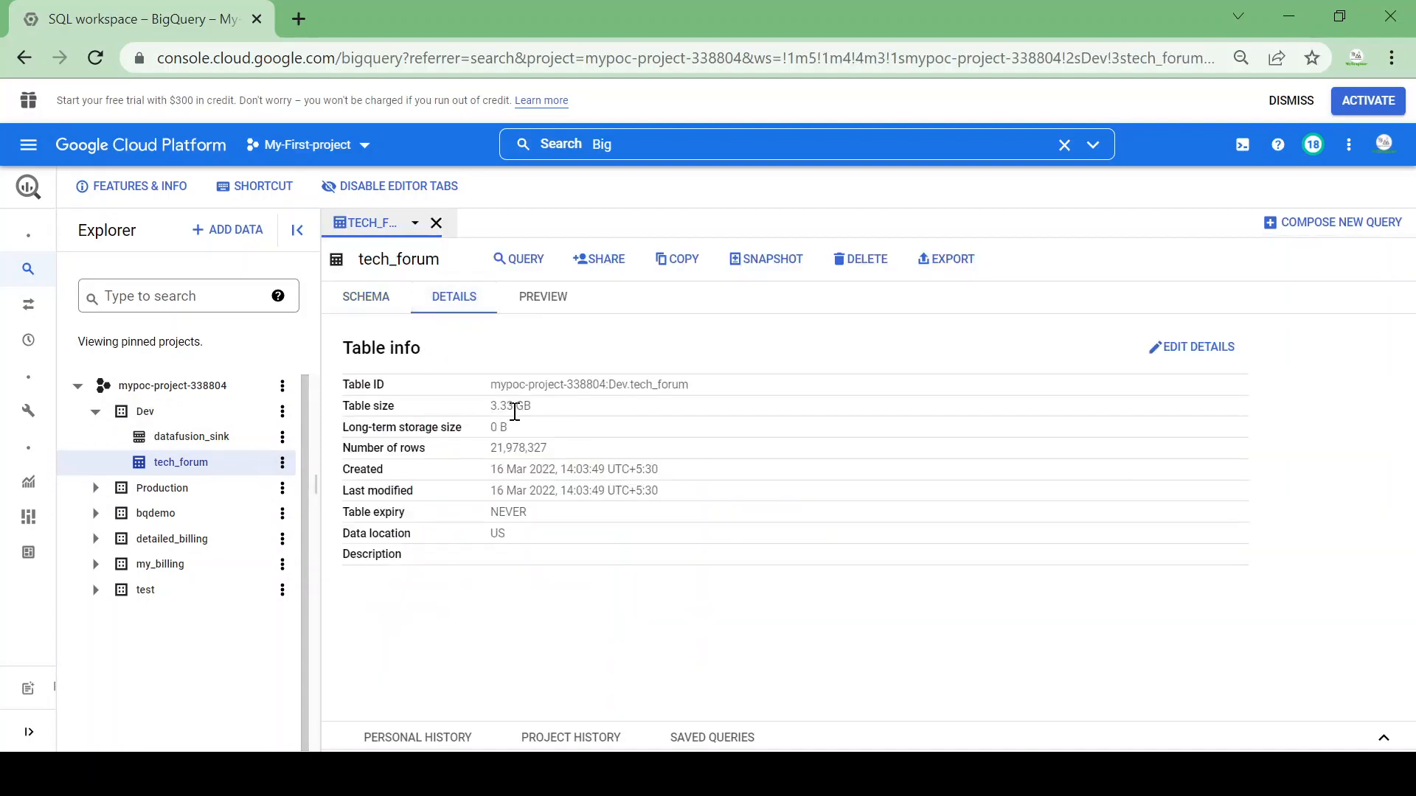
double_click(519, 447)
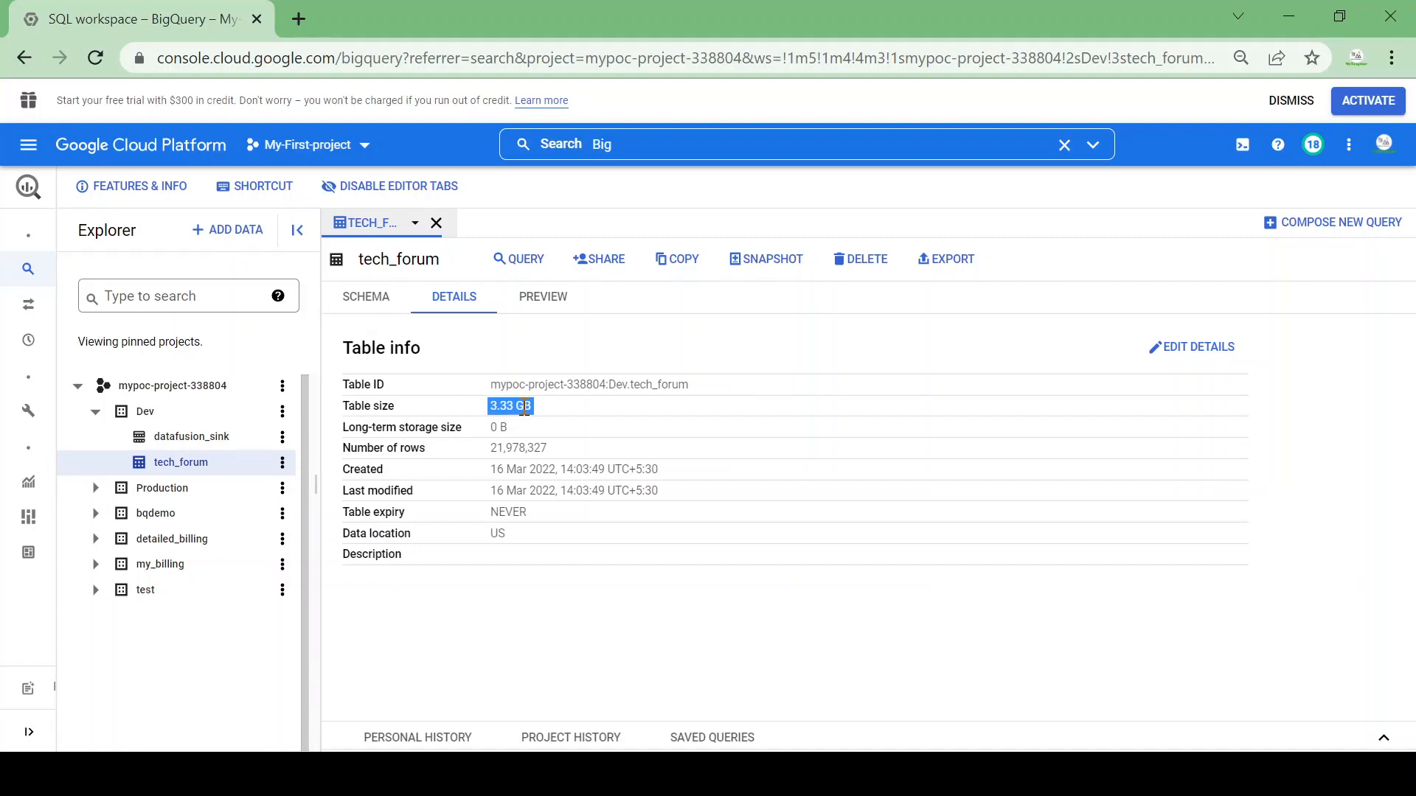
mouse_move(569, 341)
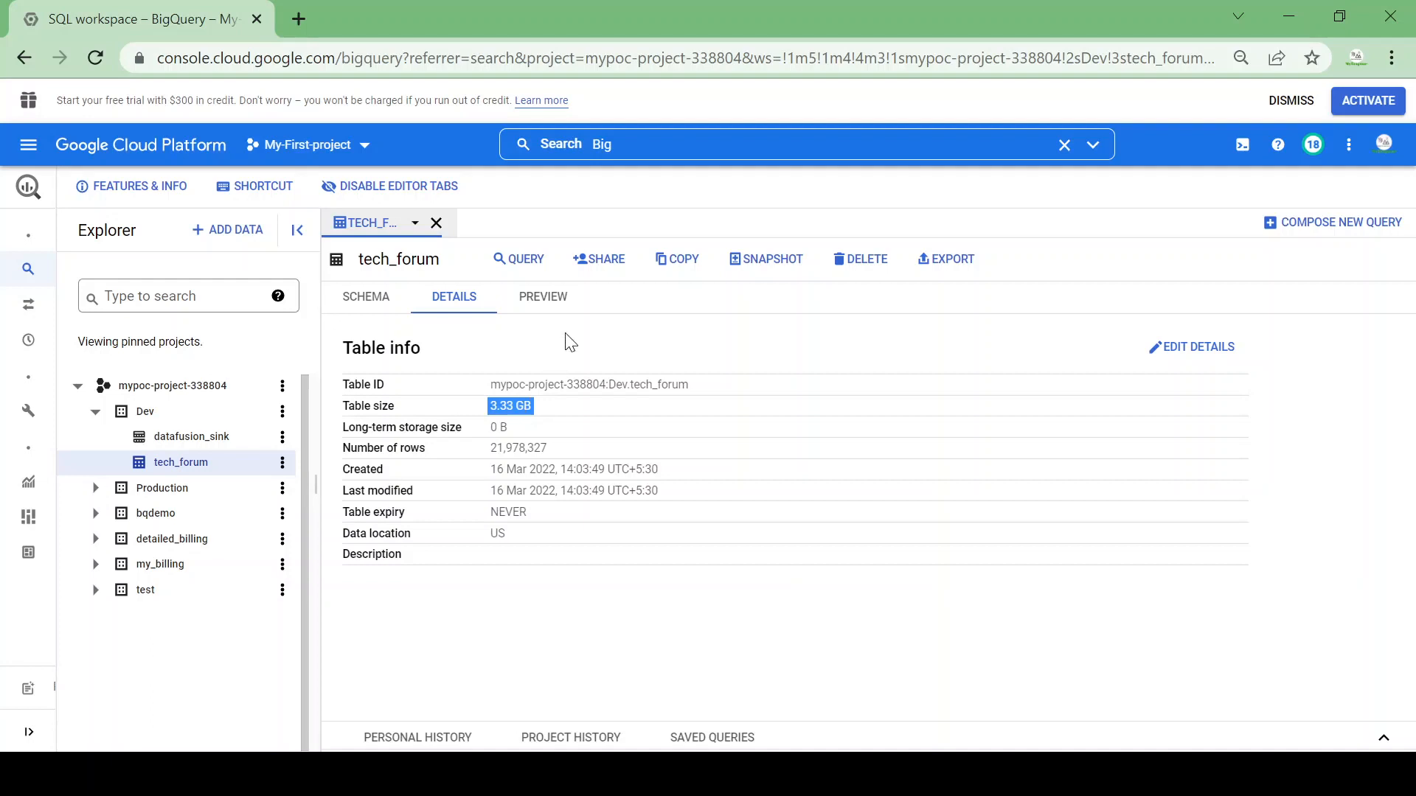
- Preview tech_forum rows, scrolling across titles, answer counts and creation dates
click(543, 296)
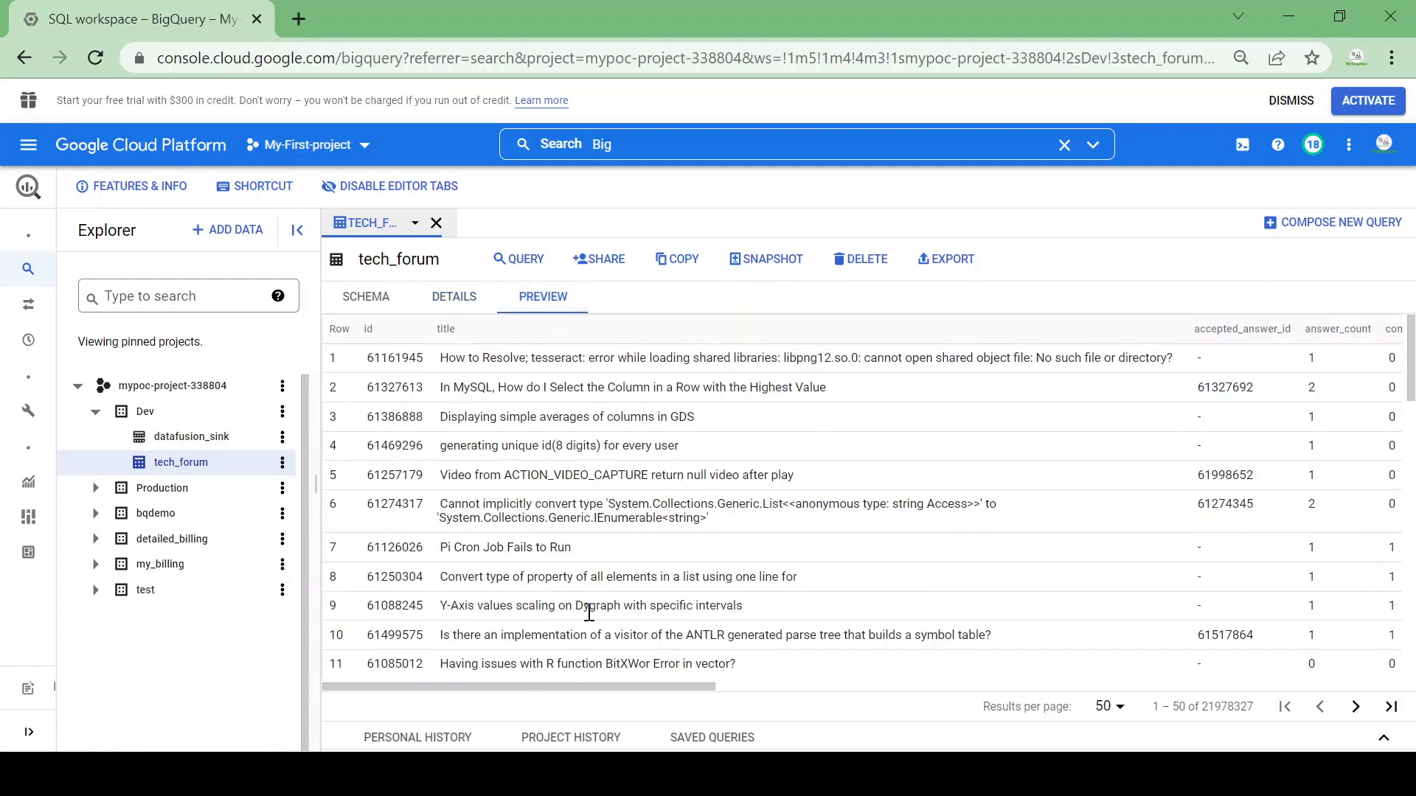
mouse_move(543, 688)
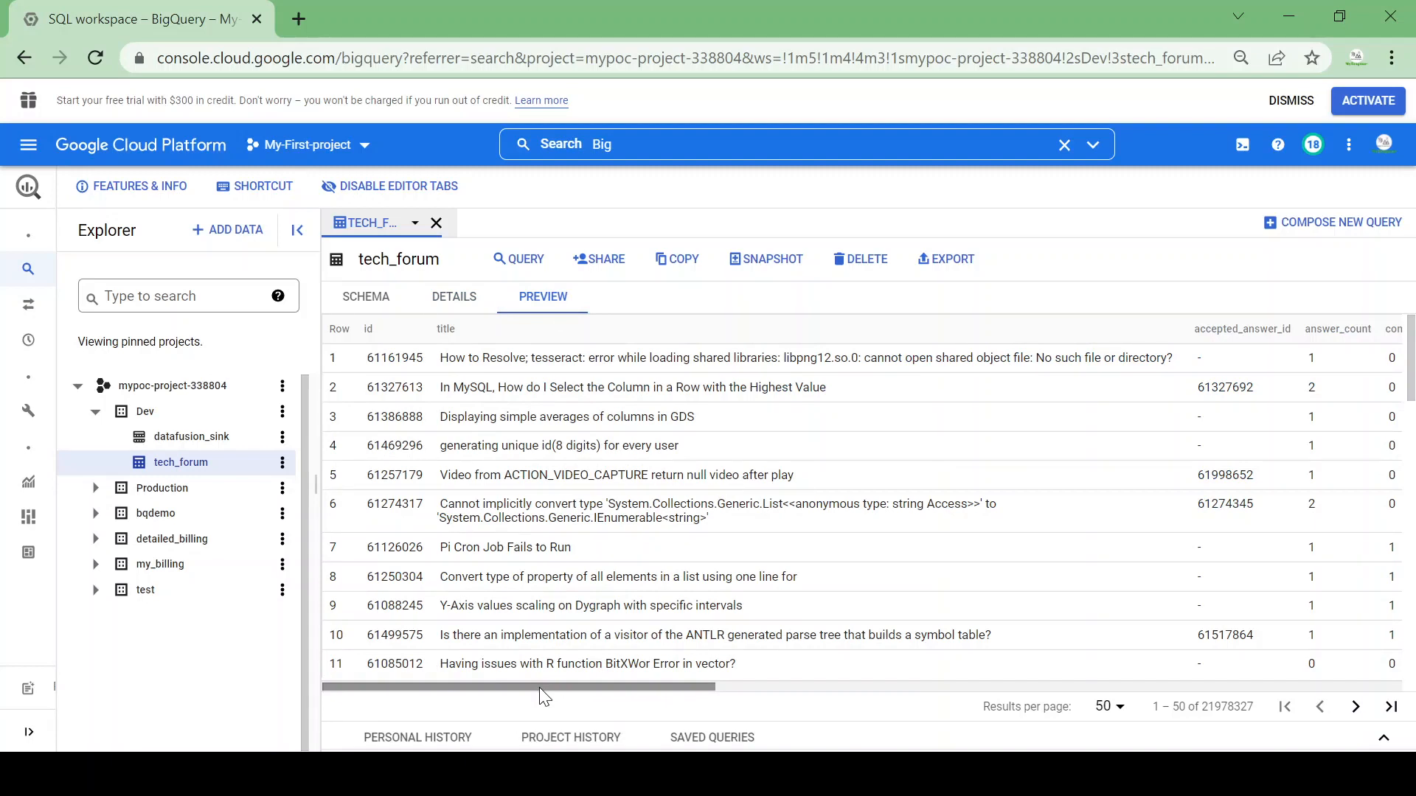
scroll(right, 3)
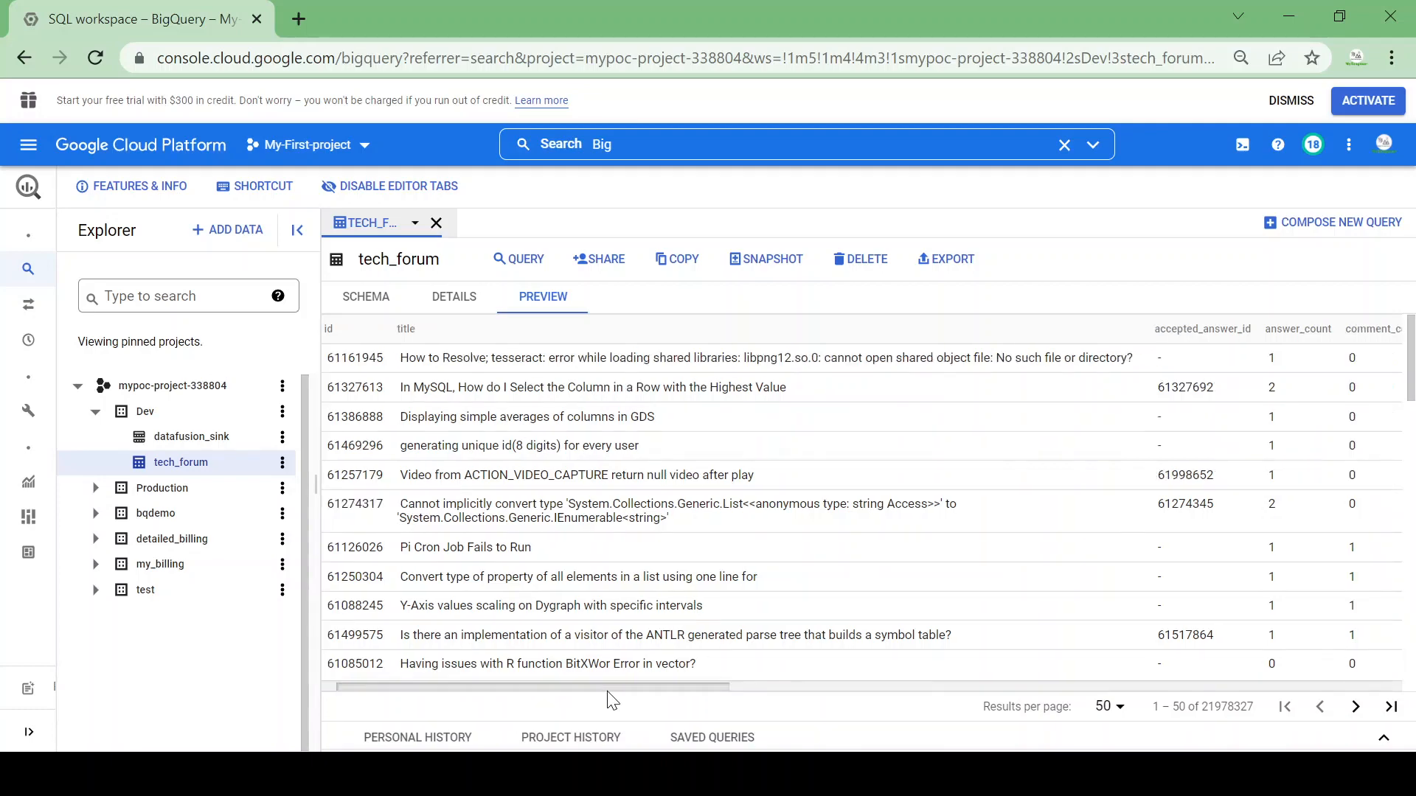
scroll(right, 3)
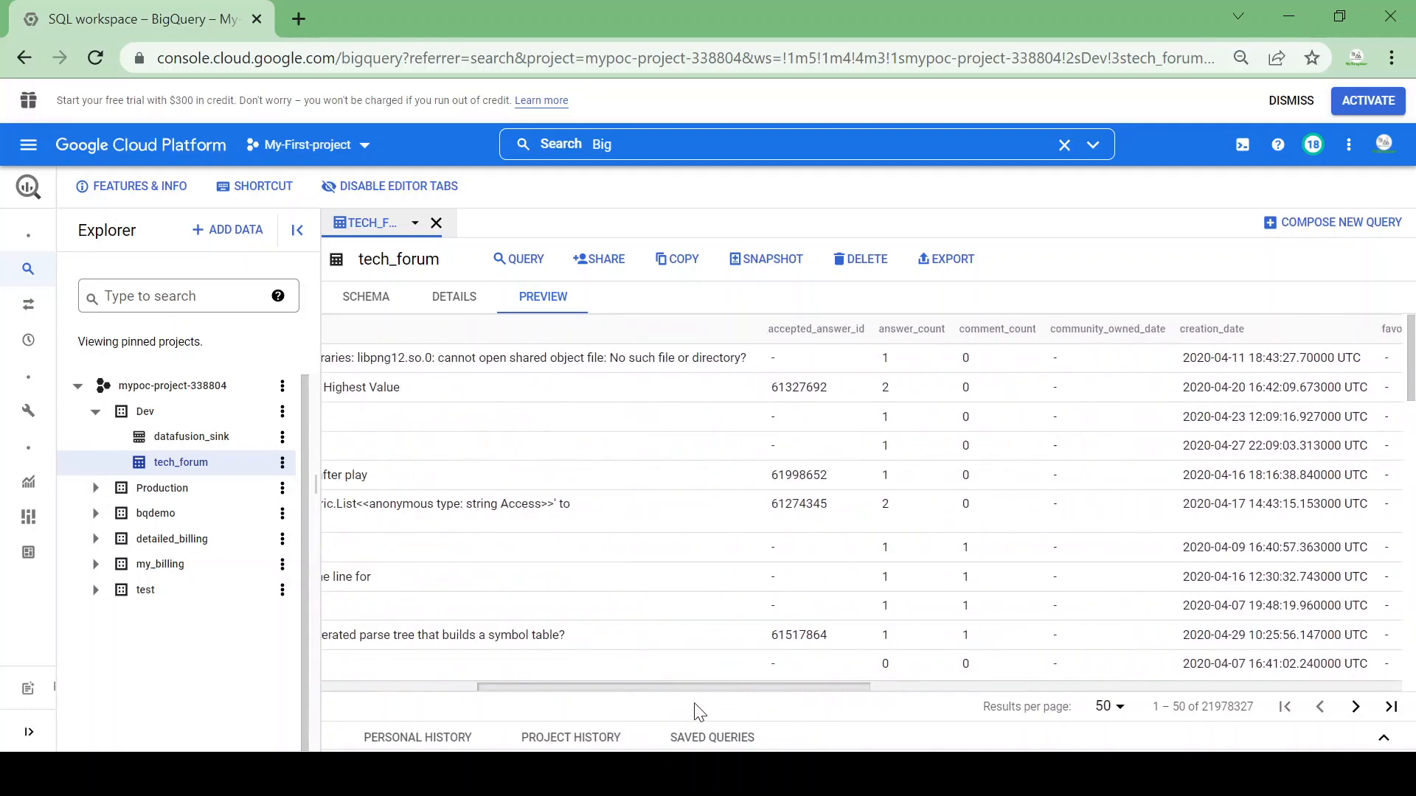
scroll(left, 3)
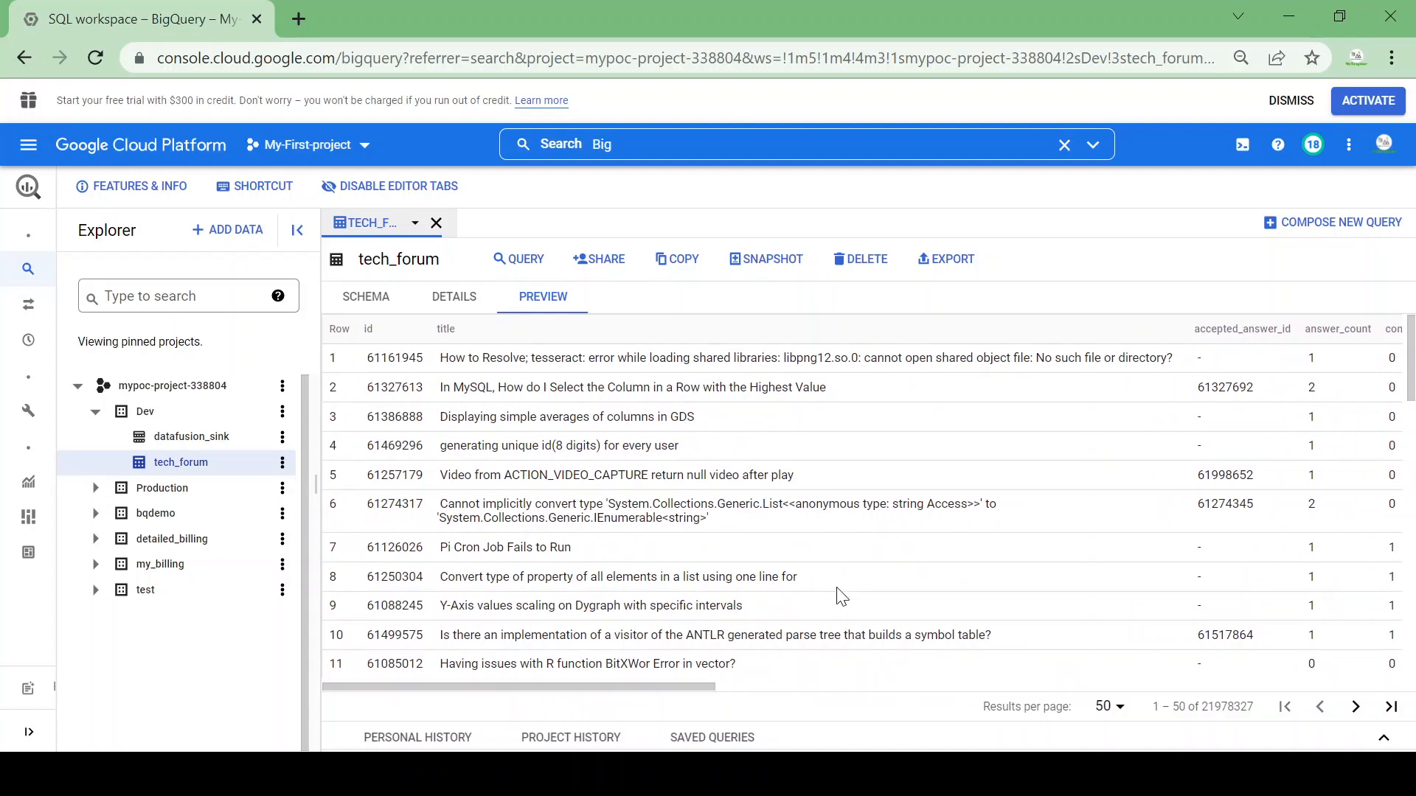
mouse_move(567, 323)
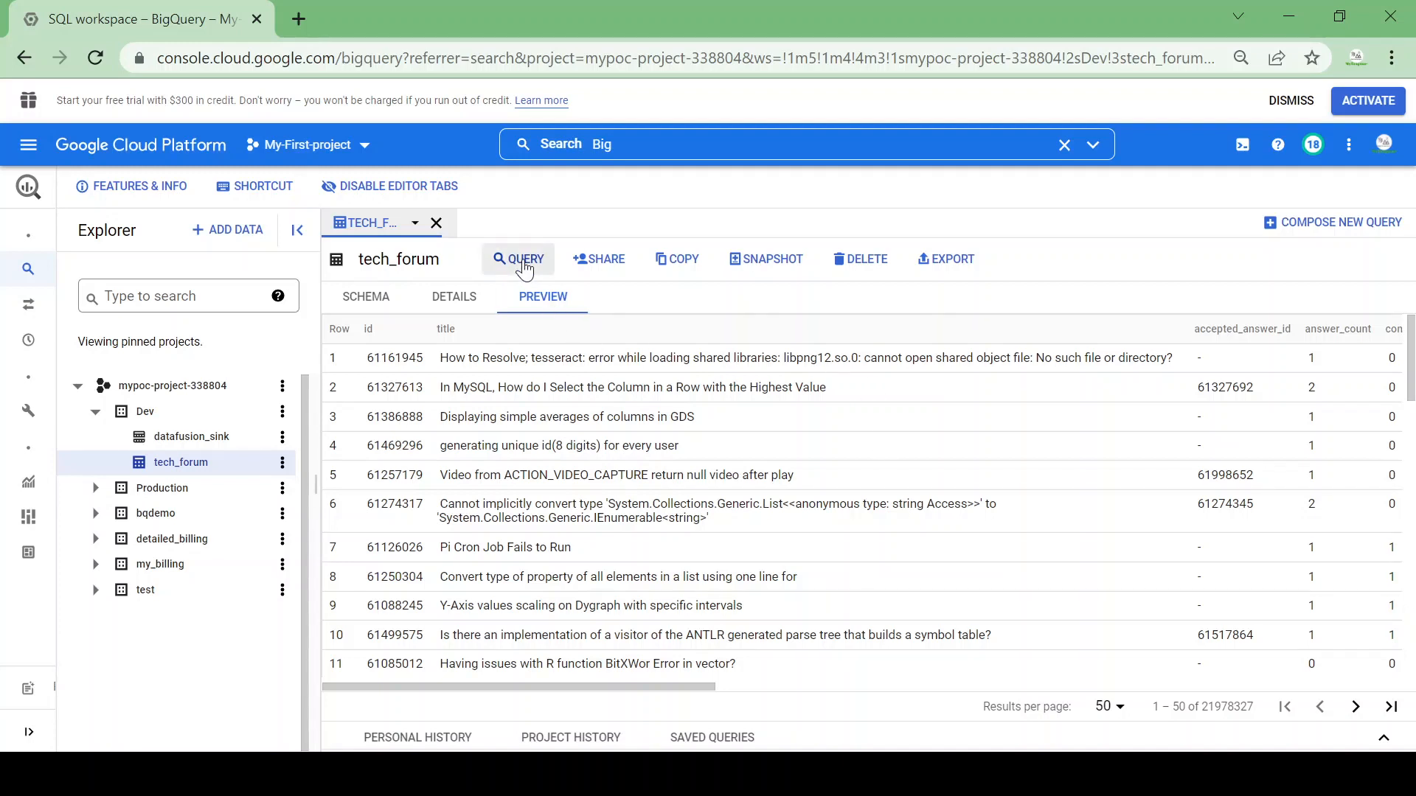
- Query SELECT * FROM tech_forum LIMIT 1000, estimated at 3.3 GiB processed
click(518, 259)
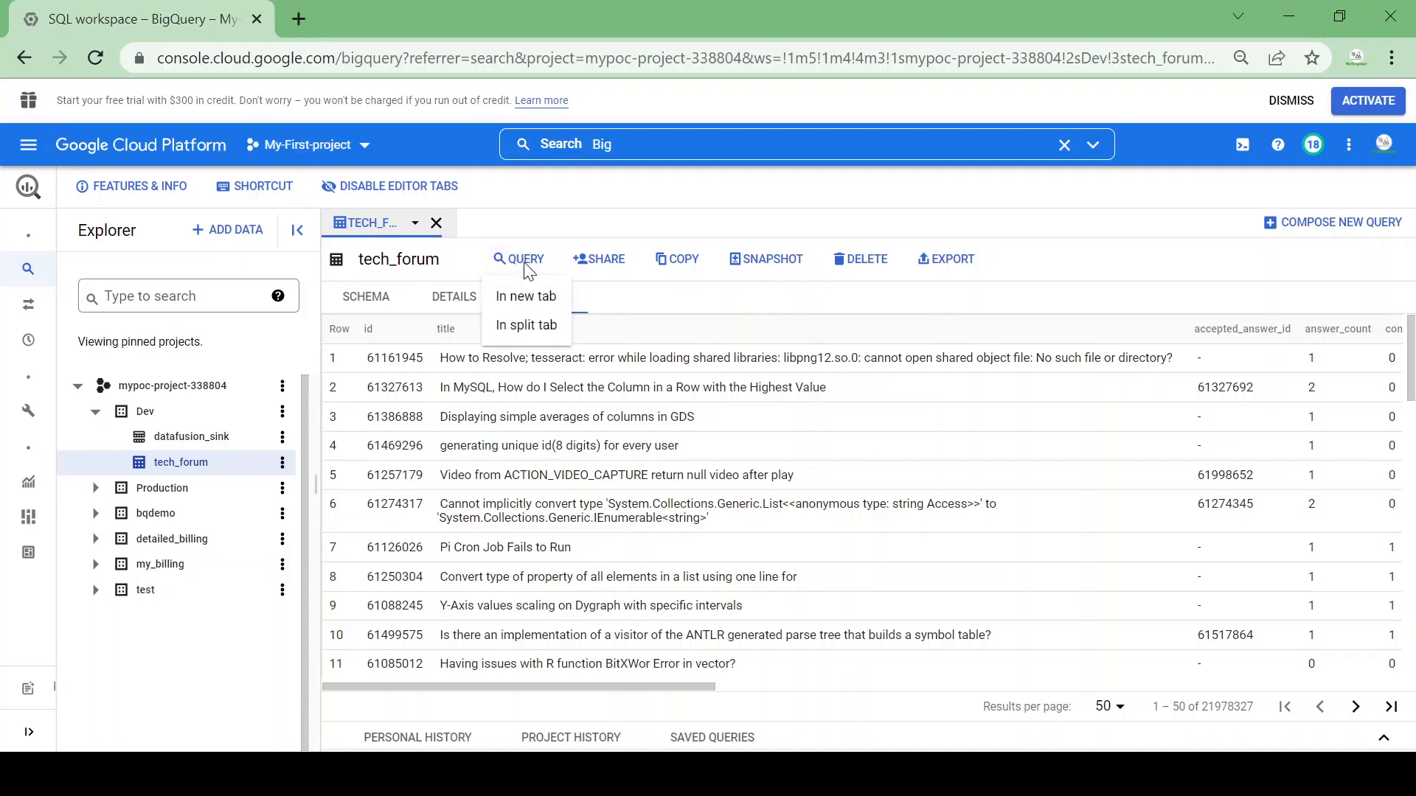
click(543, 297)
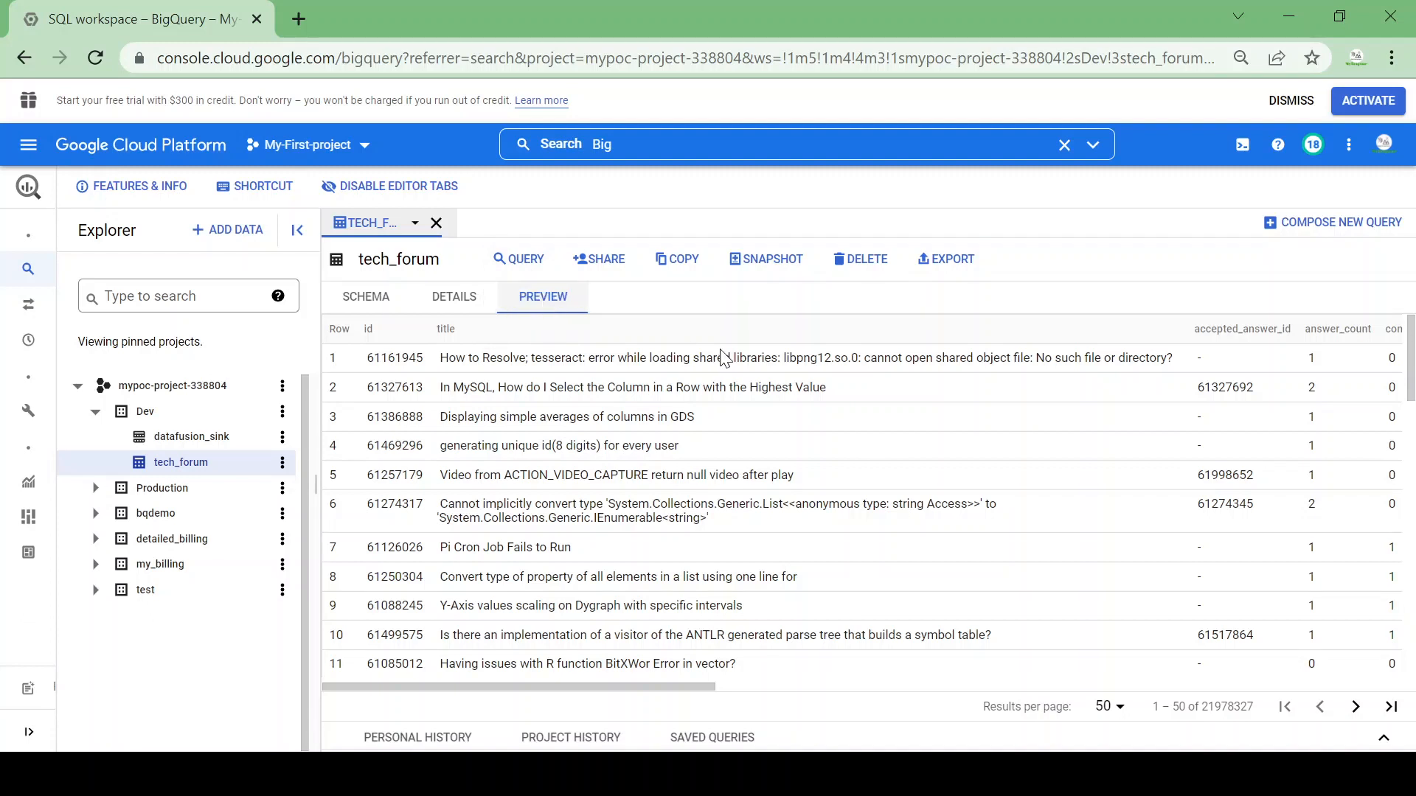
click(519, 259)
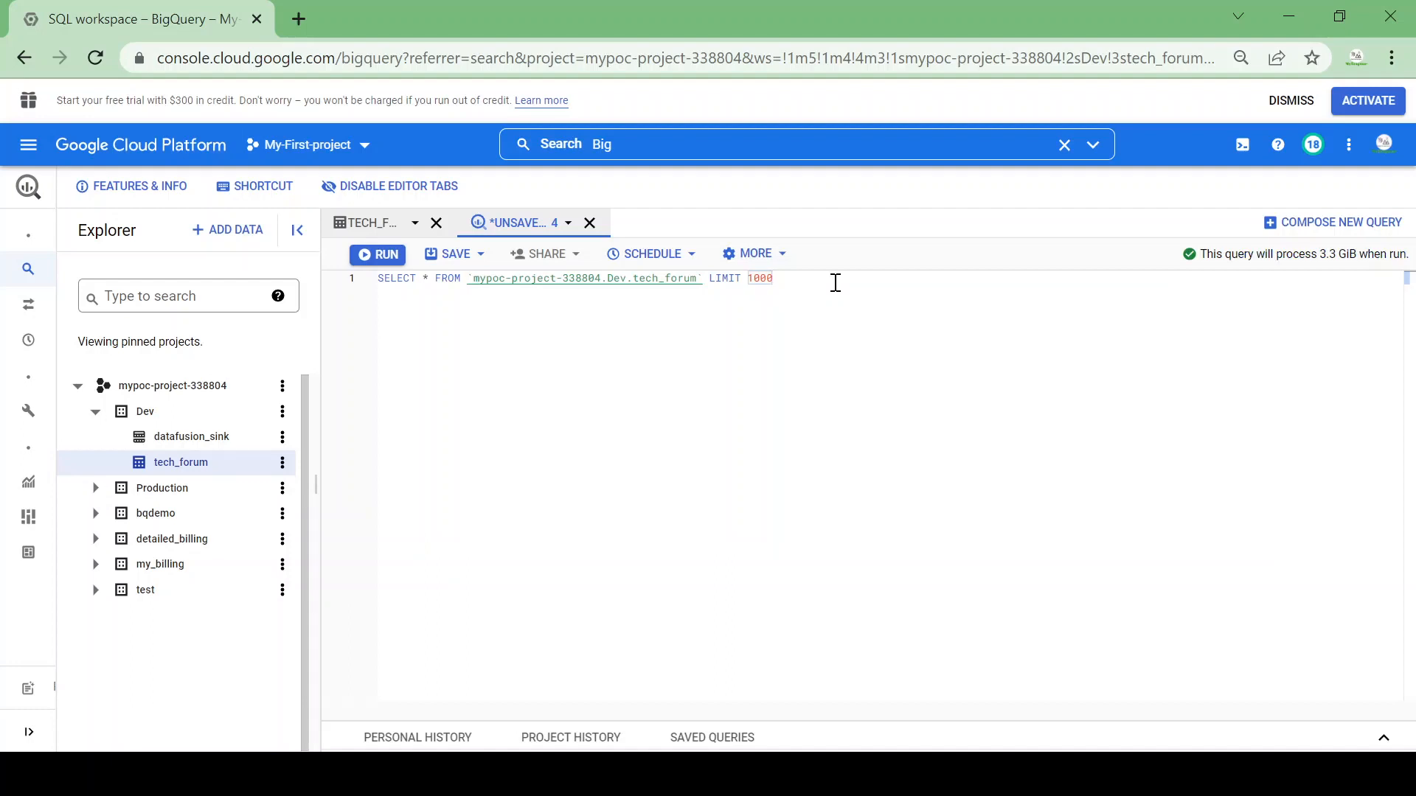
mouse_move(745, 362)
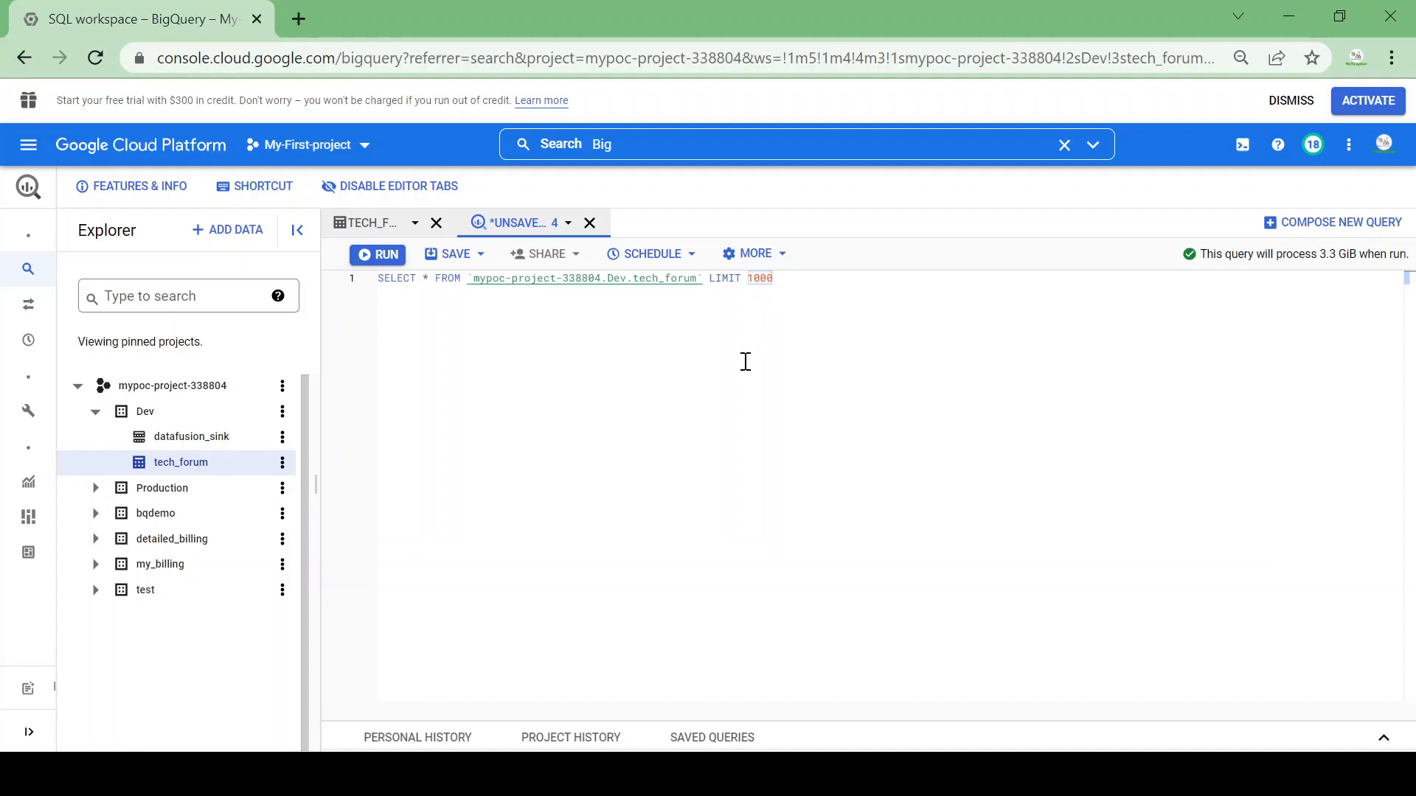
mouse_move(1315, 253)
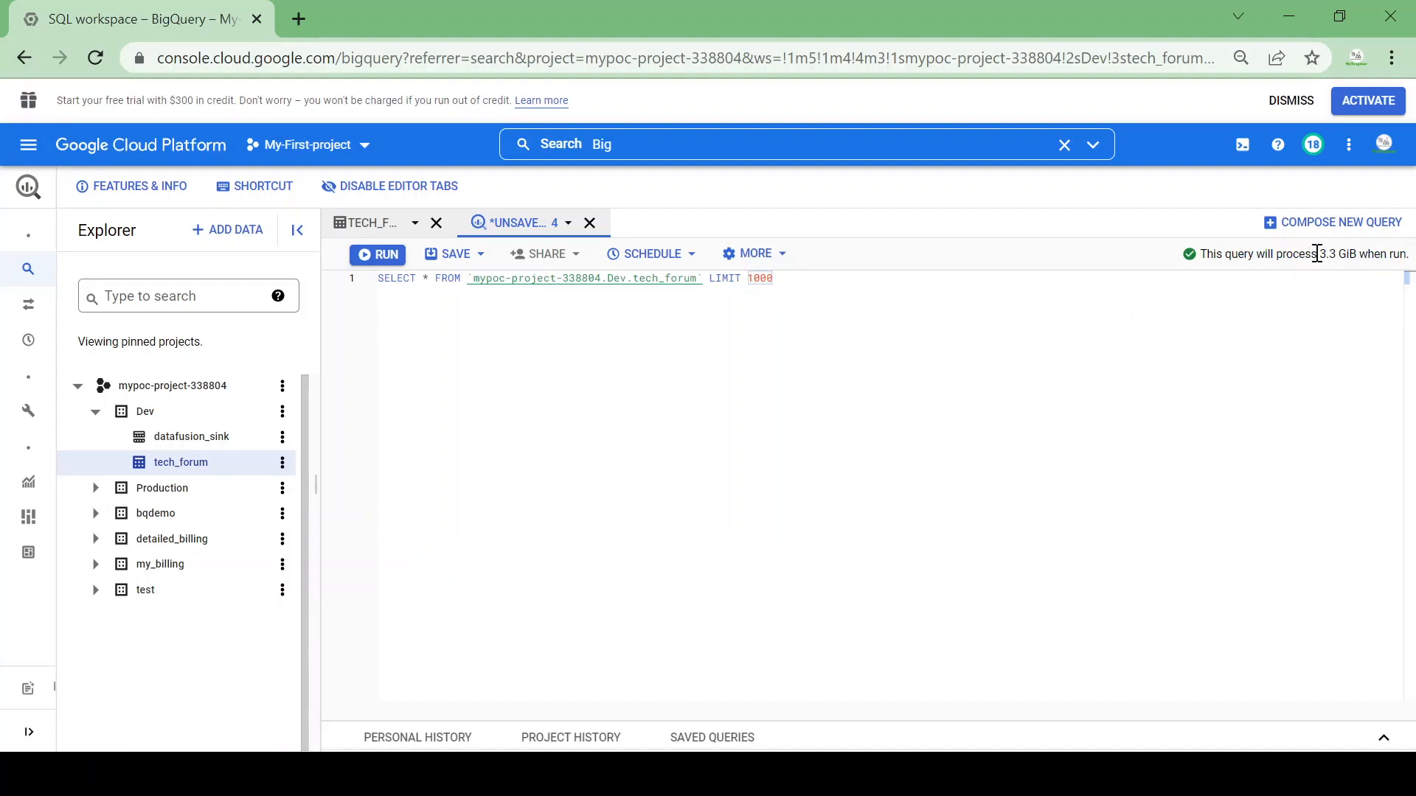
mouse_move(1120, 259)
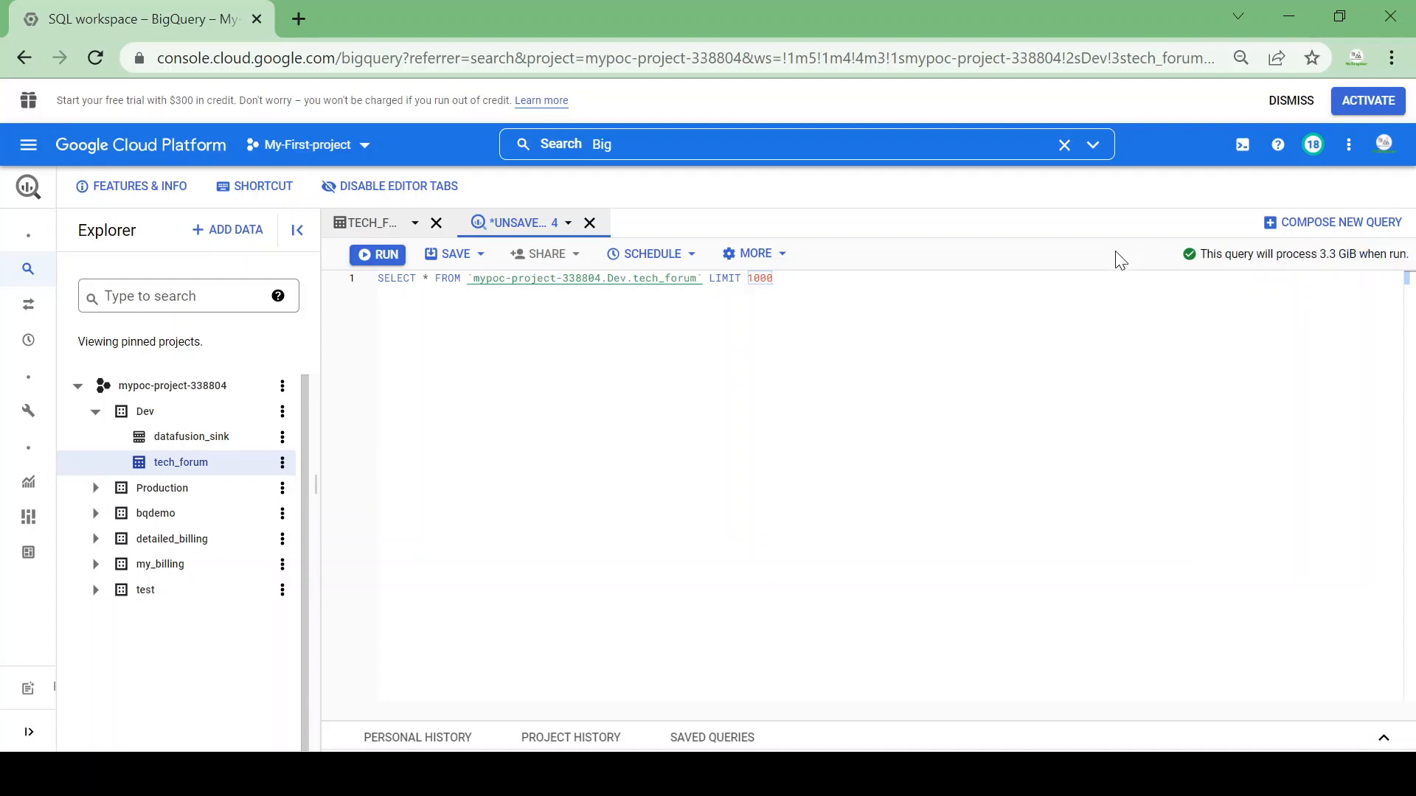
double_click(1295, 253)
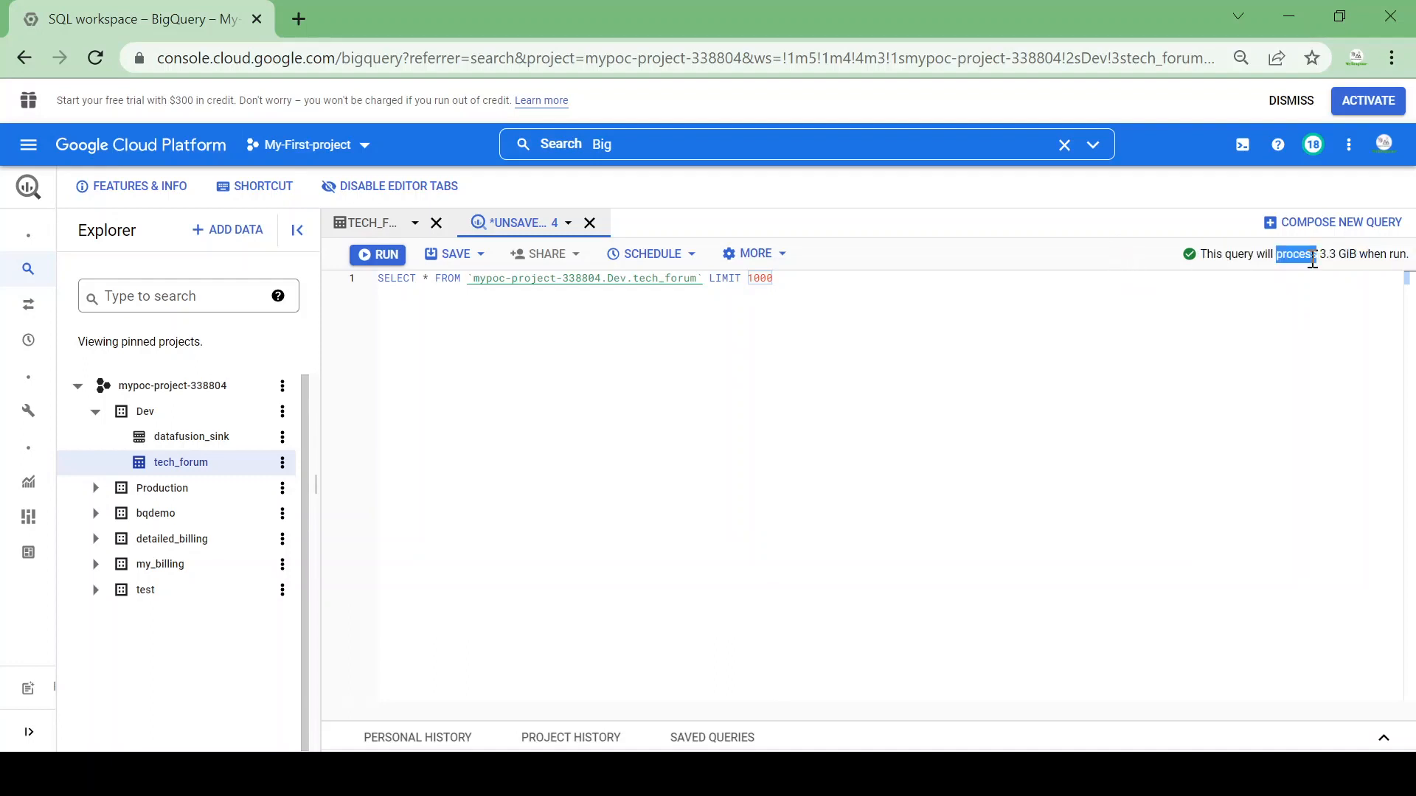
mouse_move(1292, 299)
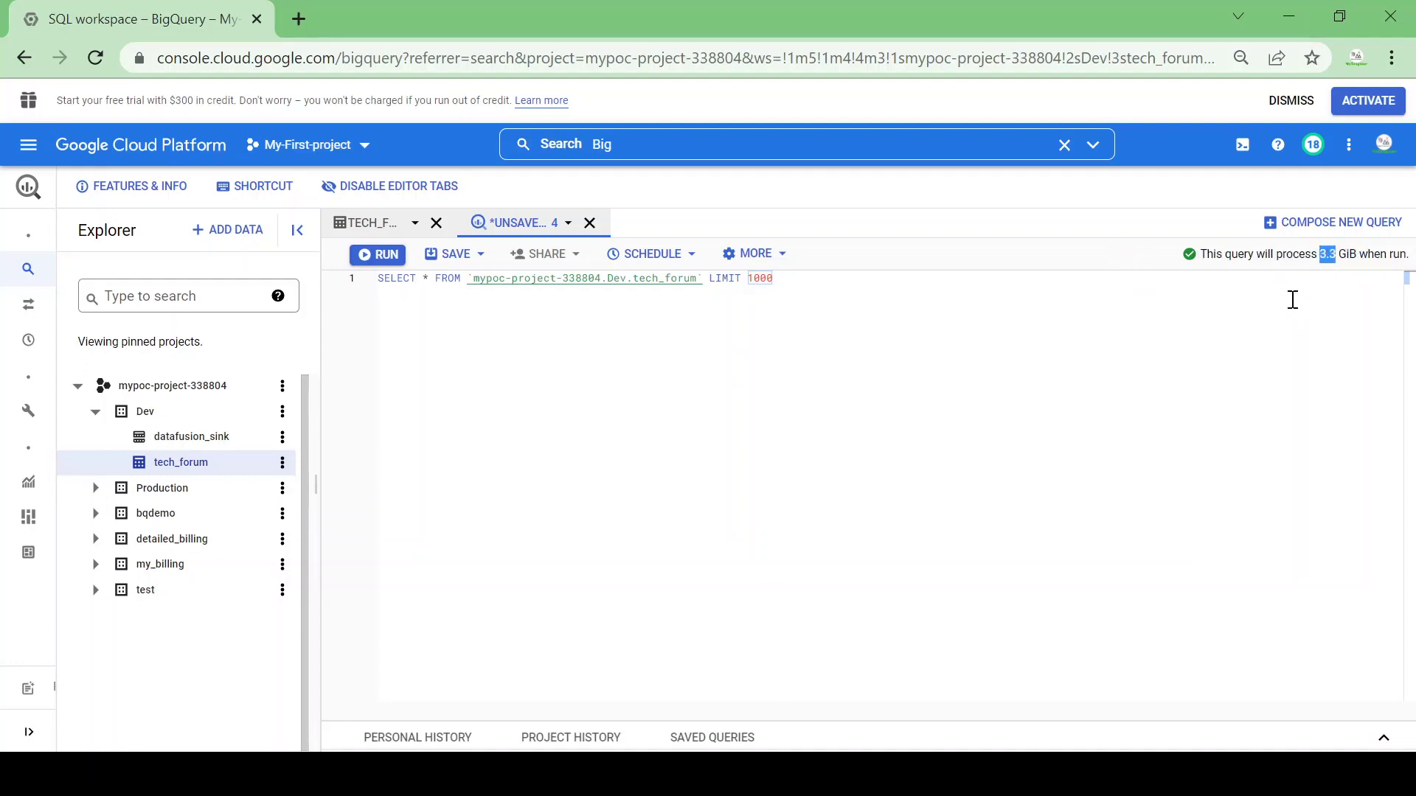
mouse_move(907, 273)
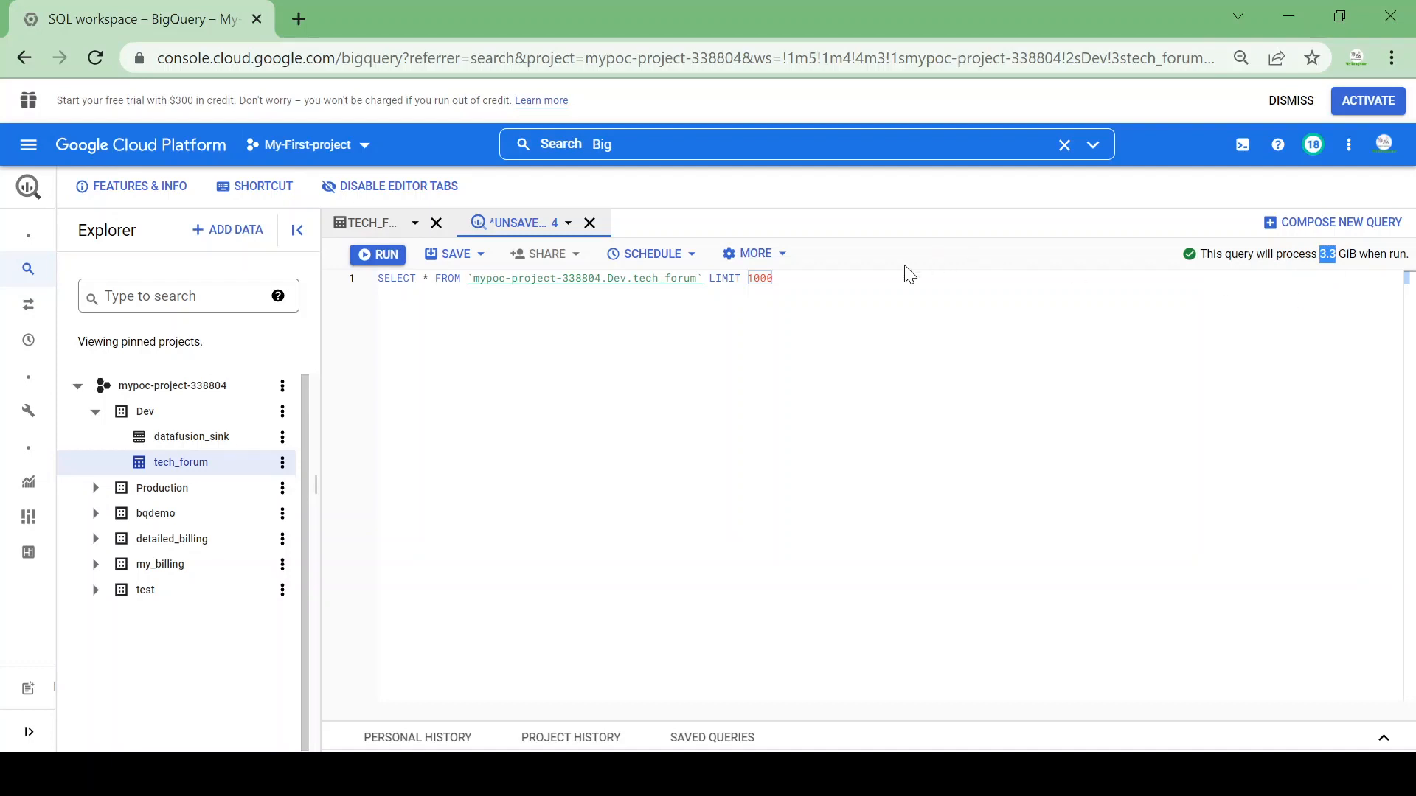
click(773, 278)
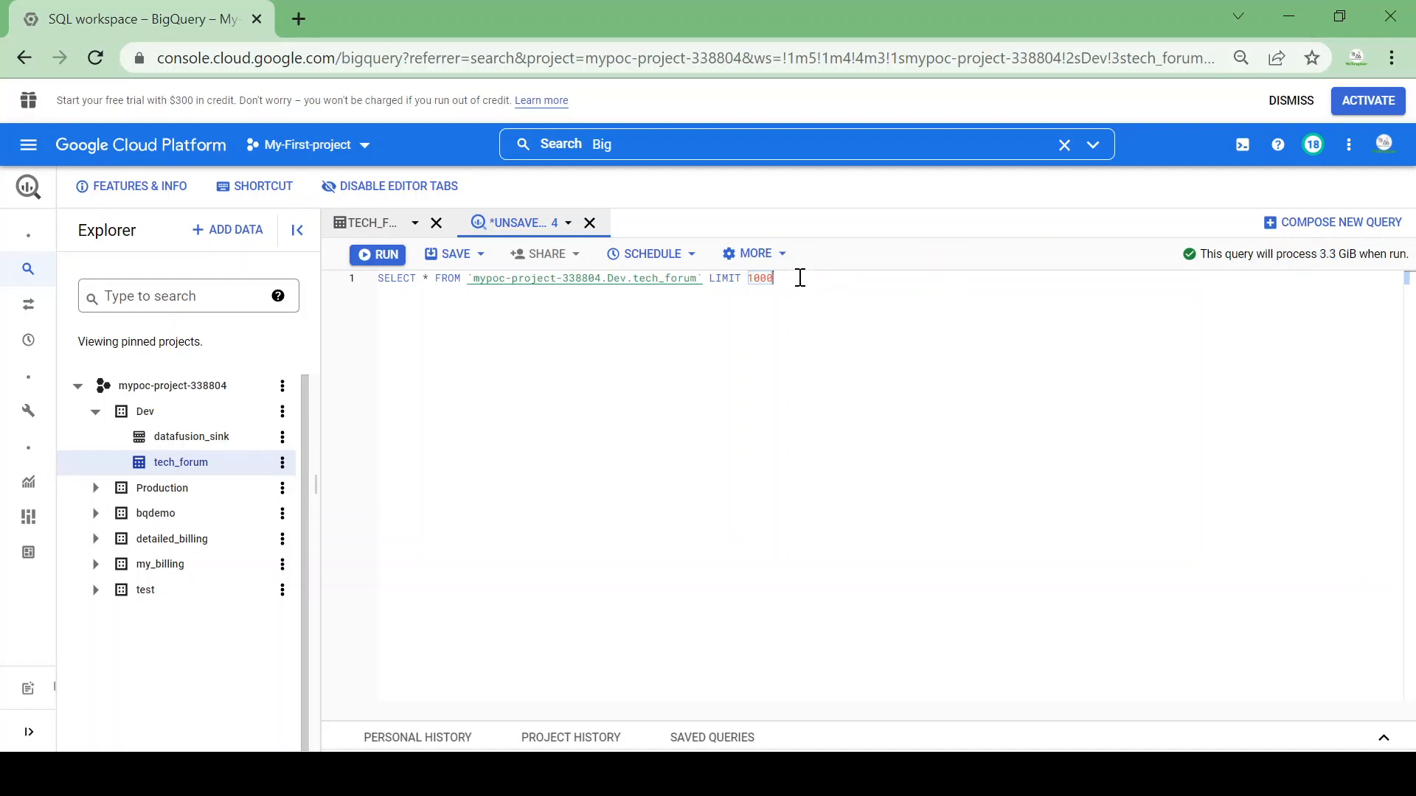
- Change the query to LIMIT 10; the estimate remains 3.3 GiB
key(Backspace)
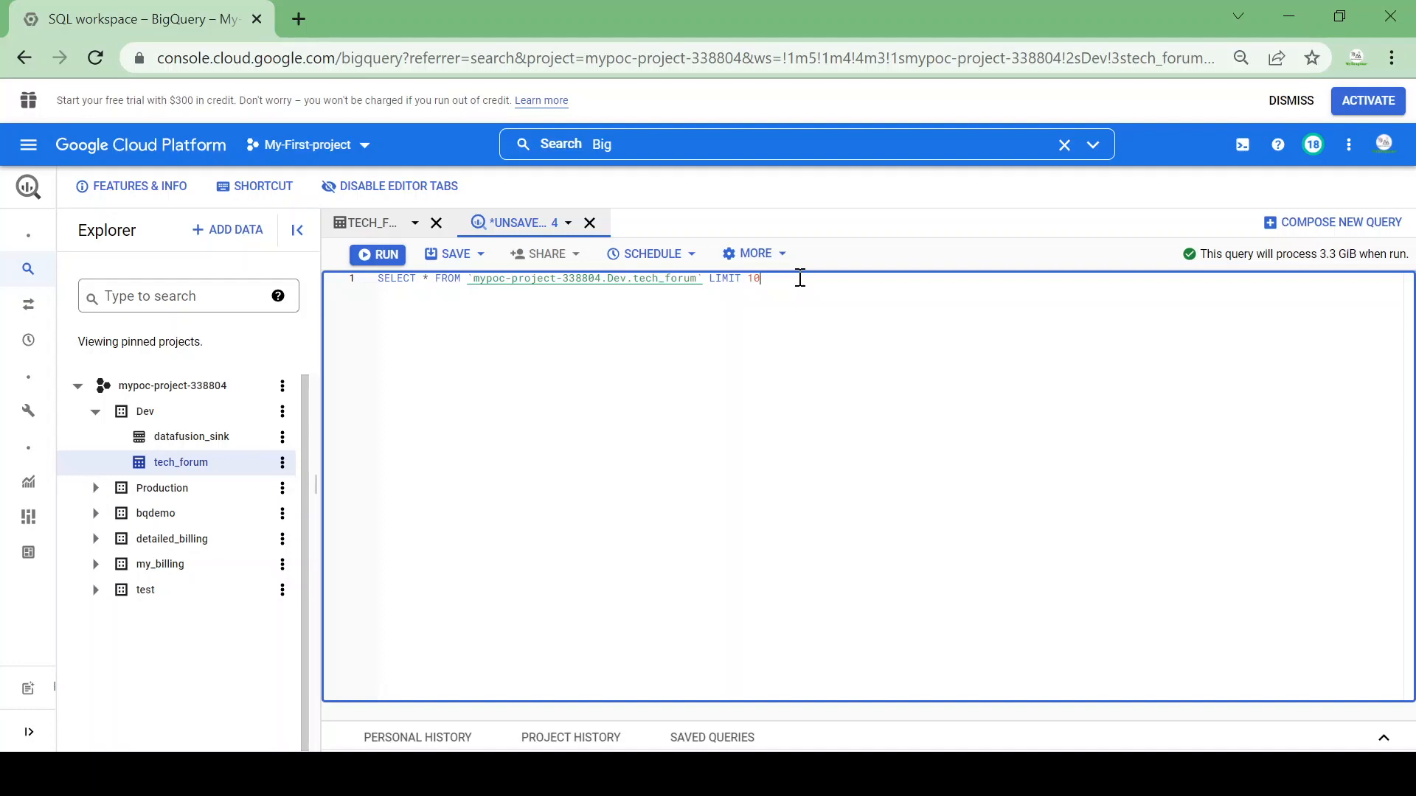
mouse_move(1268, 289)
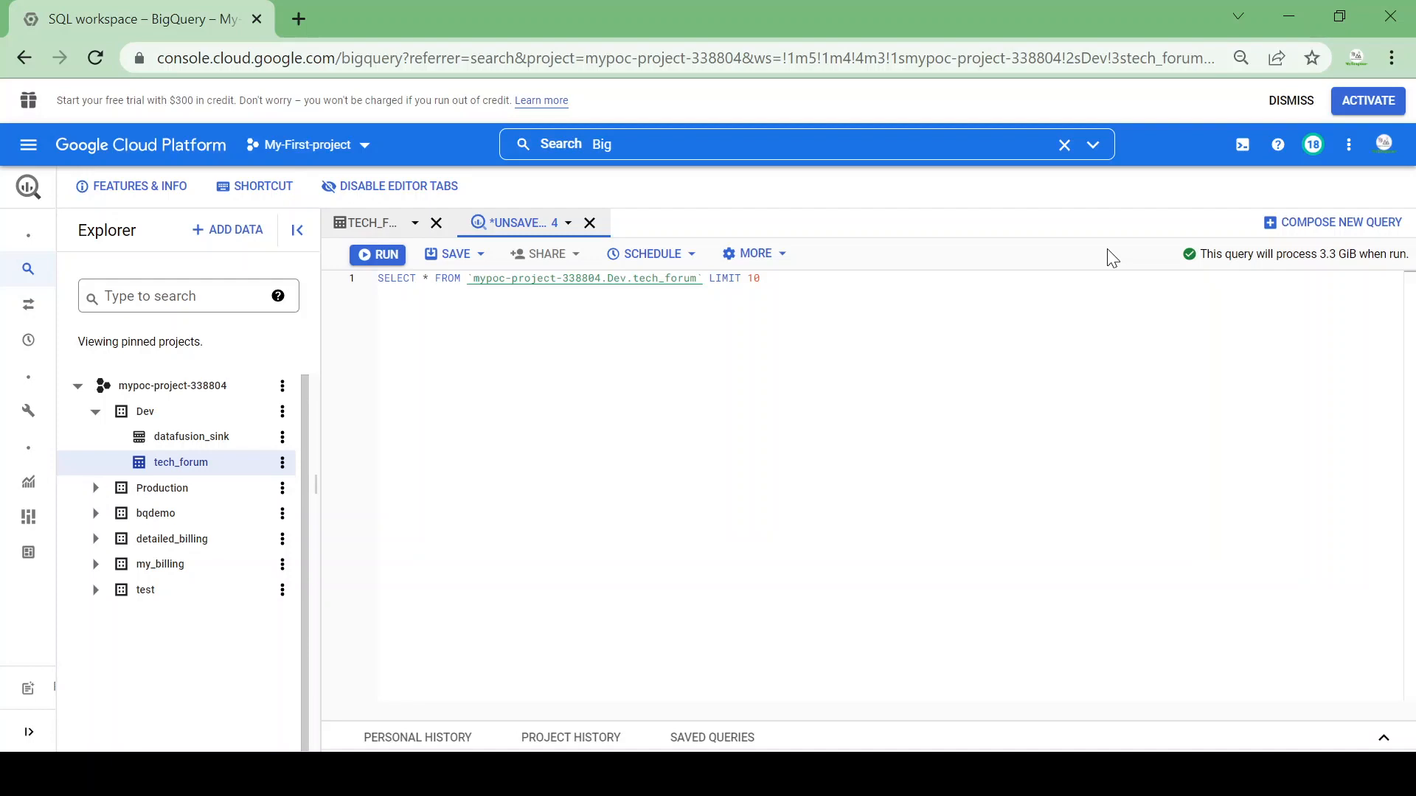
mouse_move(812, 278)
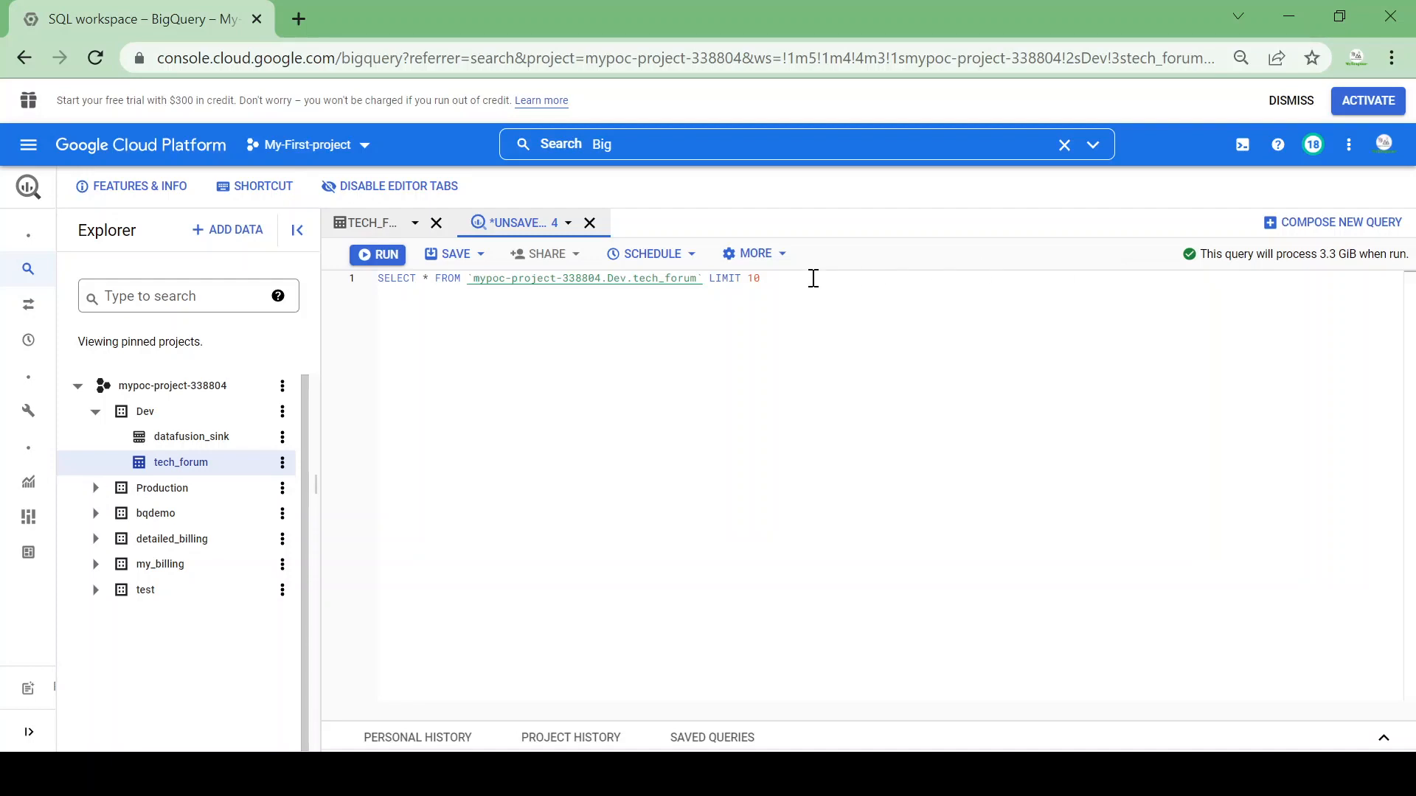
mouse_move(455, 296)
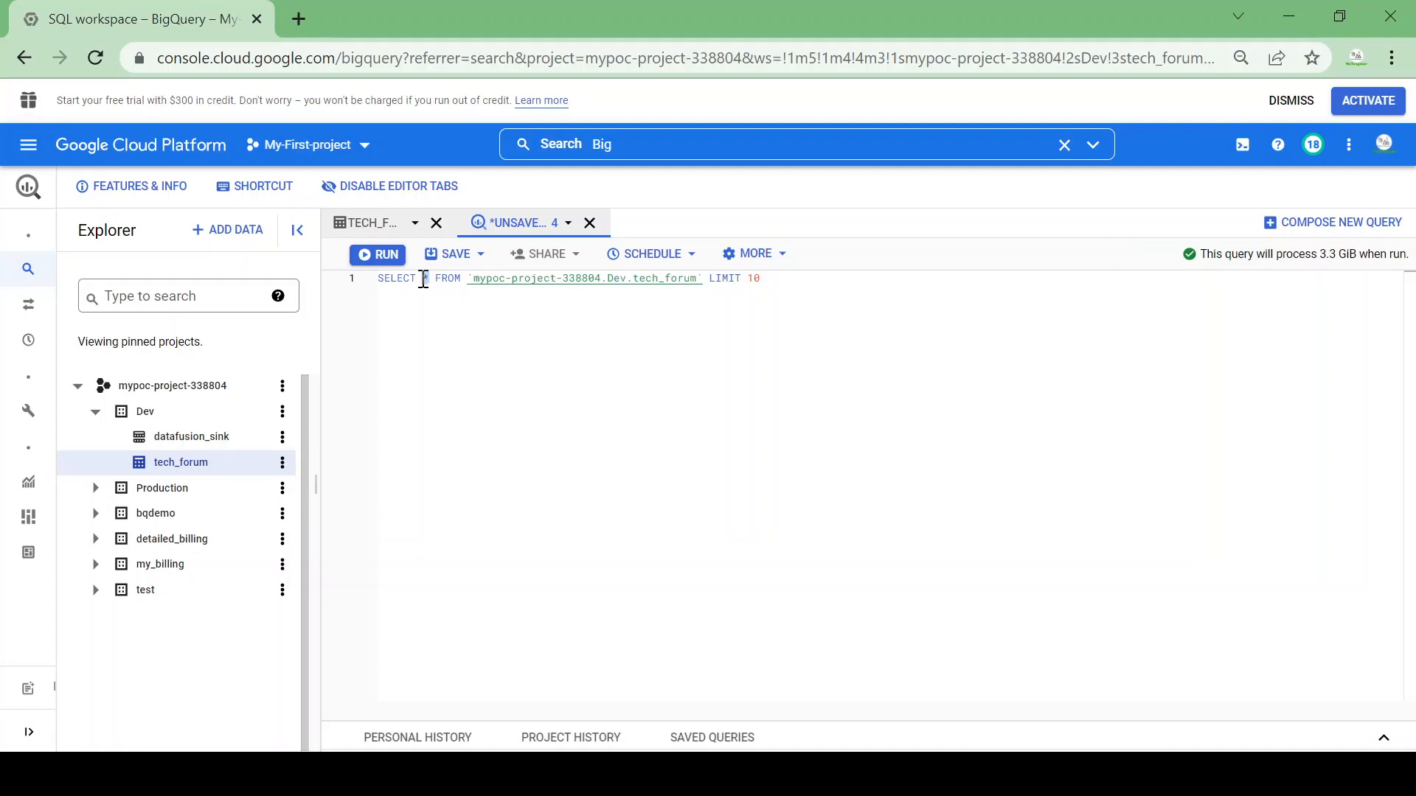
- Replace SELECT * with SELECT id, lowering the estimate to 167.7 MiB
key(Backspace)
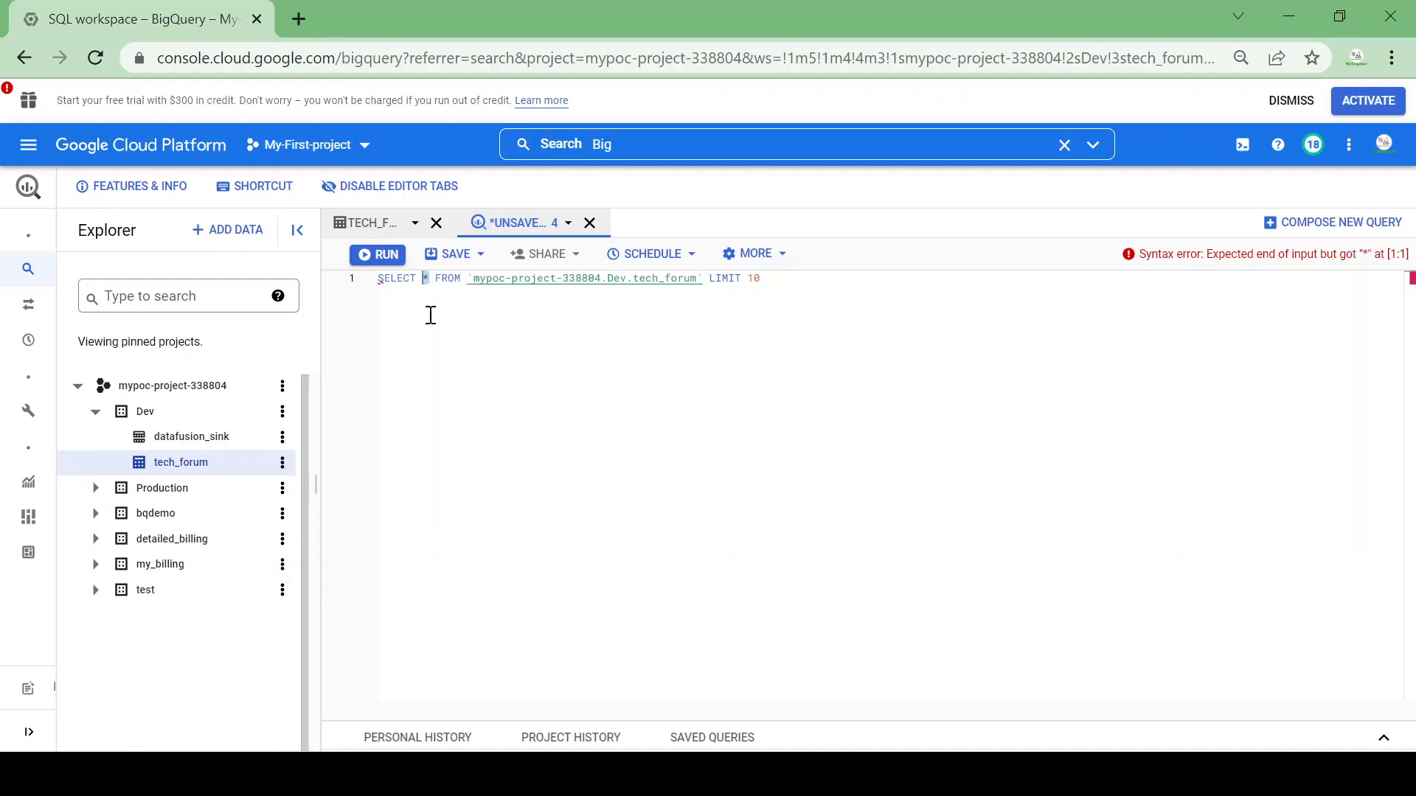
text(id)
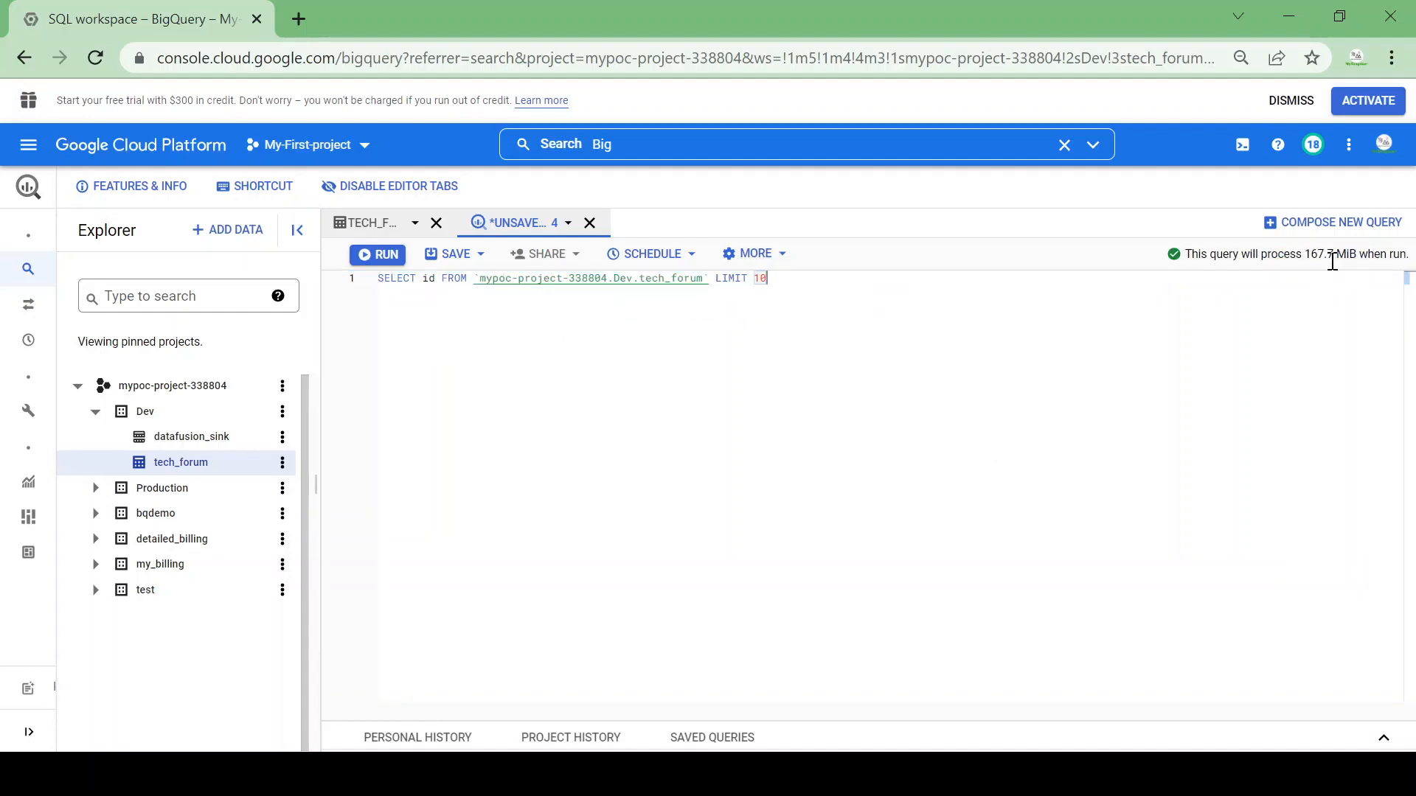
mouse_move(917, 248)
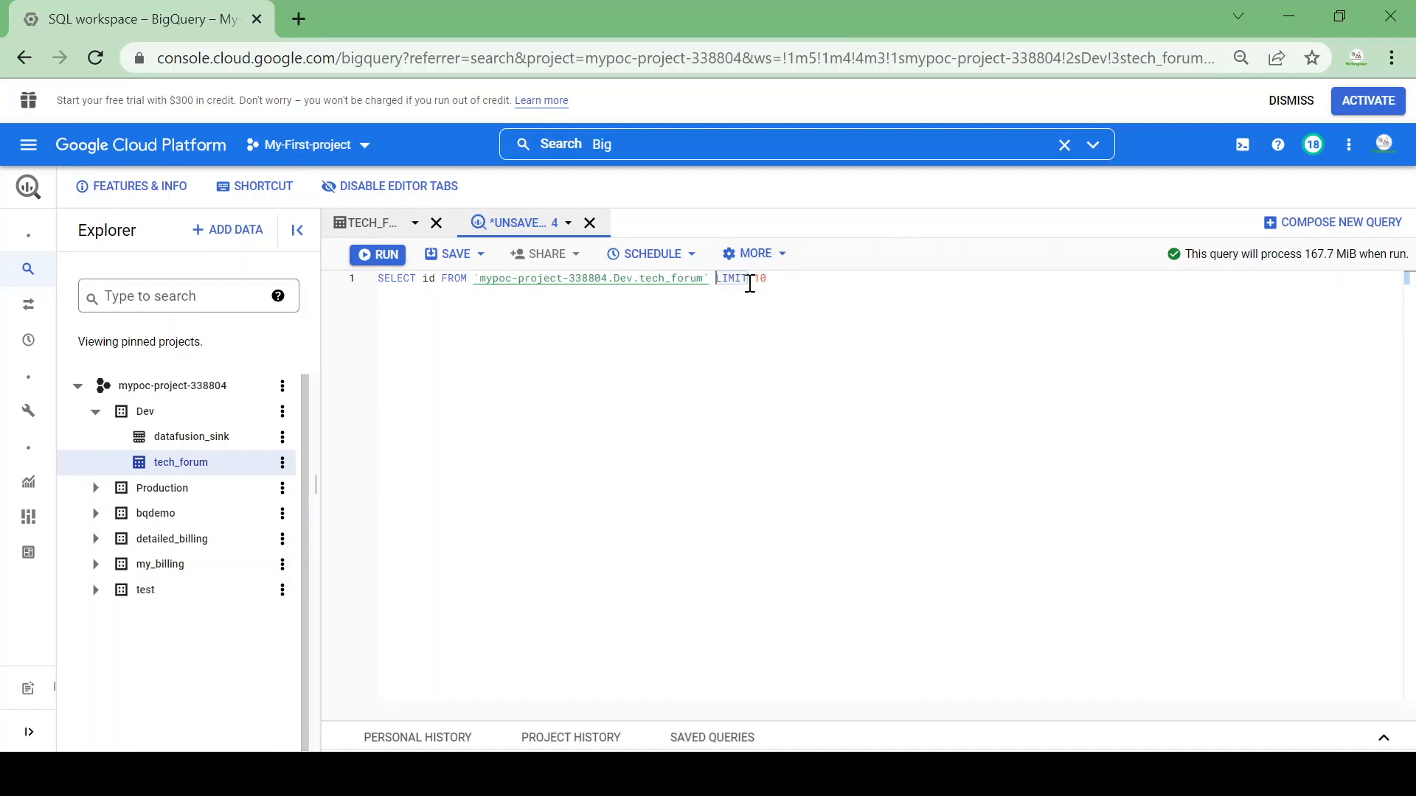
- Drop LIMIT 10, restore SELECT *, and start WHERE creation_date BETWEEN '2020-01-01'
key(Backspace)
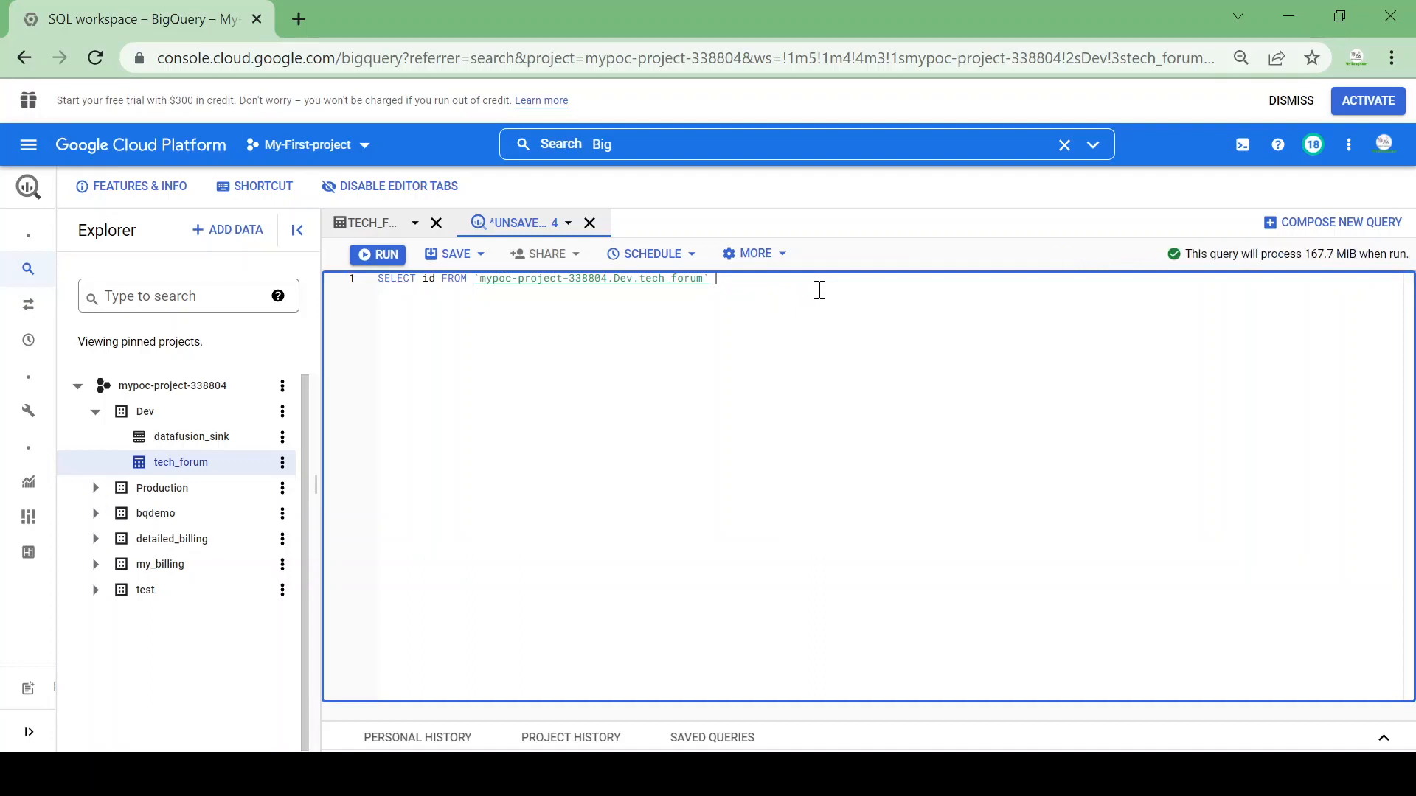
mouse_move(820, 318)
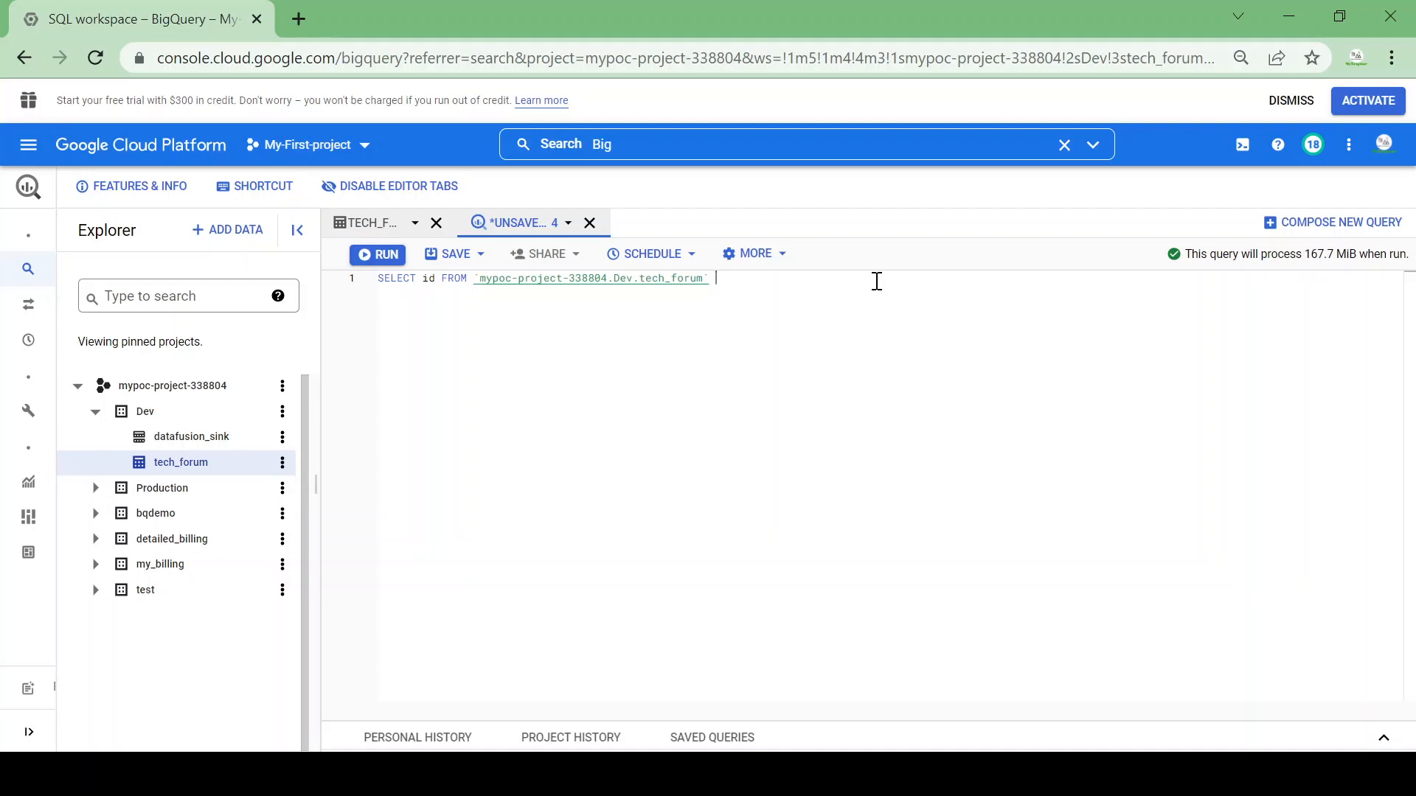
mouse_move(438, 280)
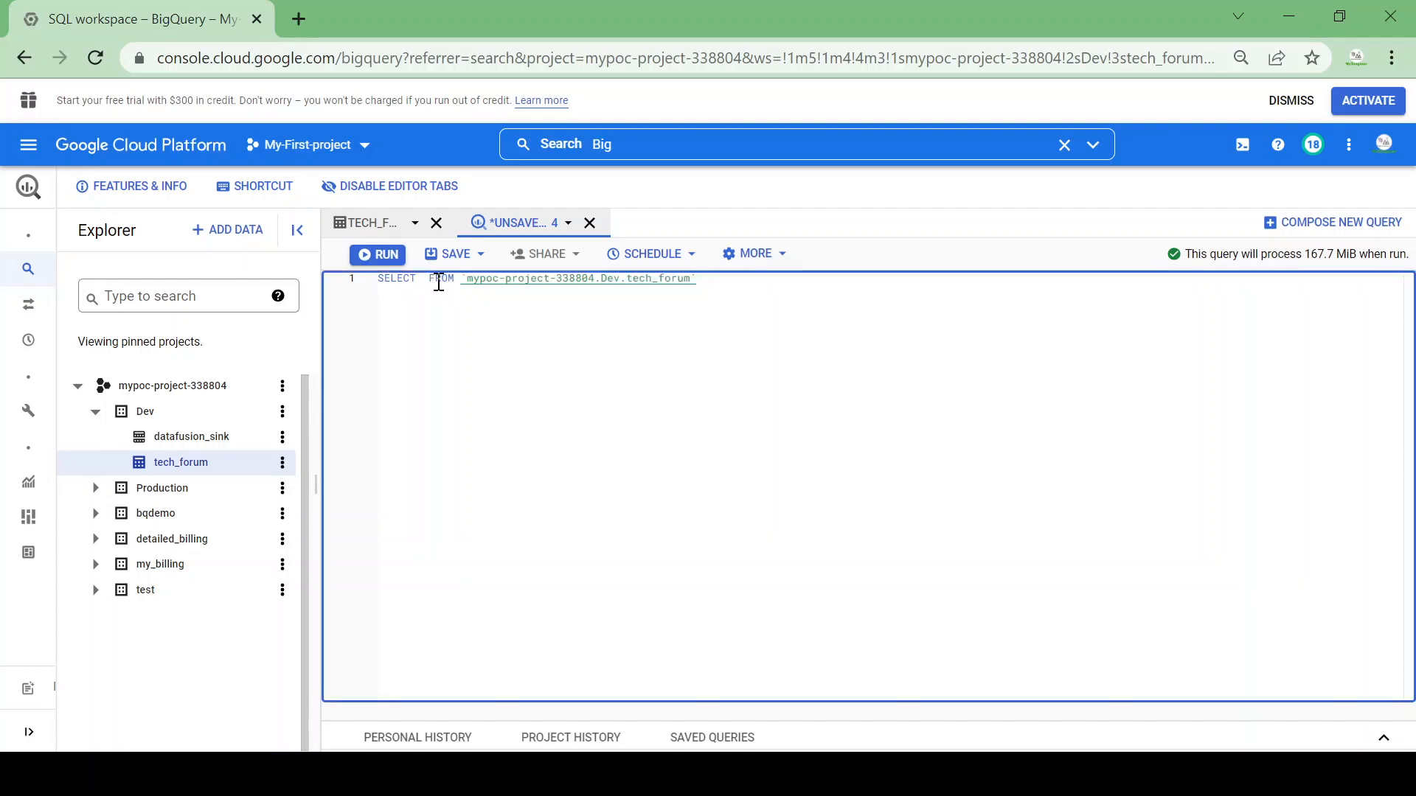
text(*)
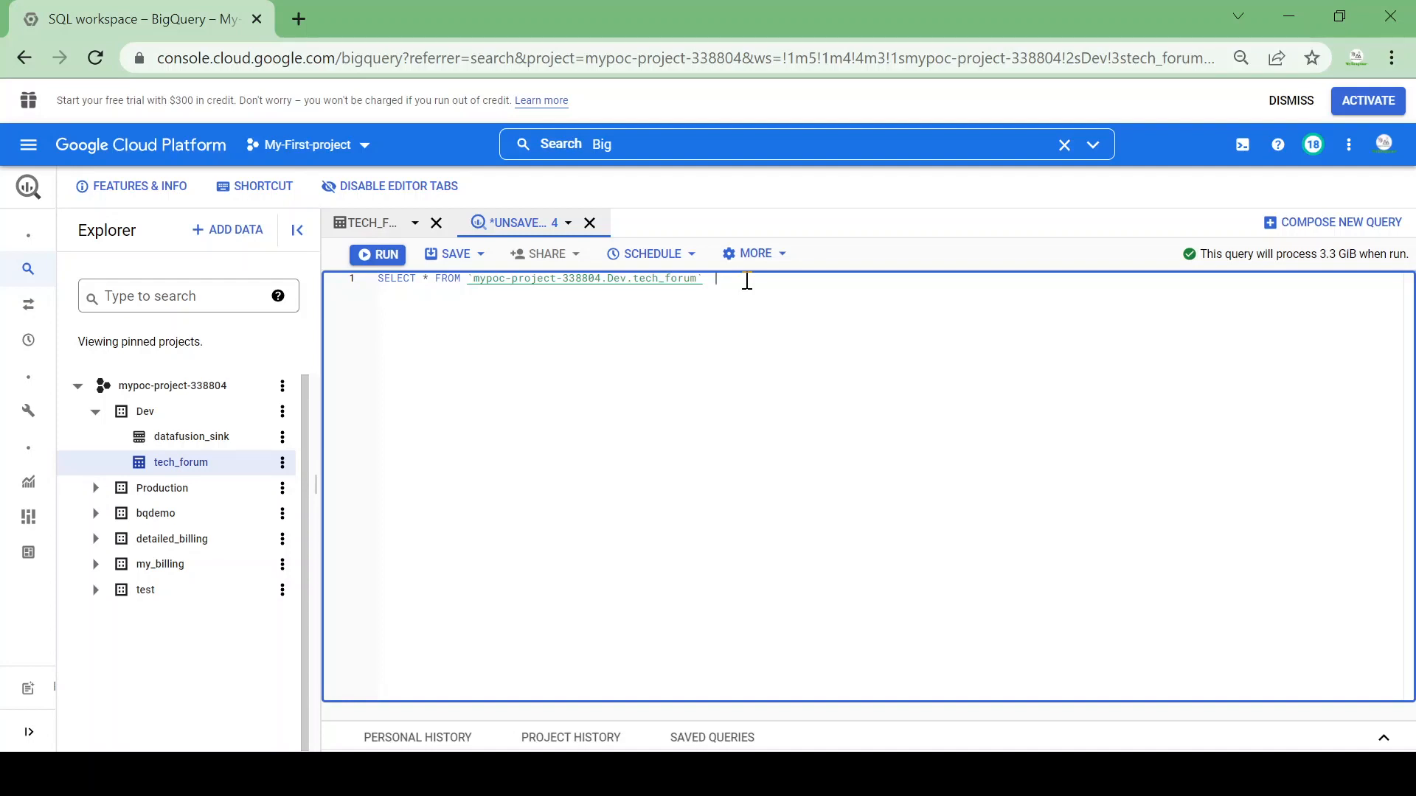
text(where)
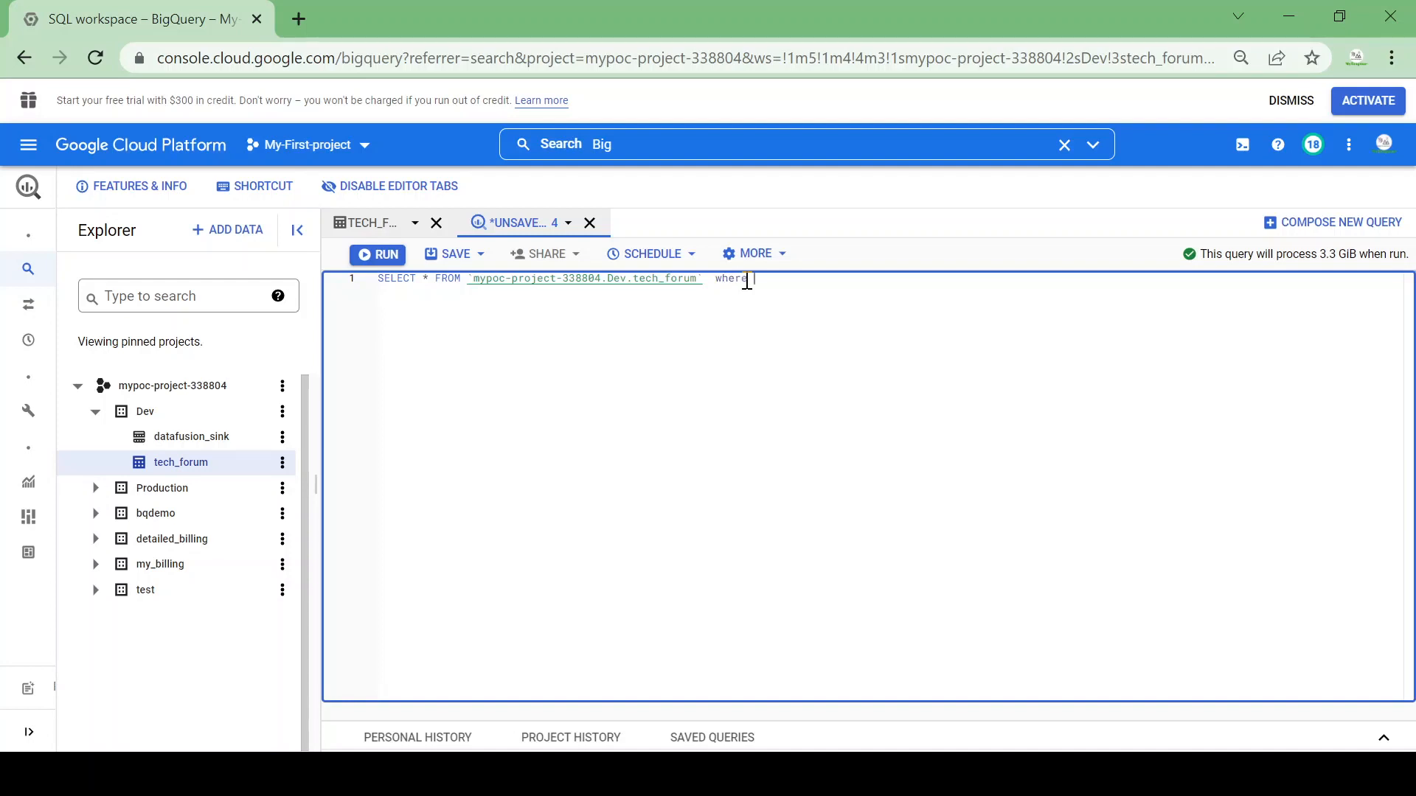
text(creation_date)
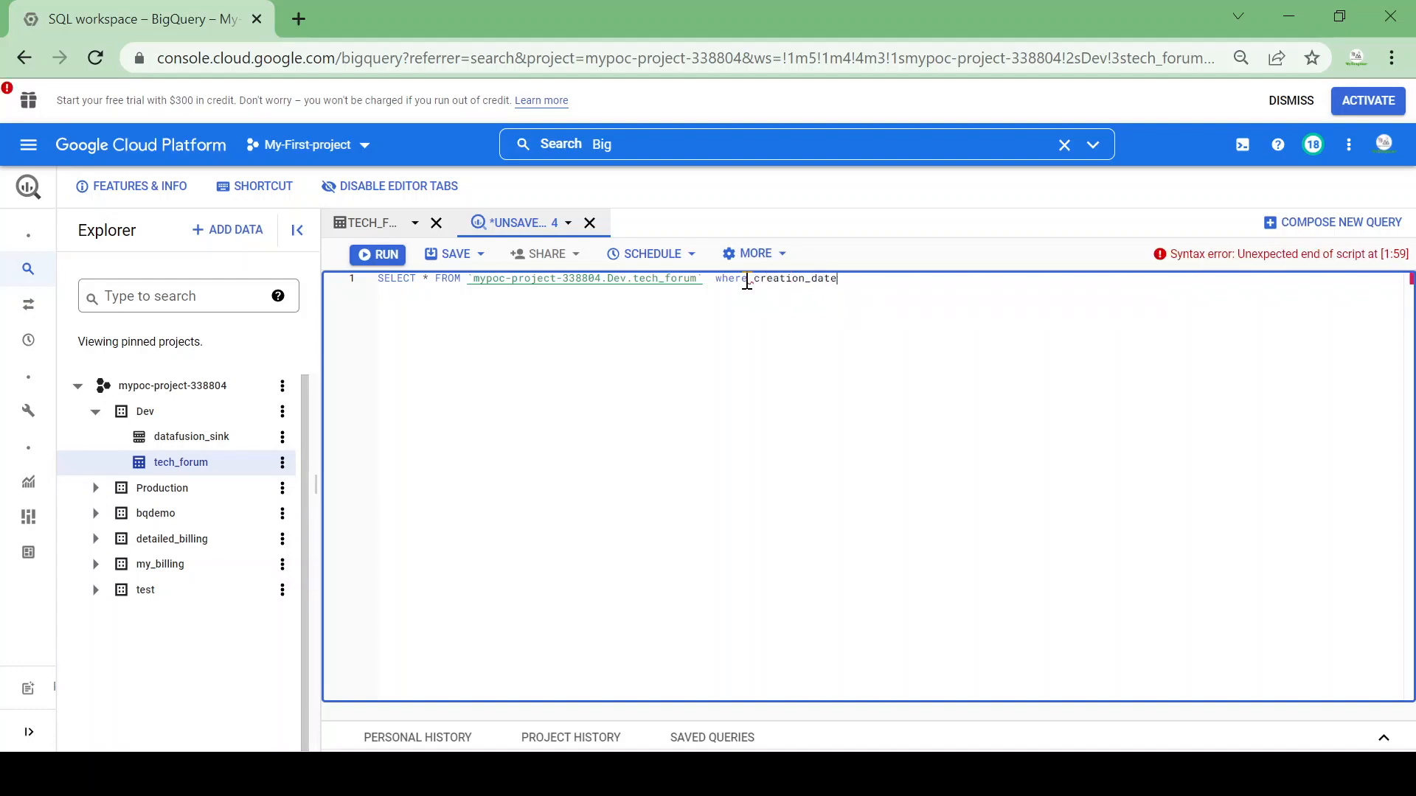
text(between ')
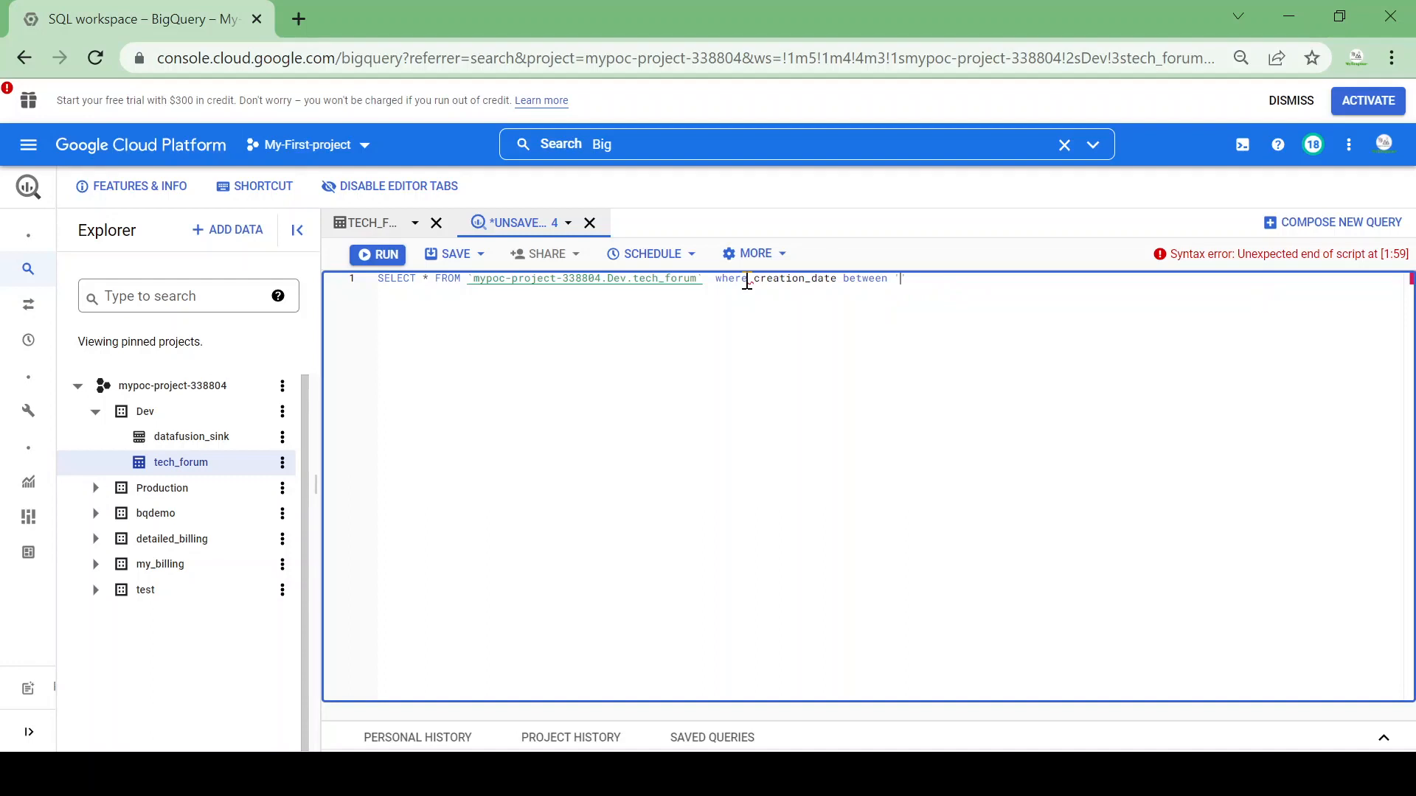
text(2020-)
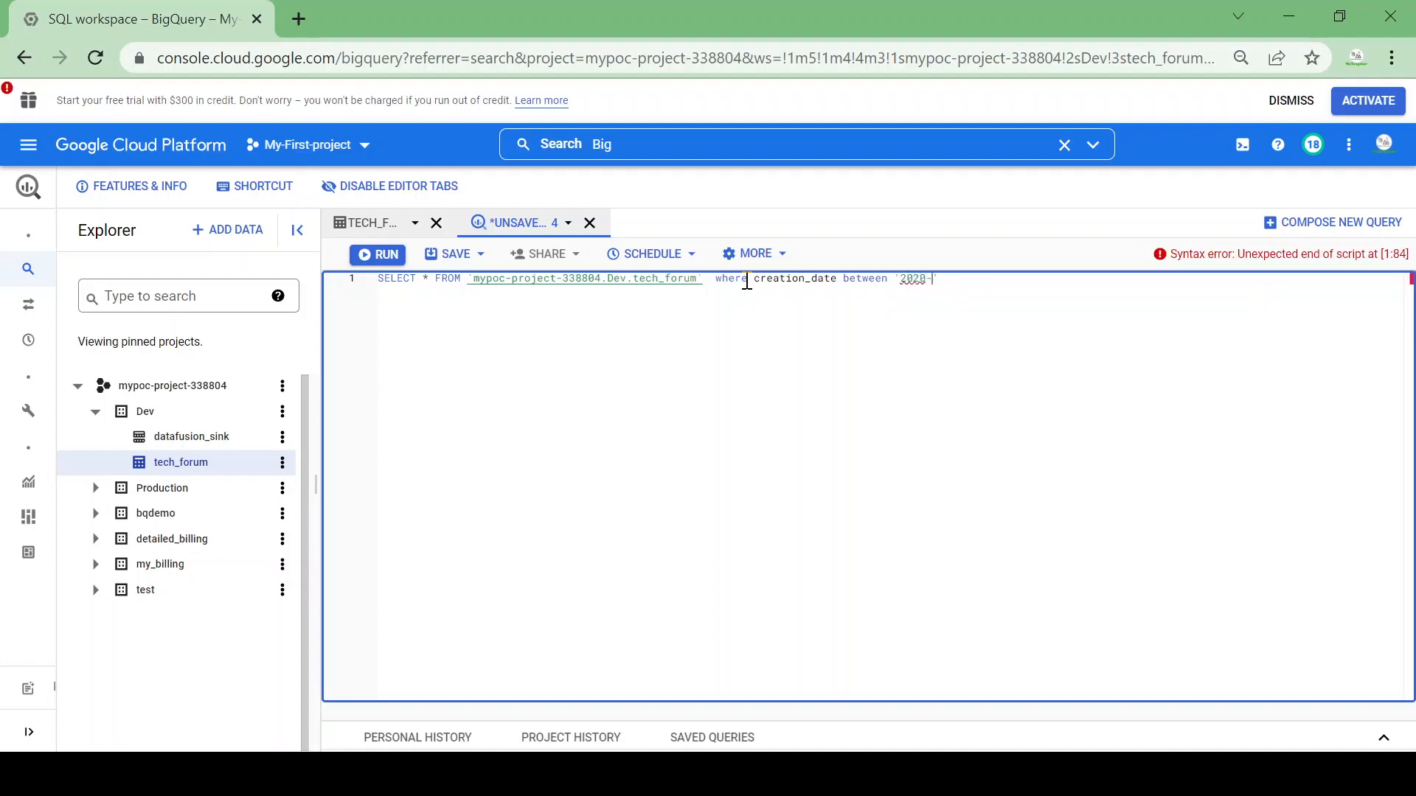
text(01)
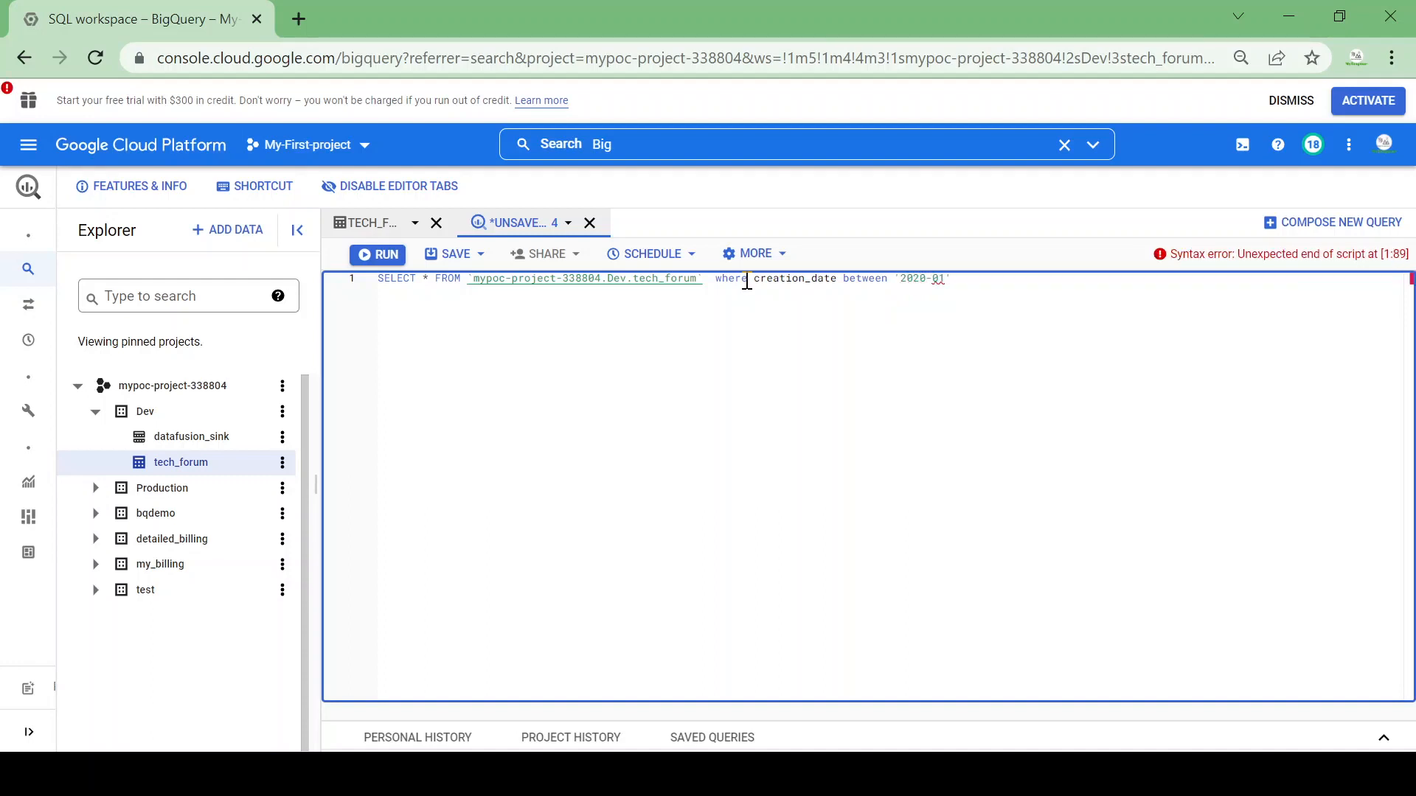
text(-01)
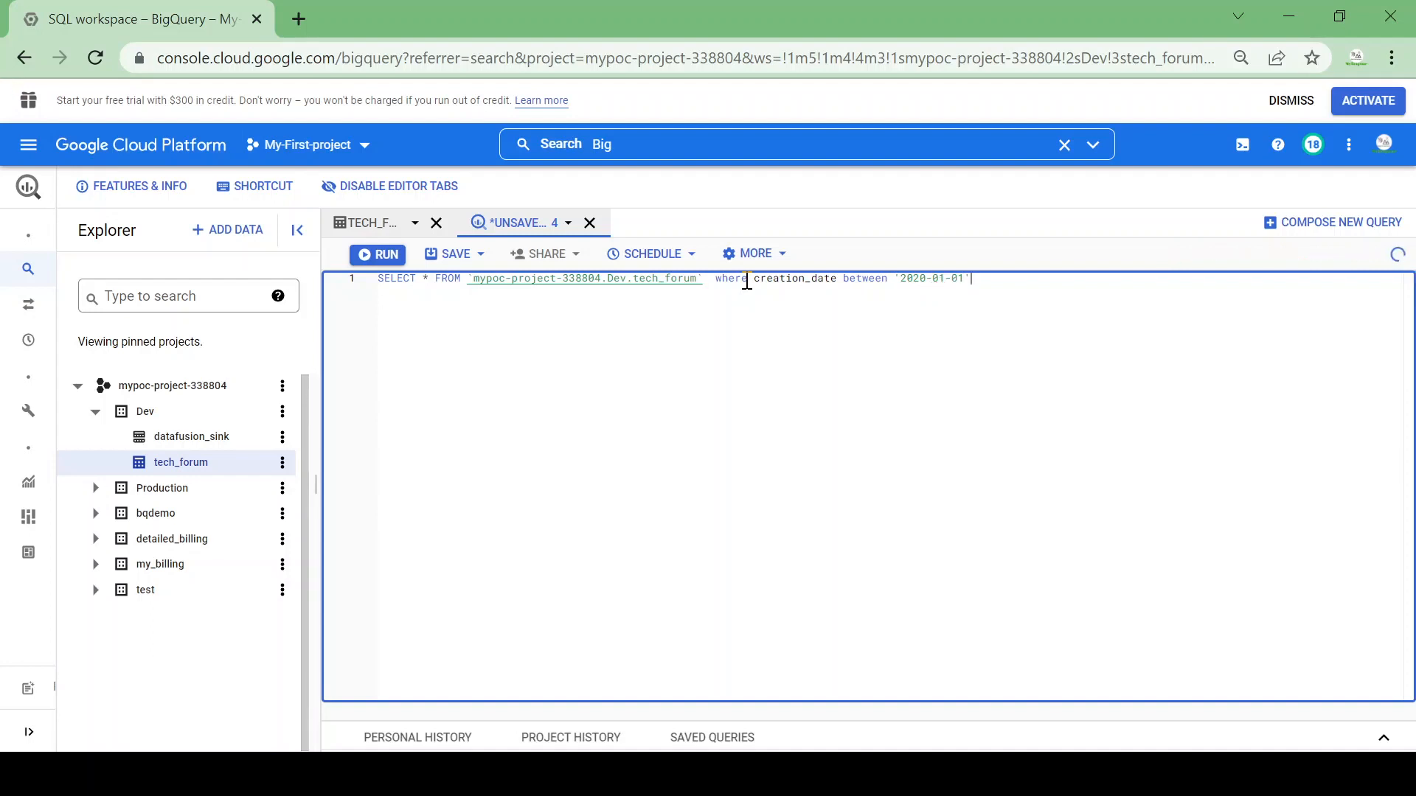
- Finish the filter with AND '2020-12-31' AND tags = 'python'
text(and ')
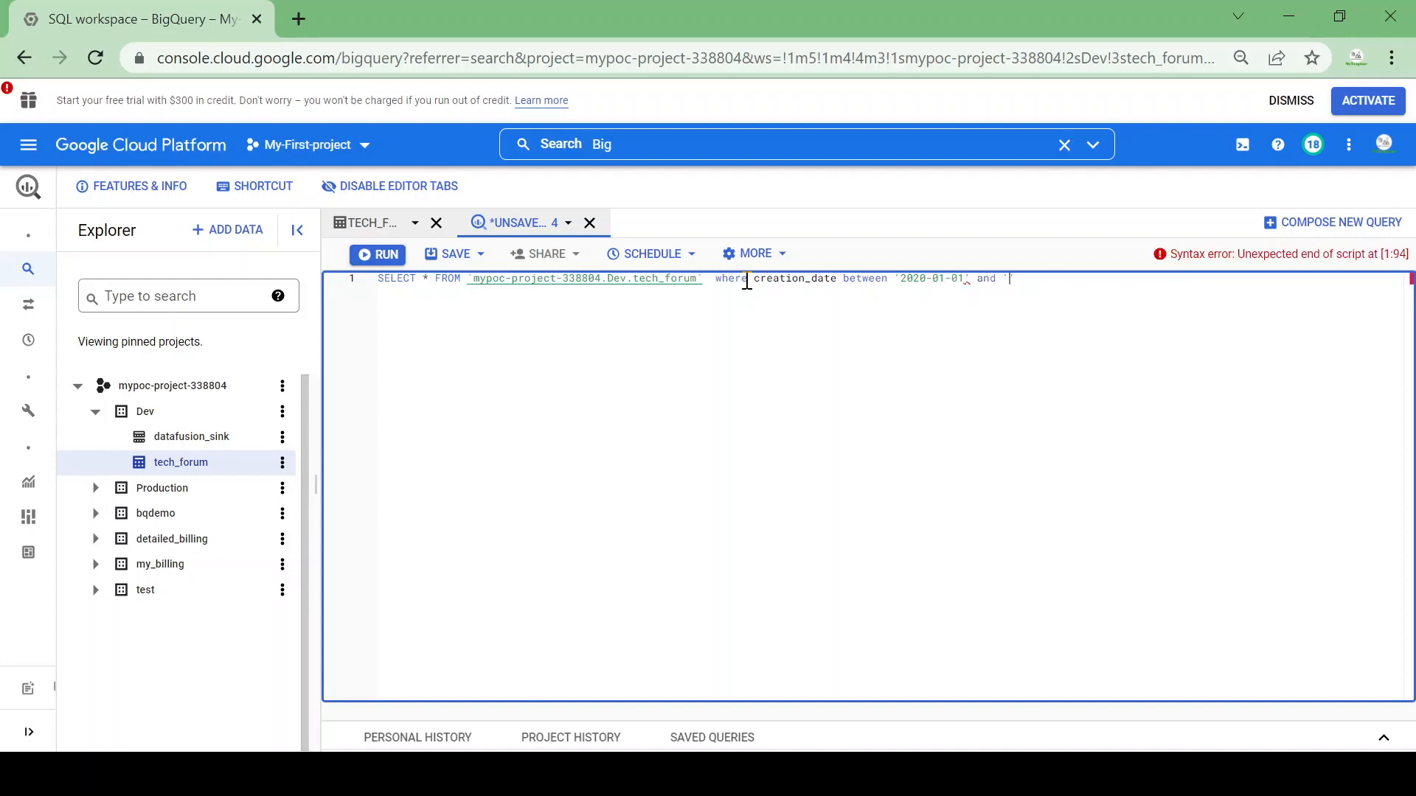
text(2020)
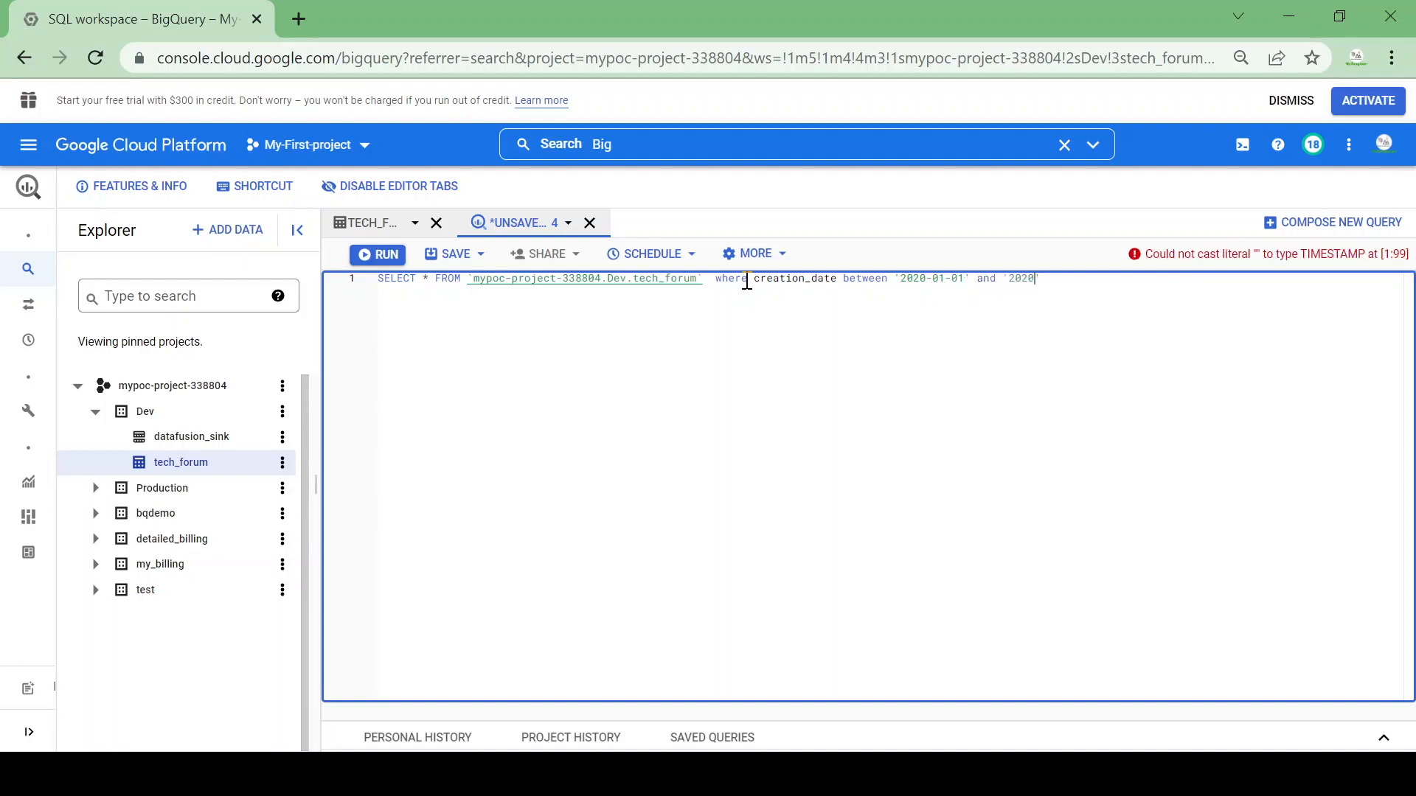
text(-31)
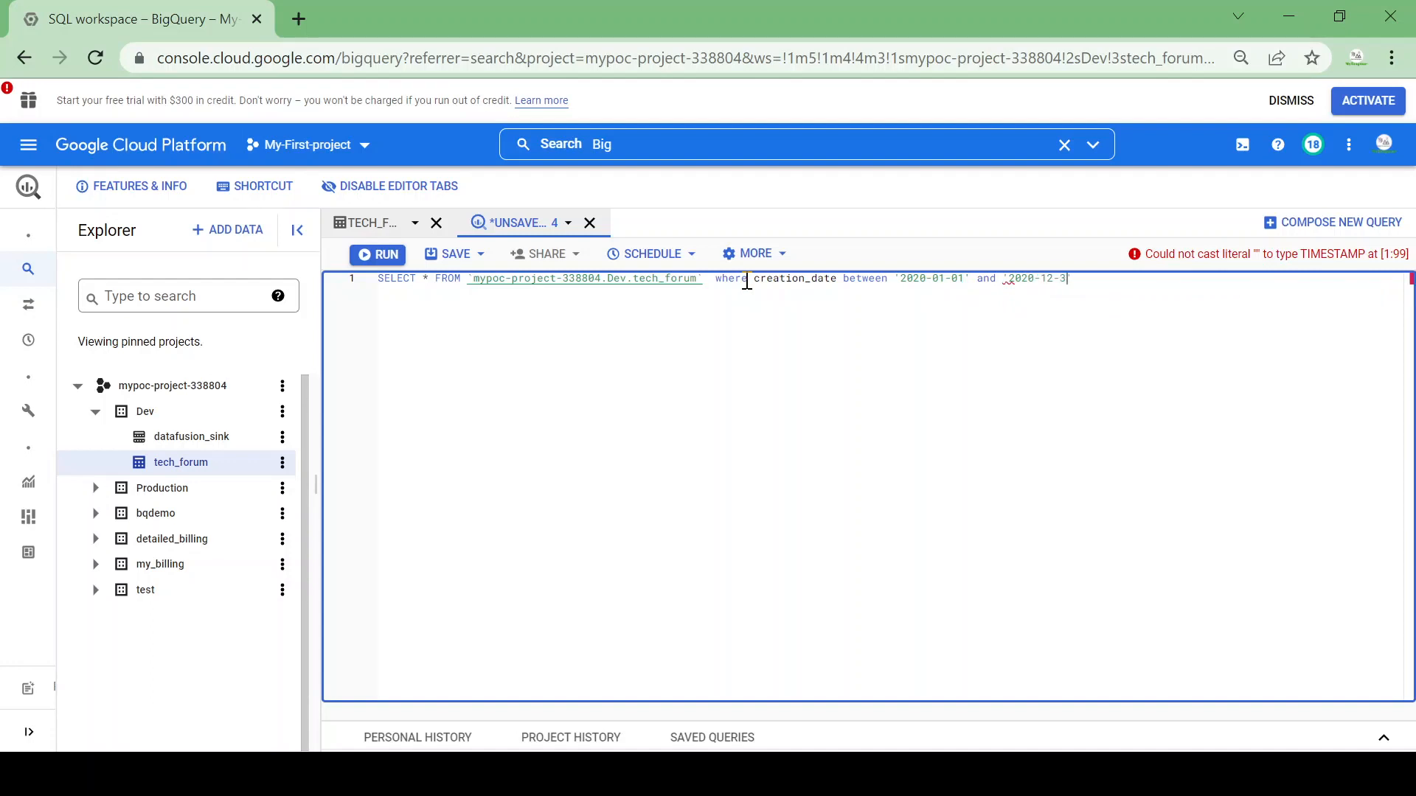
text(1 a)
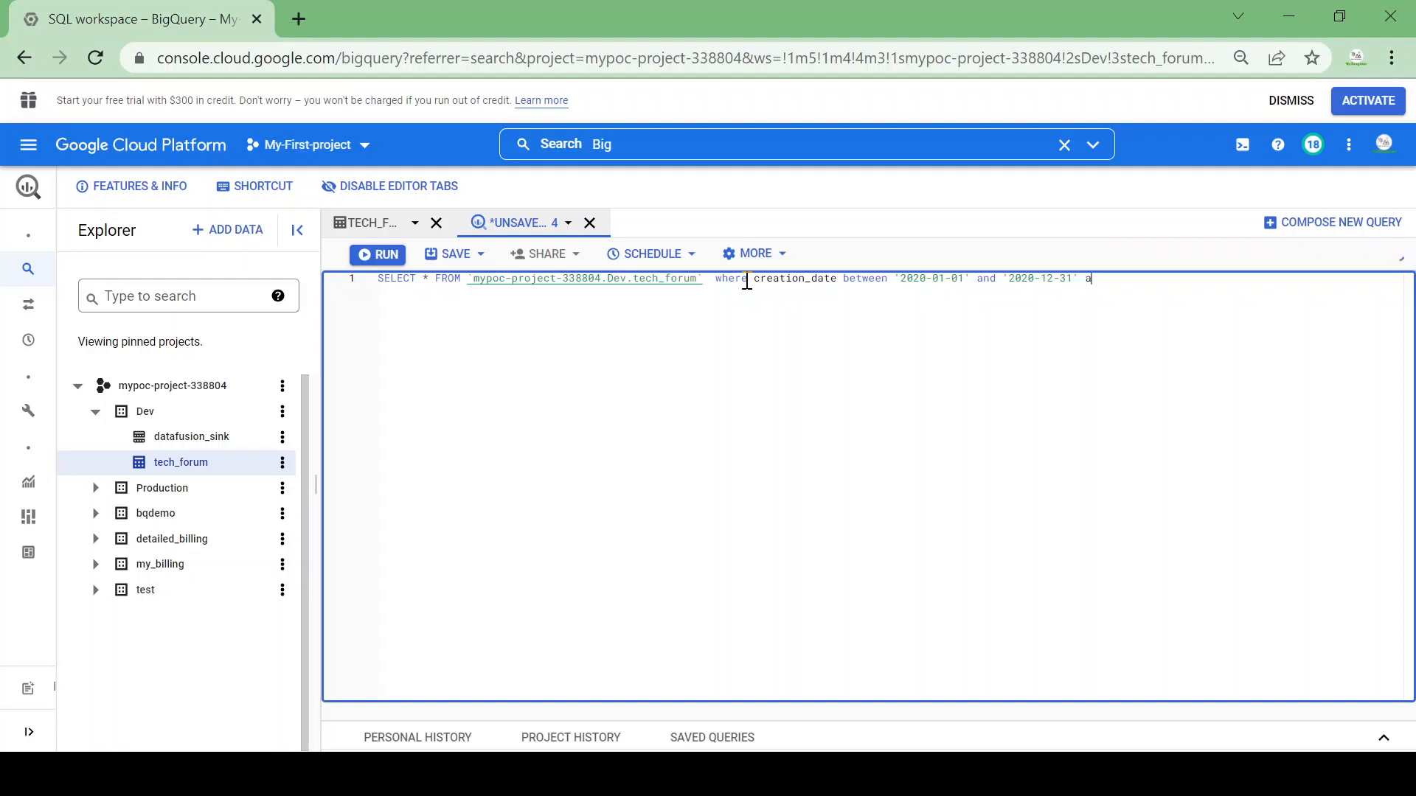
text(nd tags)
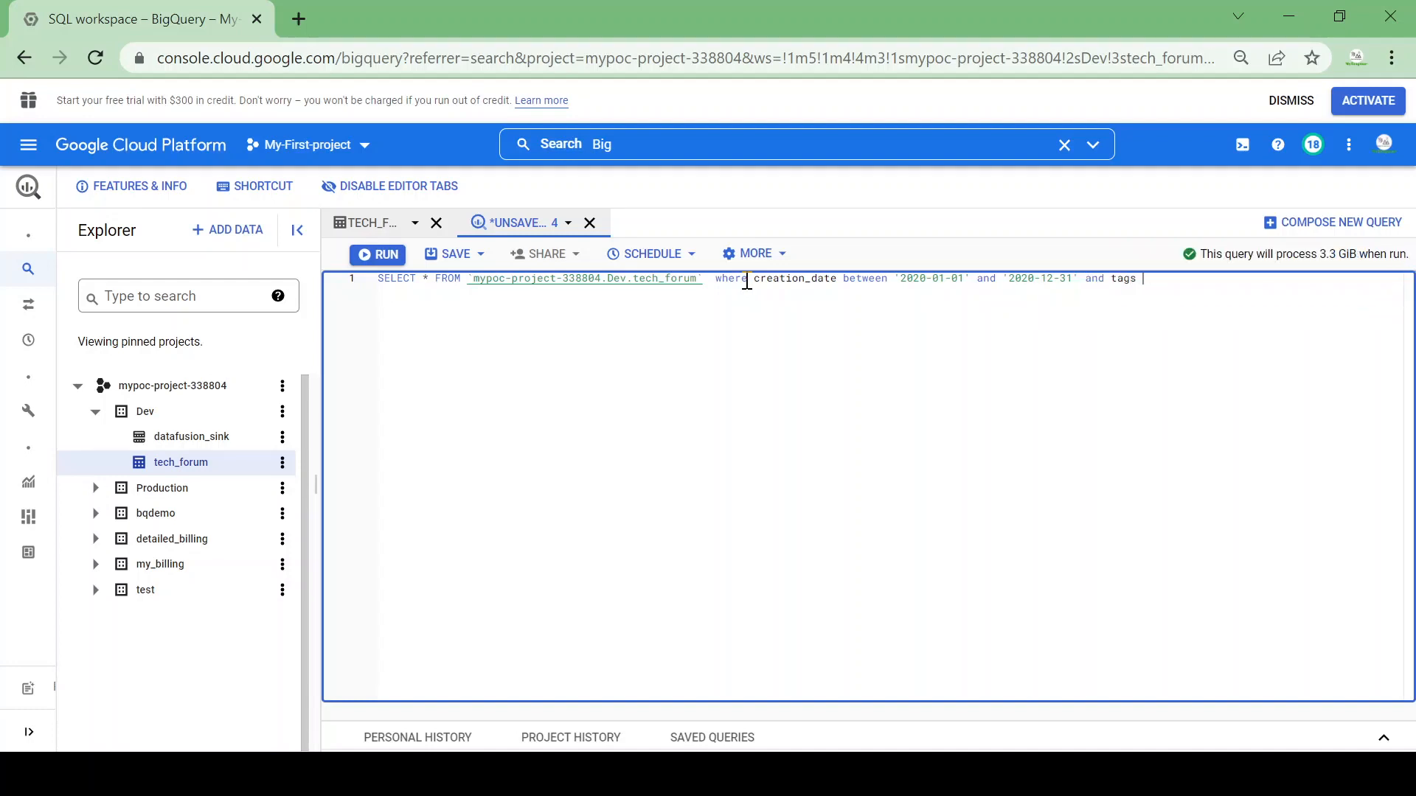
text(= '')
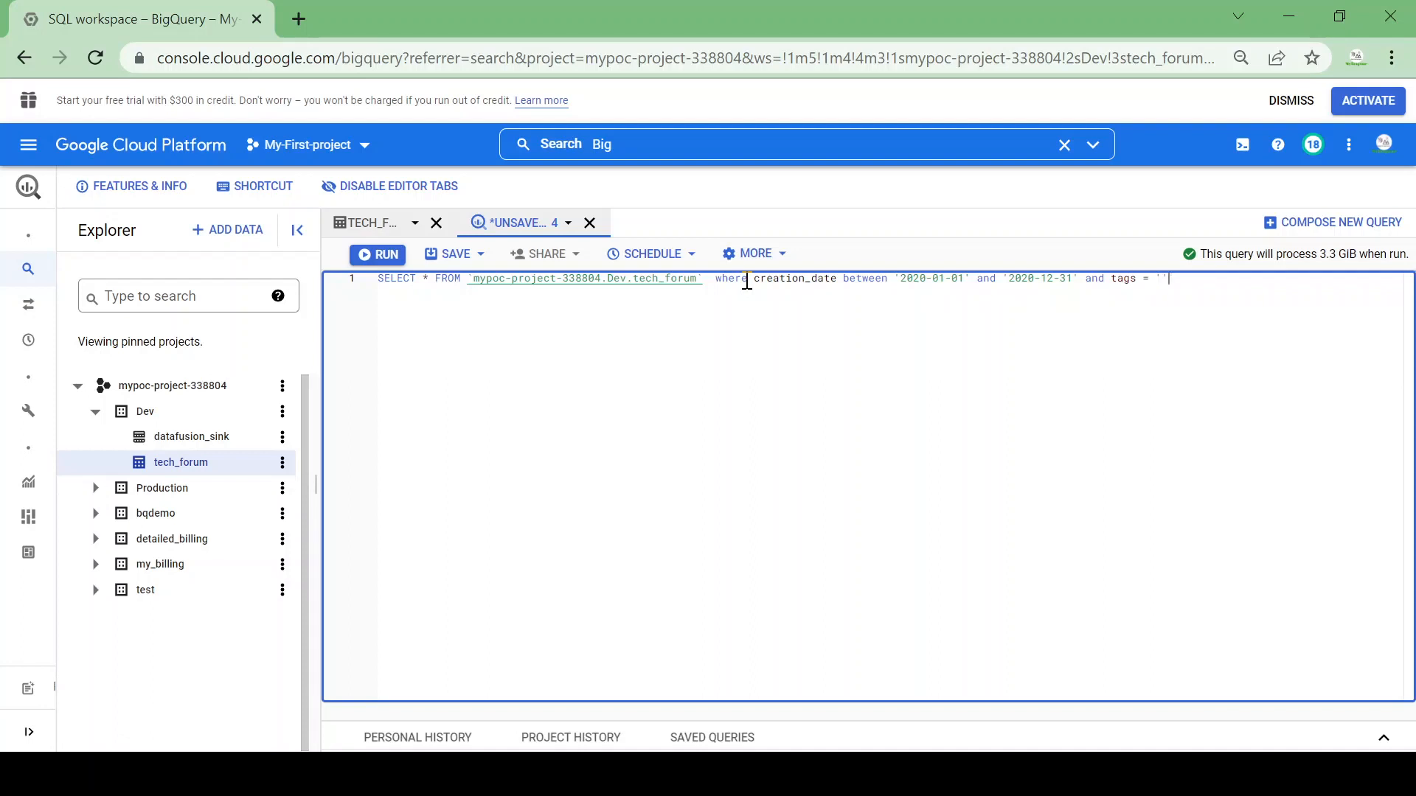
text(python)
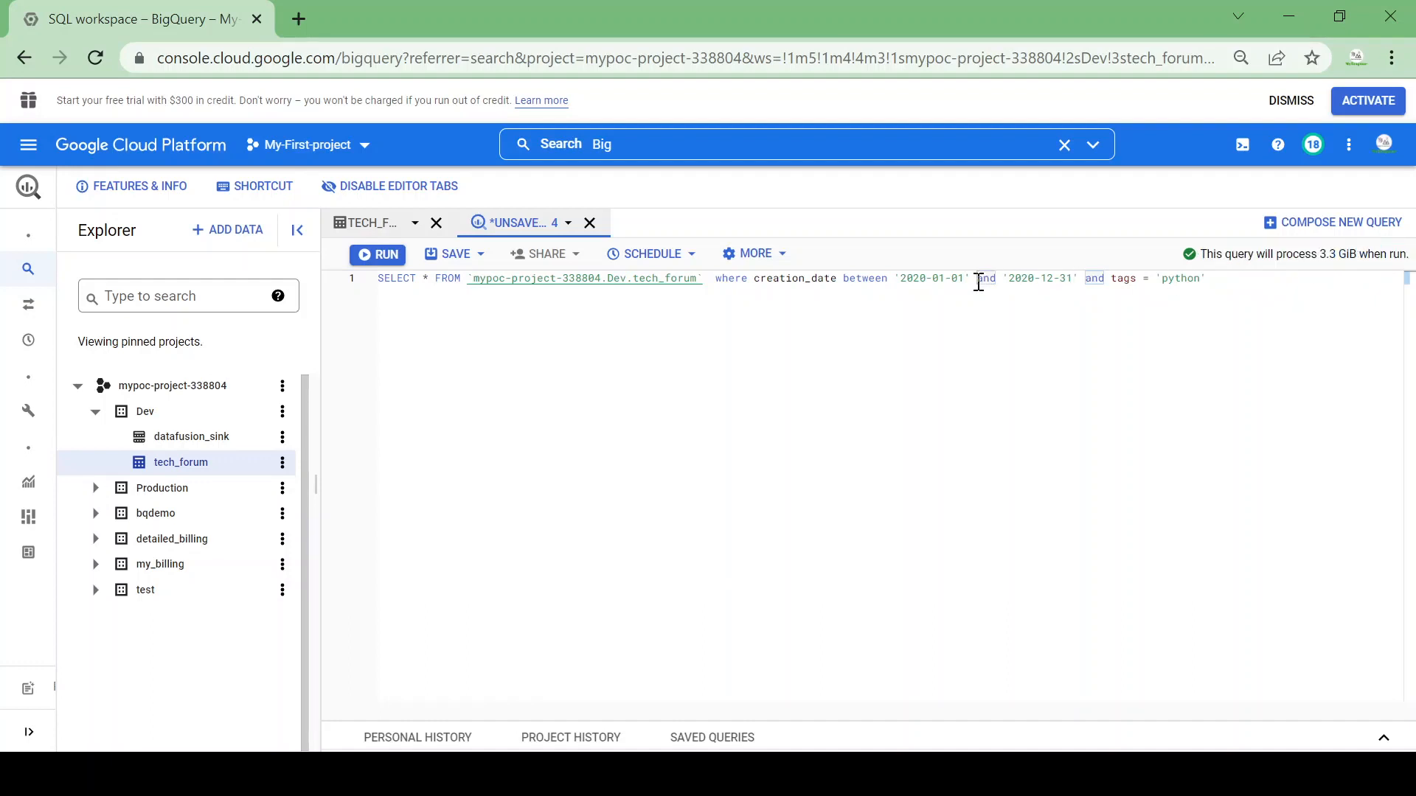
click(753, 253)
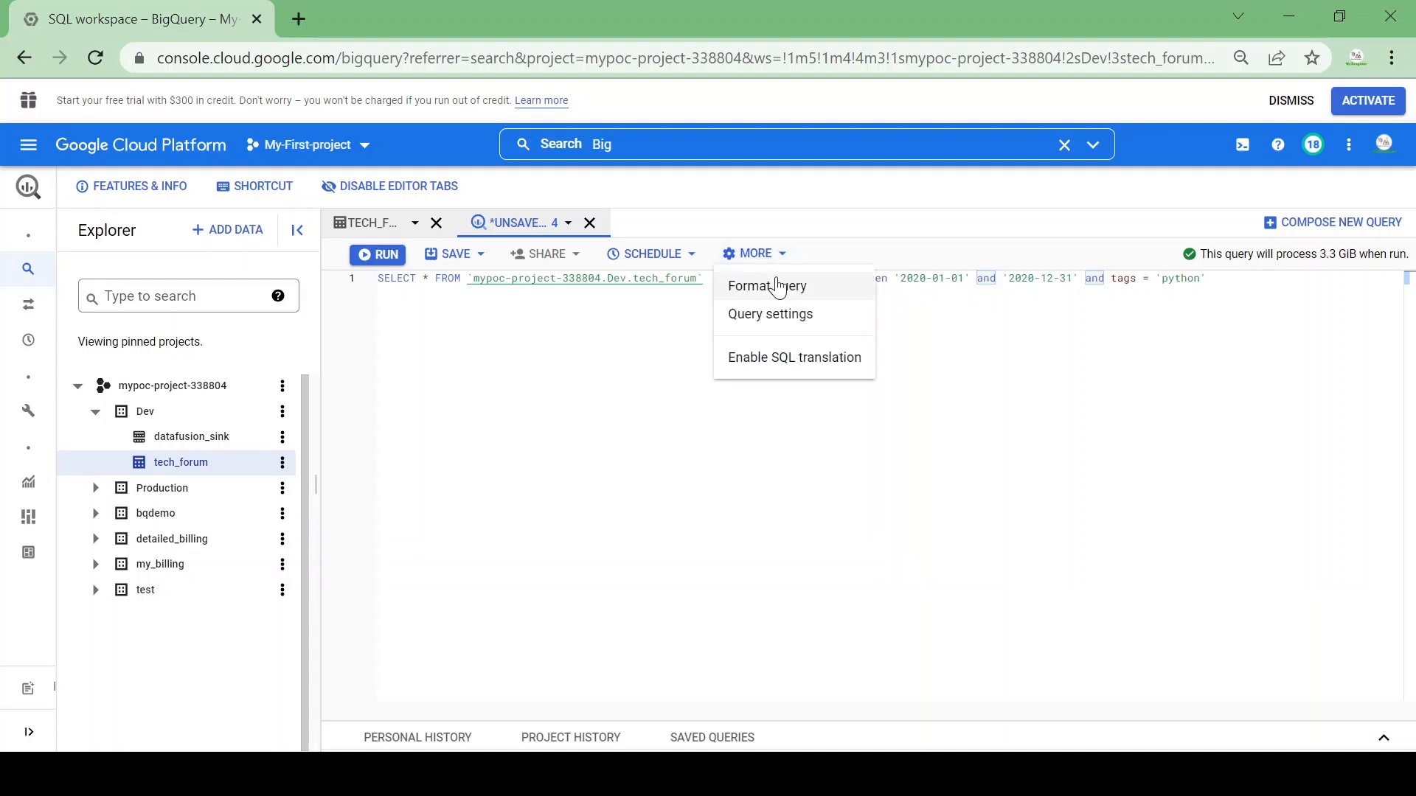
click(765, 286)
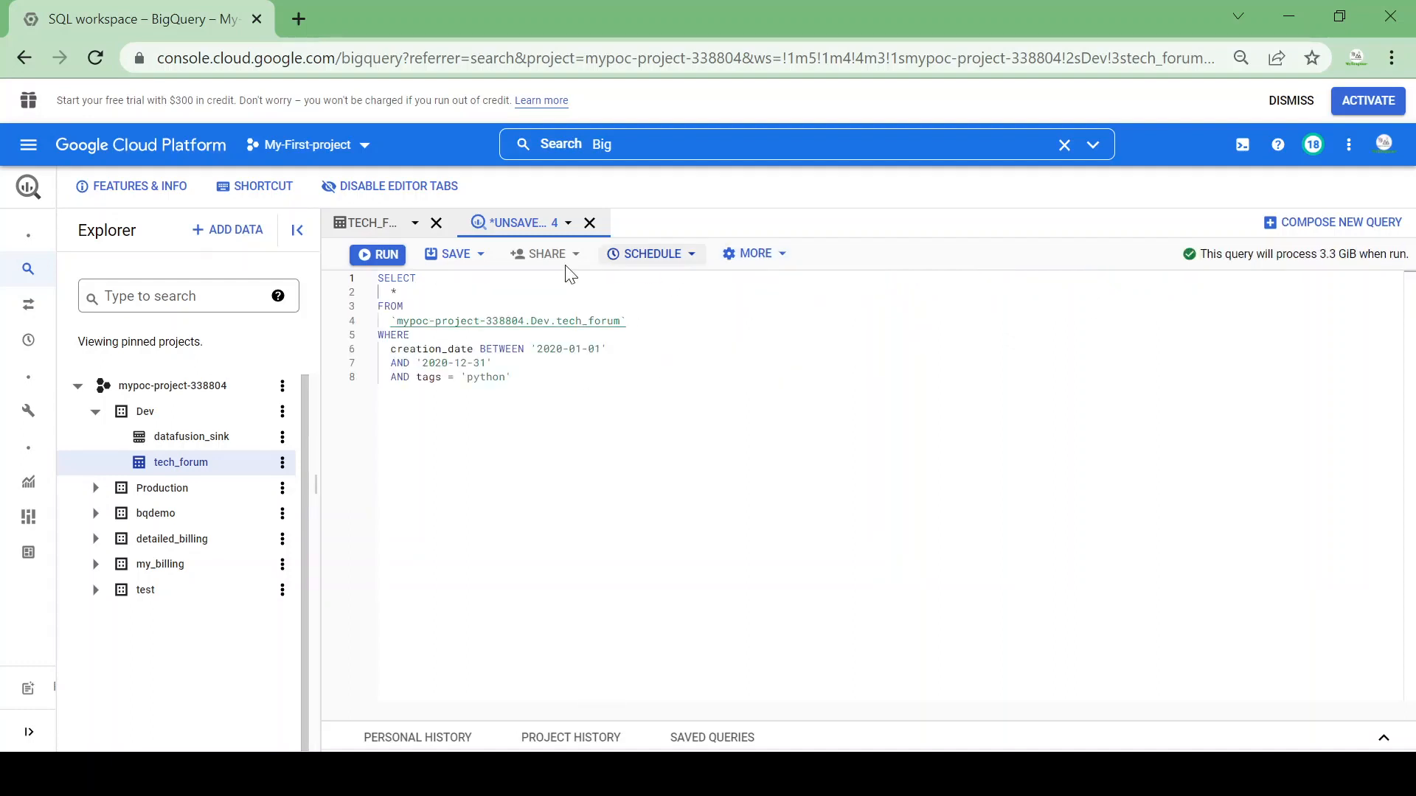
click(377, 254)
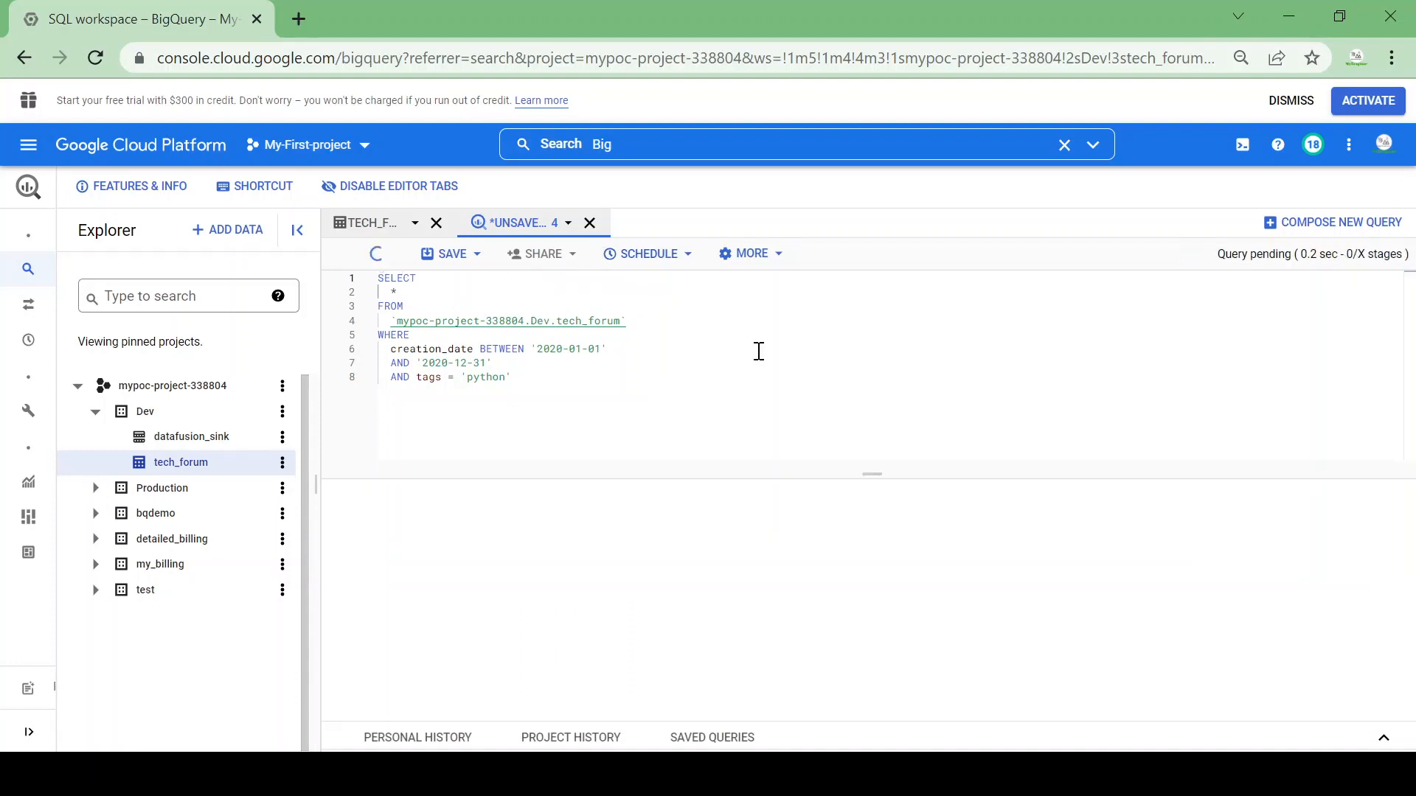
click(375, 253)
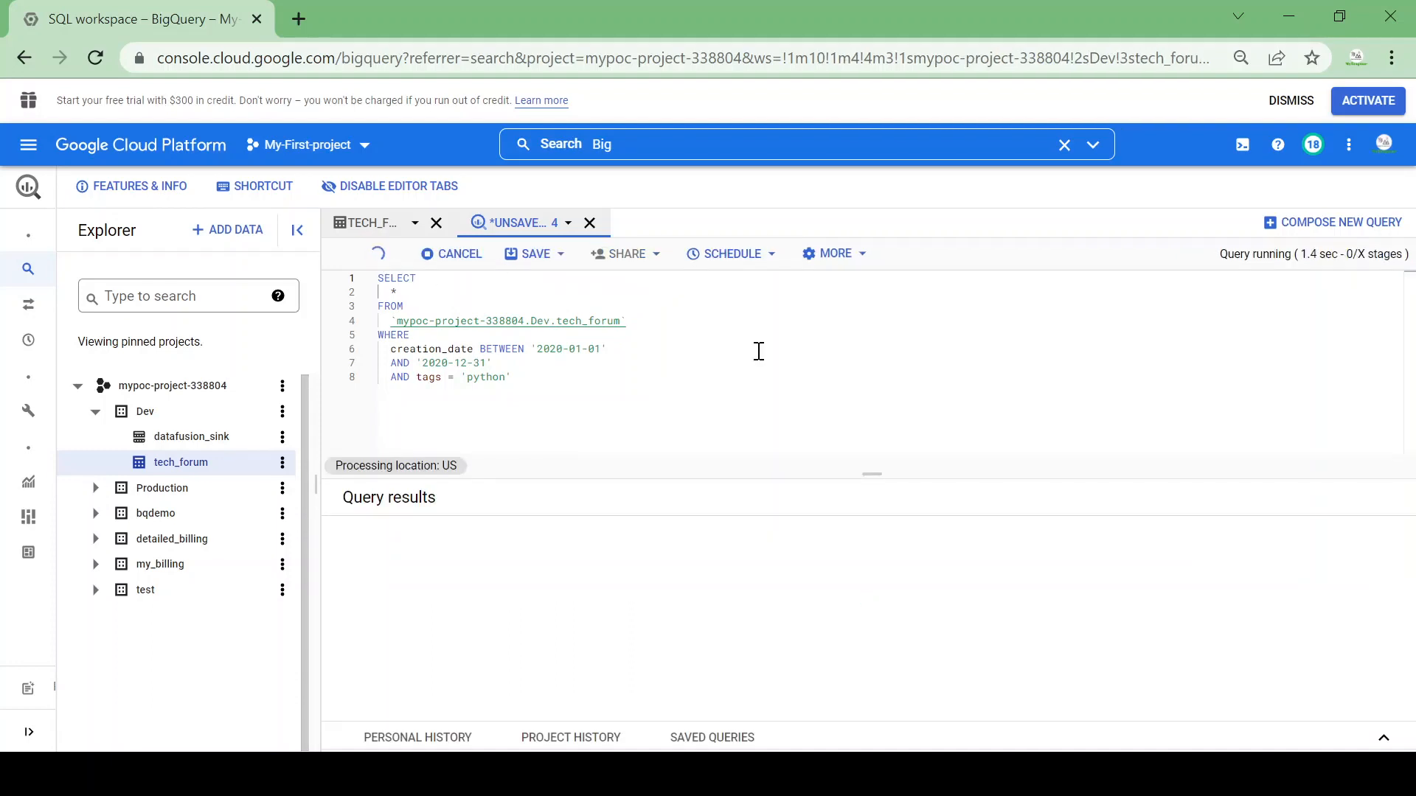
click(591, 551)
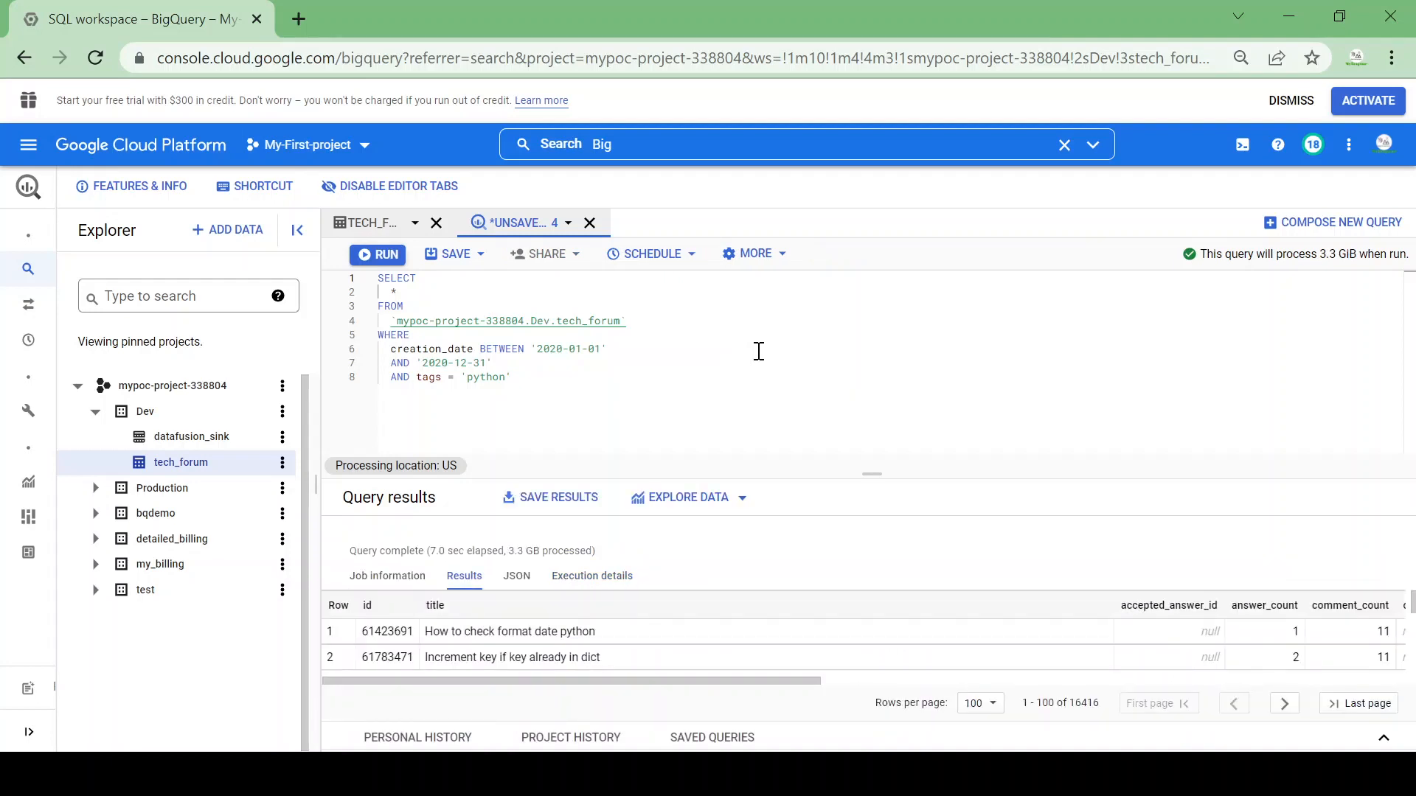
mouse_move(470, 549)
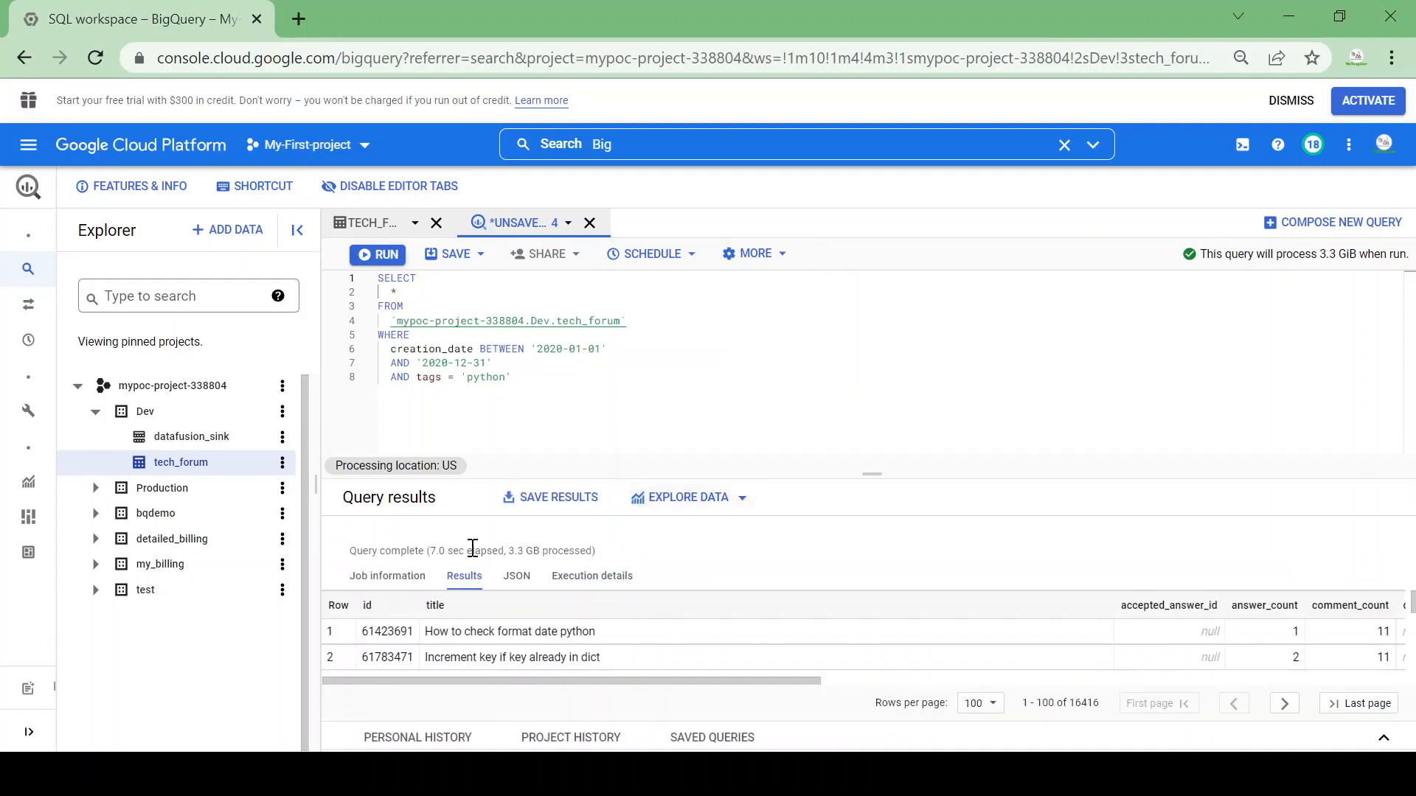
triple_click(471, 551)
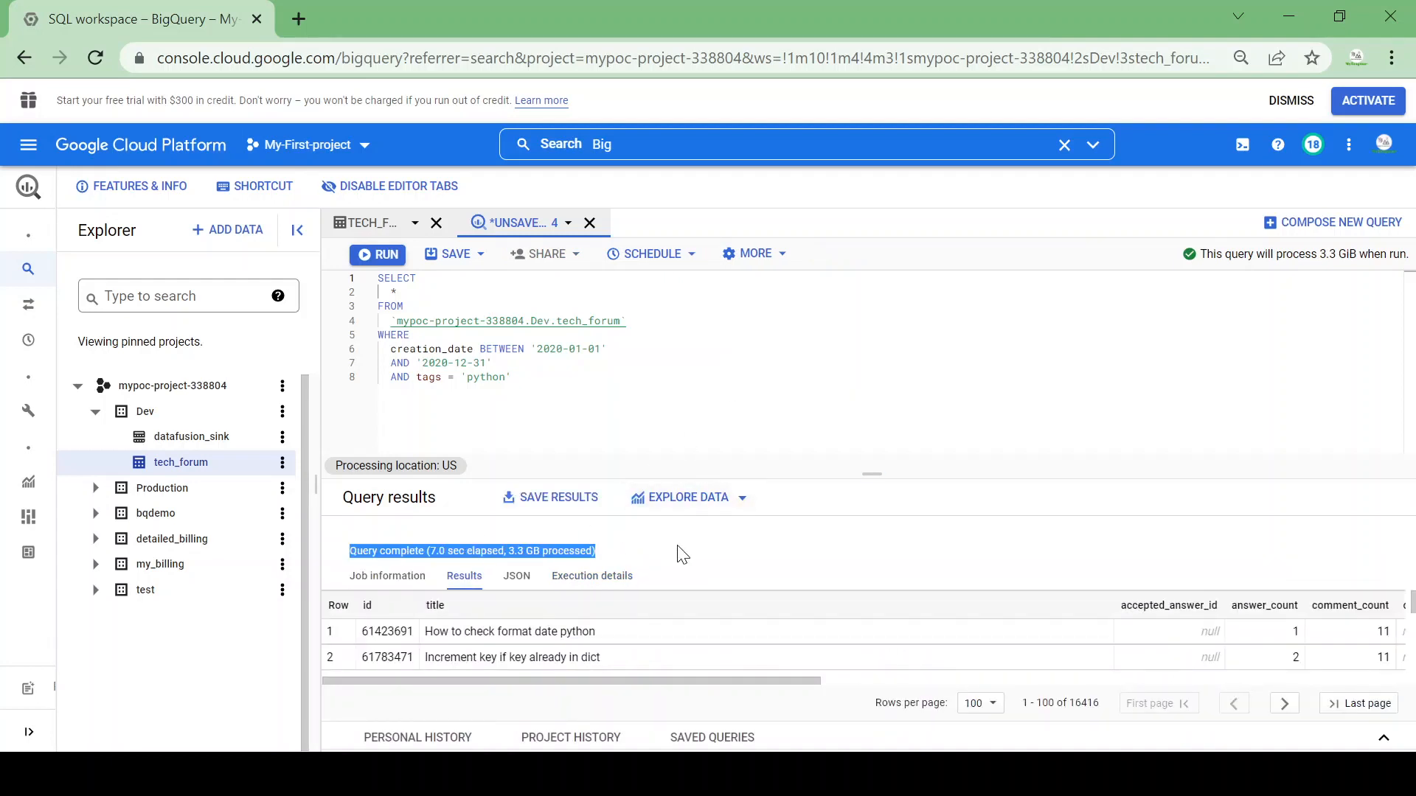
mouse_move(1126, 716)
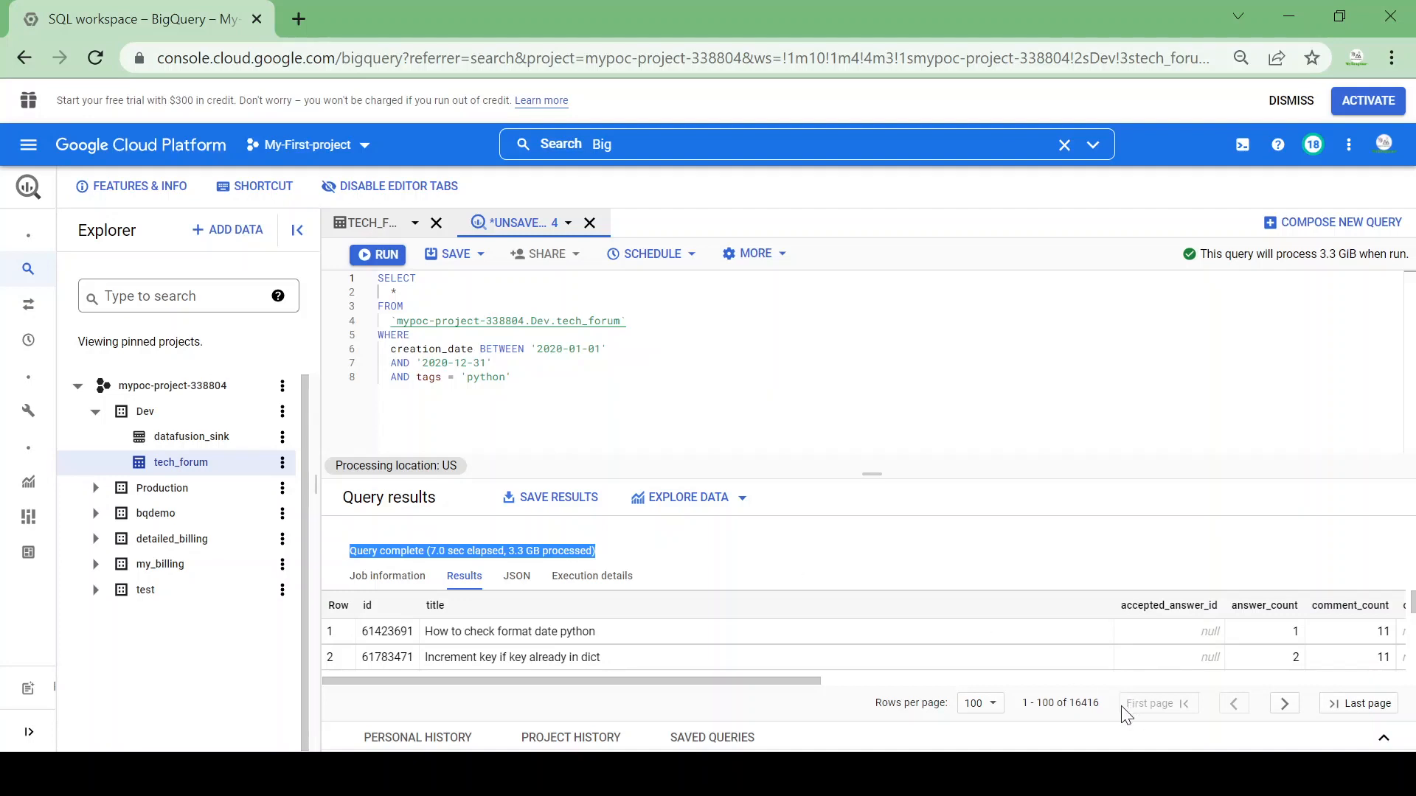
double_click(1083, 703)
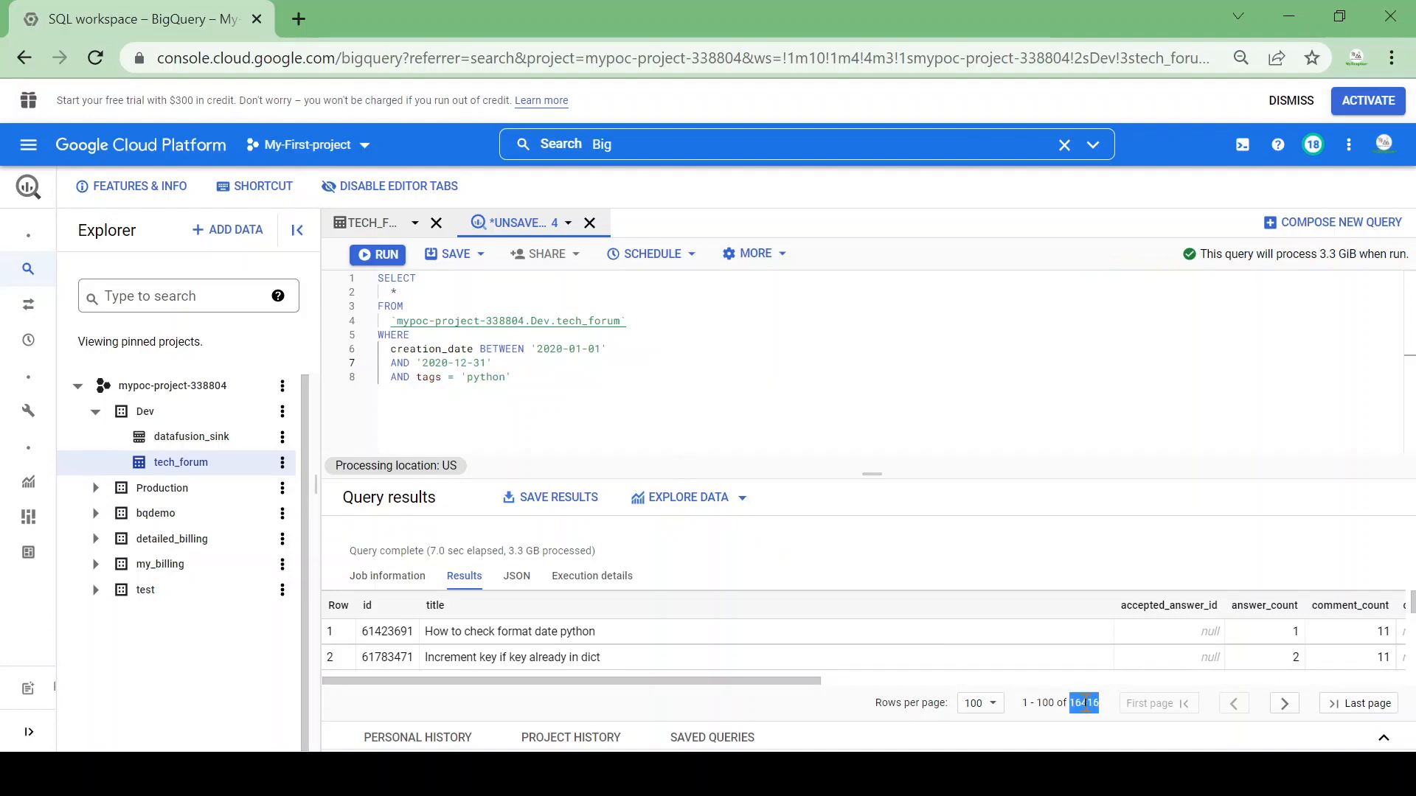
mouse_move(1347, 237)
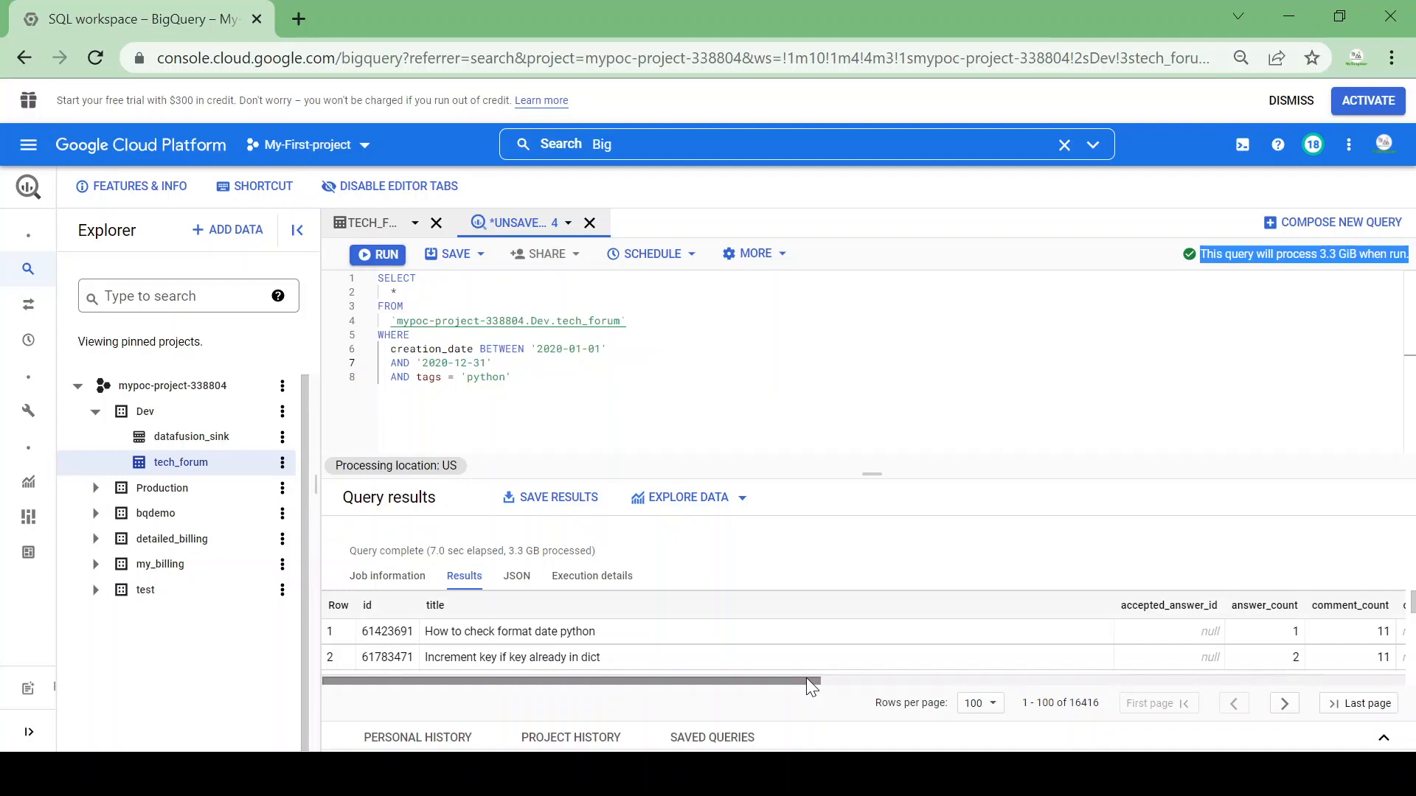
mouse_move(427, 271)
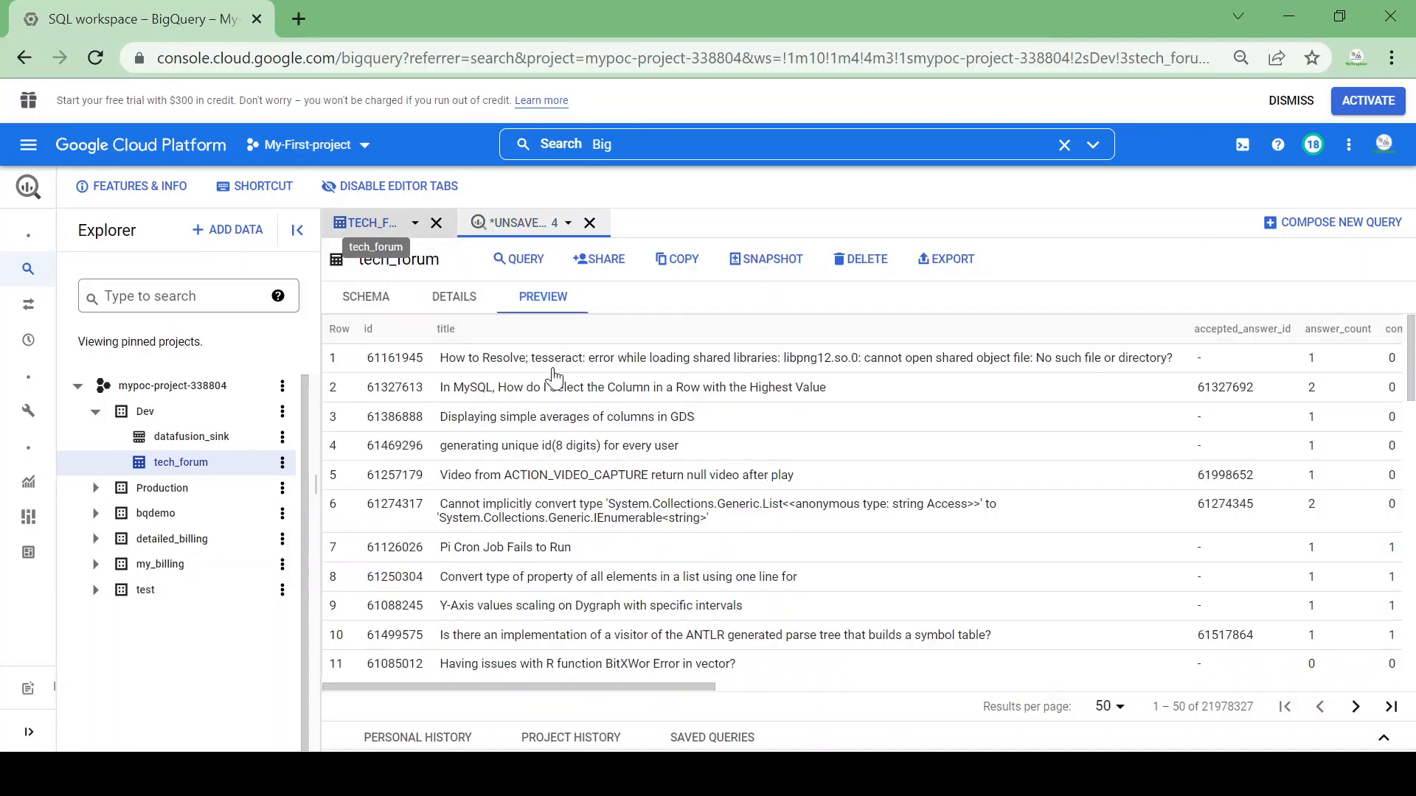
click(454, 297)
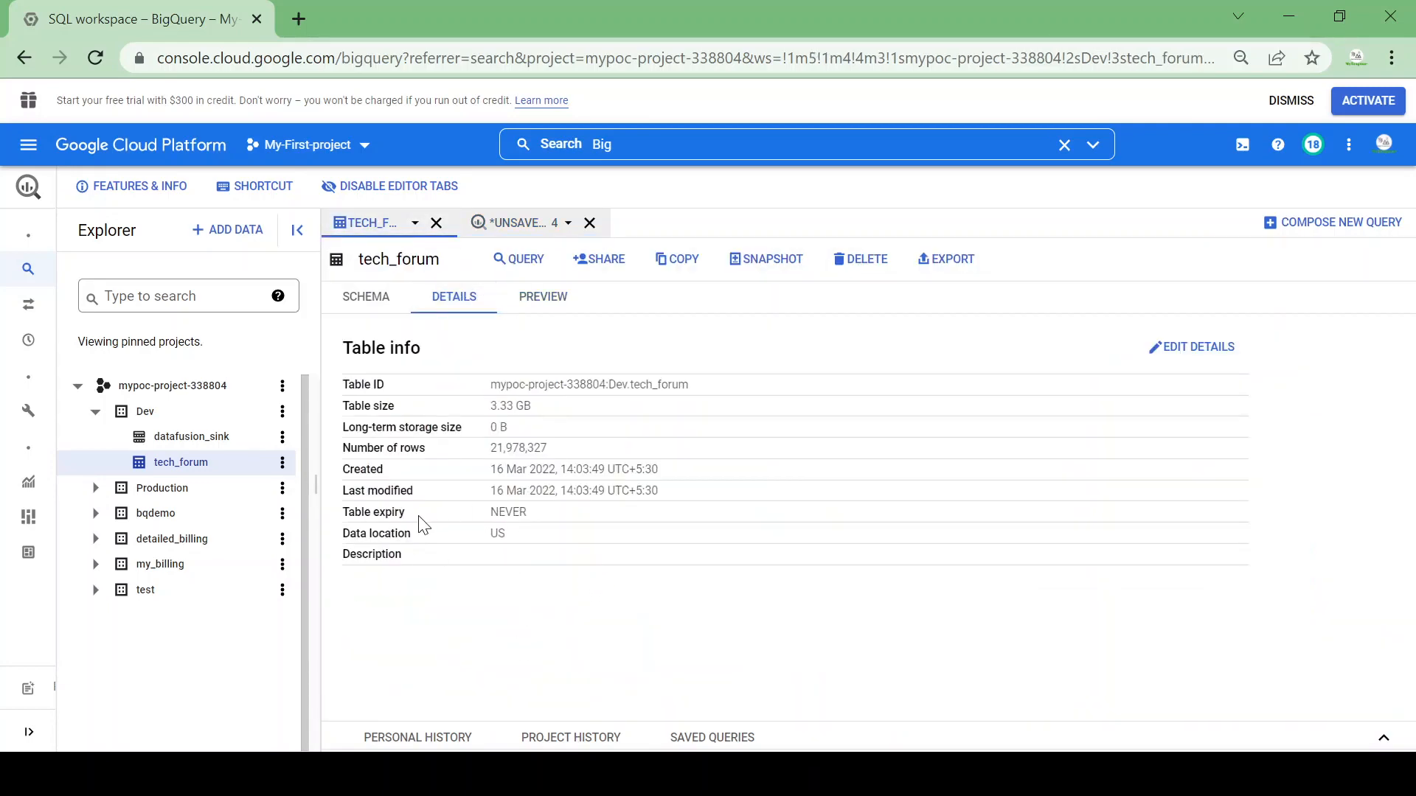
mouse_move(586, 666)
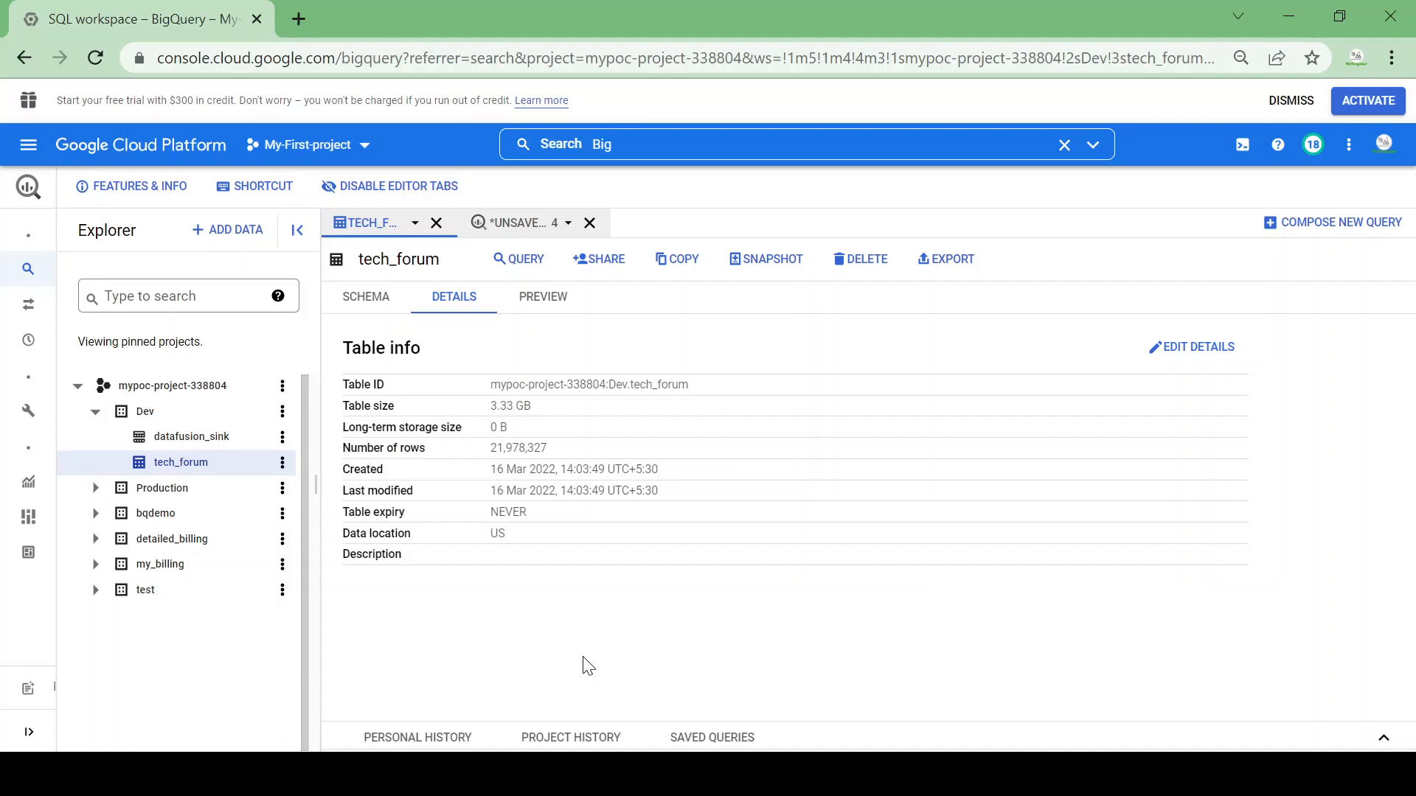
mouse_move(522, 222)
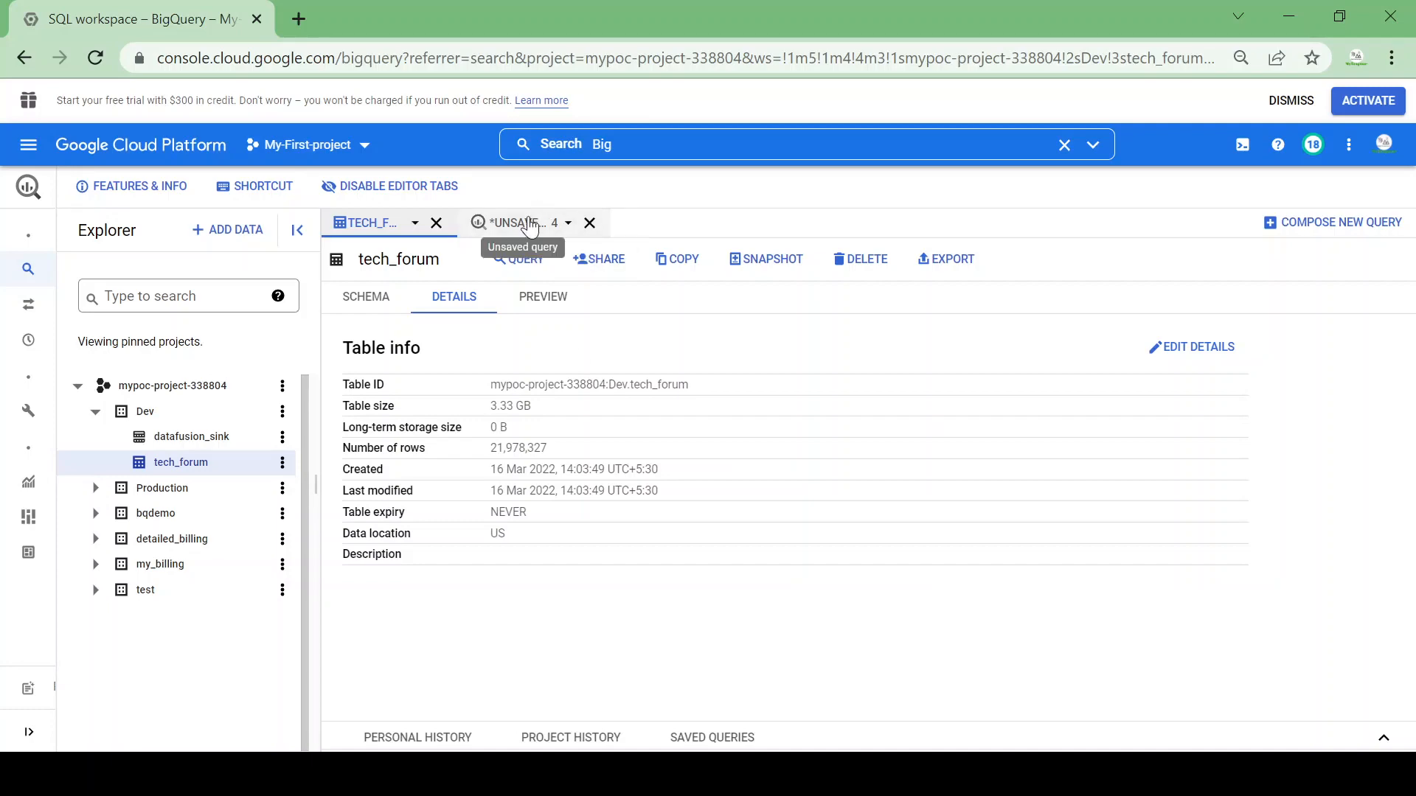
click(518, 222)
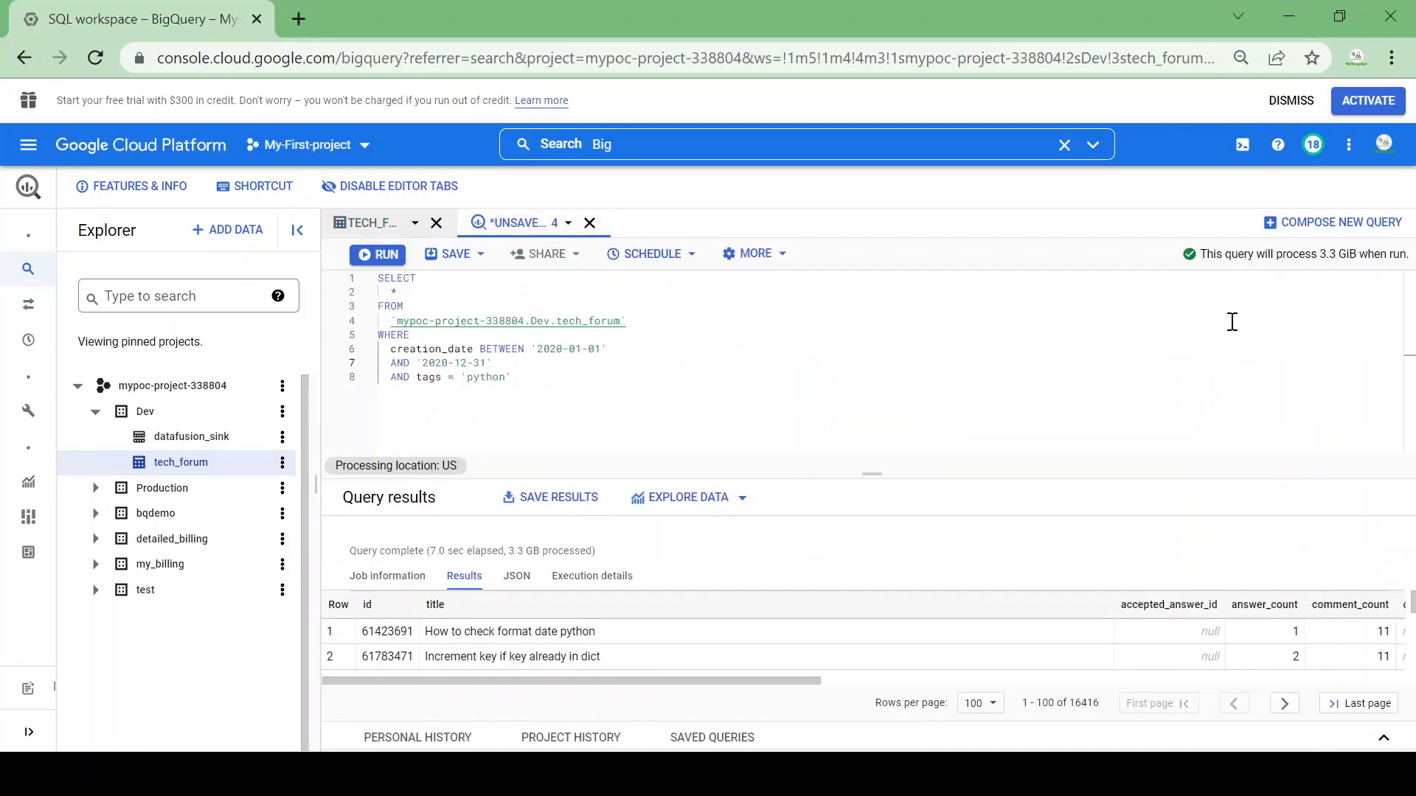
mouse_move(1339, 221)
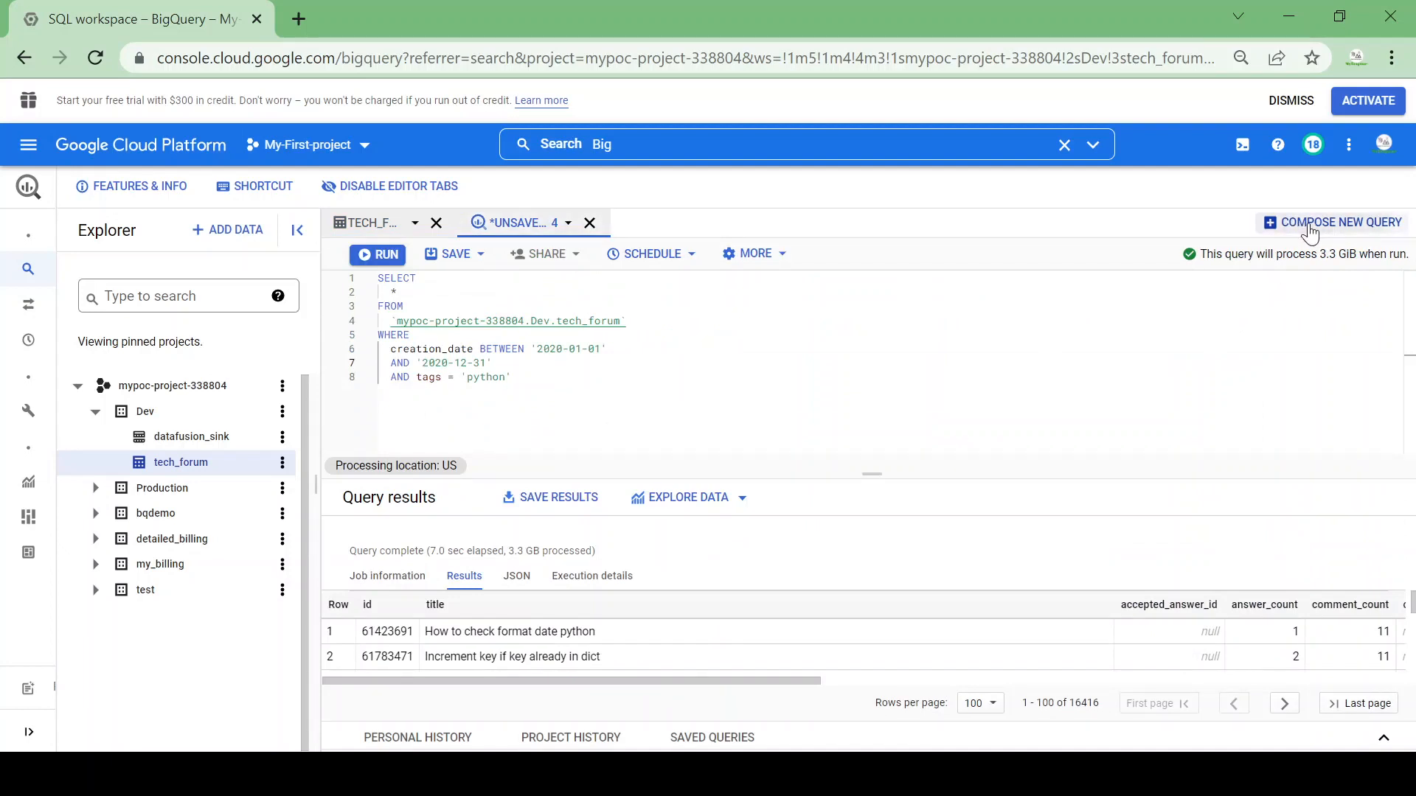
- In a new query, begin CREATE TABLE Dev.tech_forum_partioned
click(1339, 222)
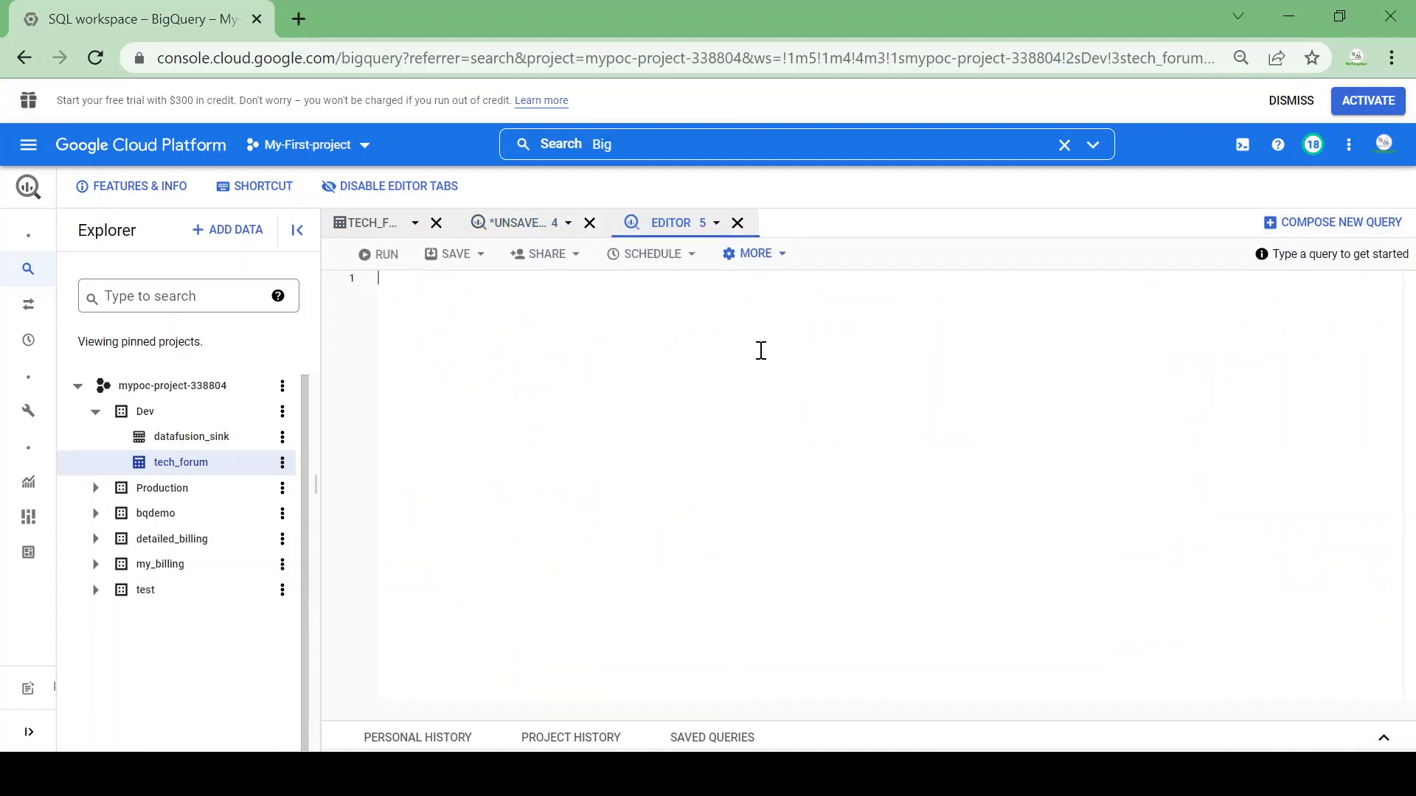
text(s)
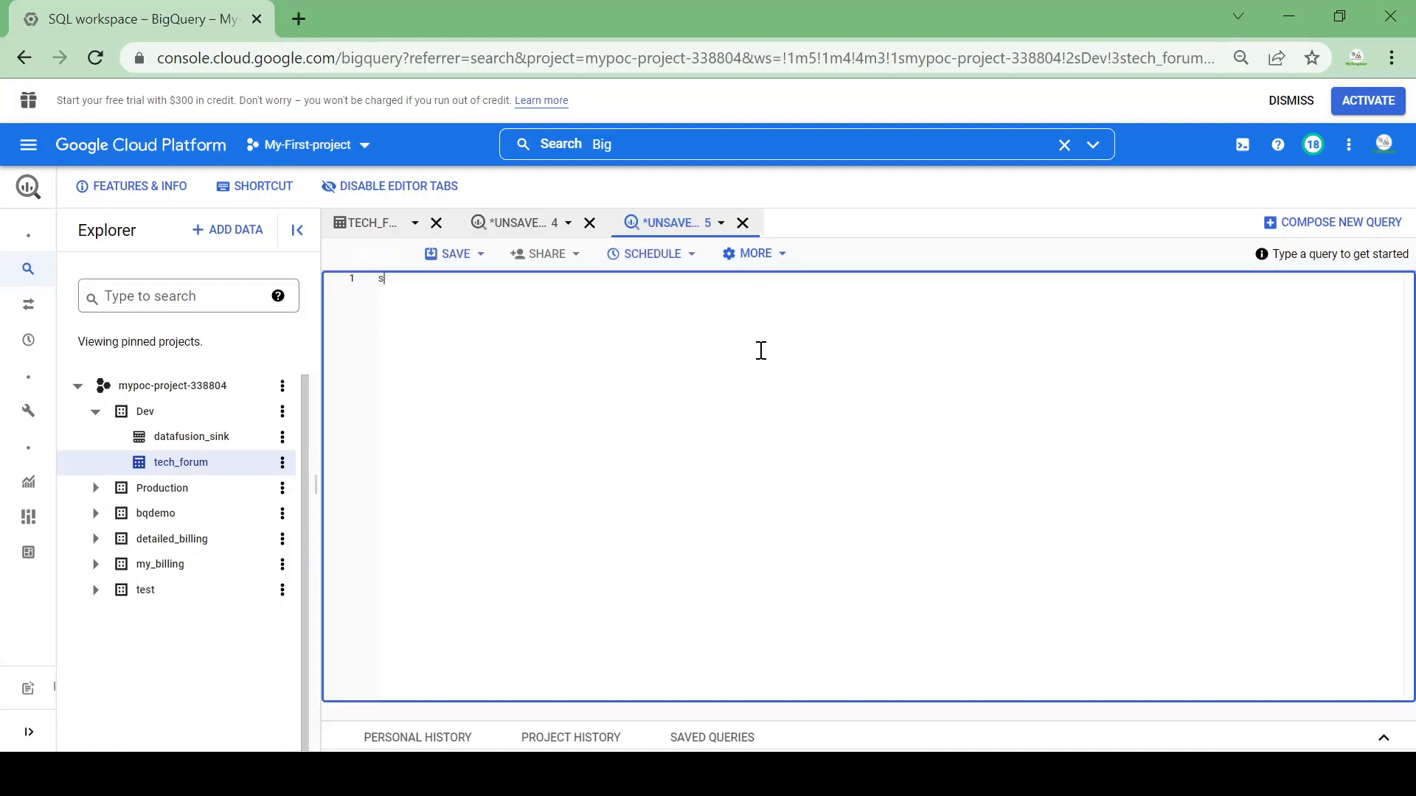
text(elect)
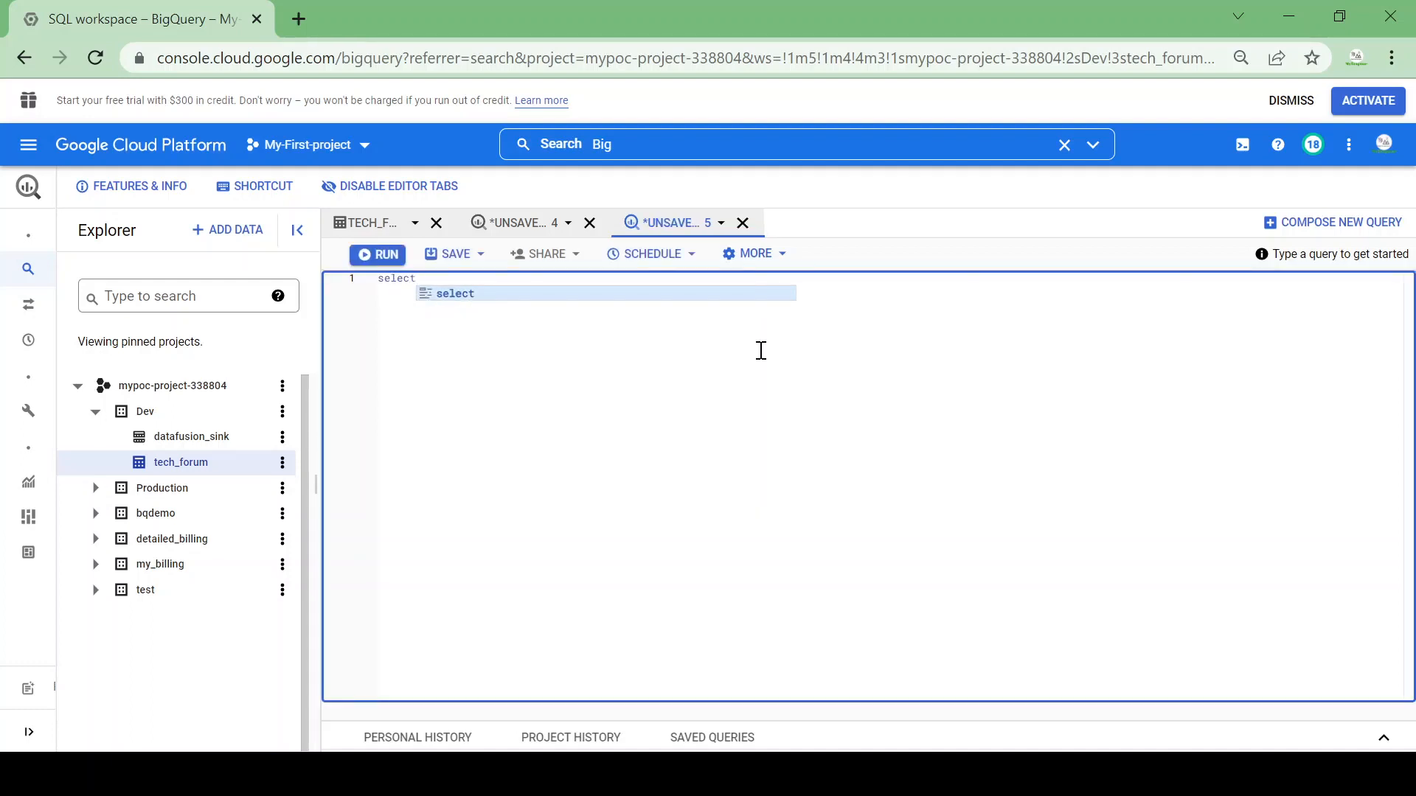
text(create tab)
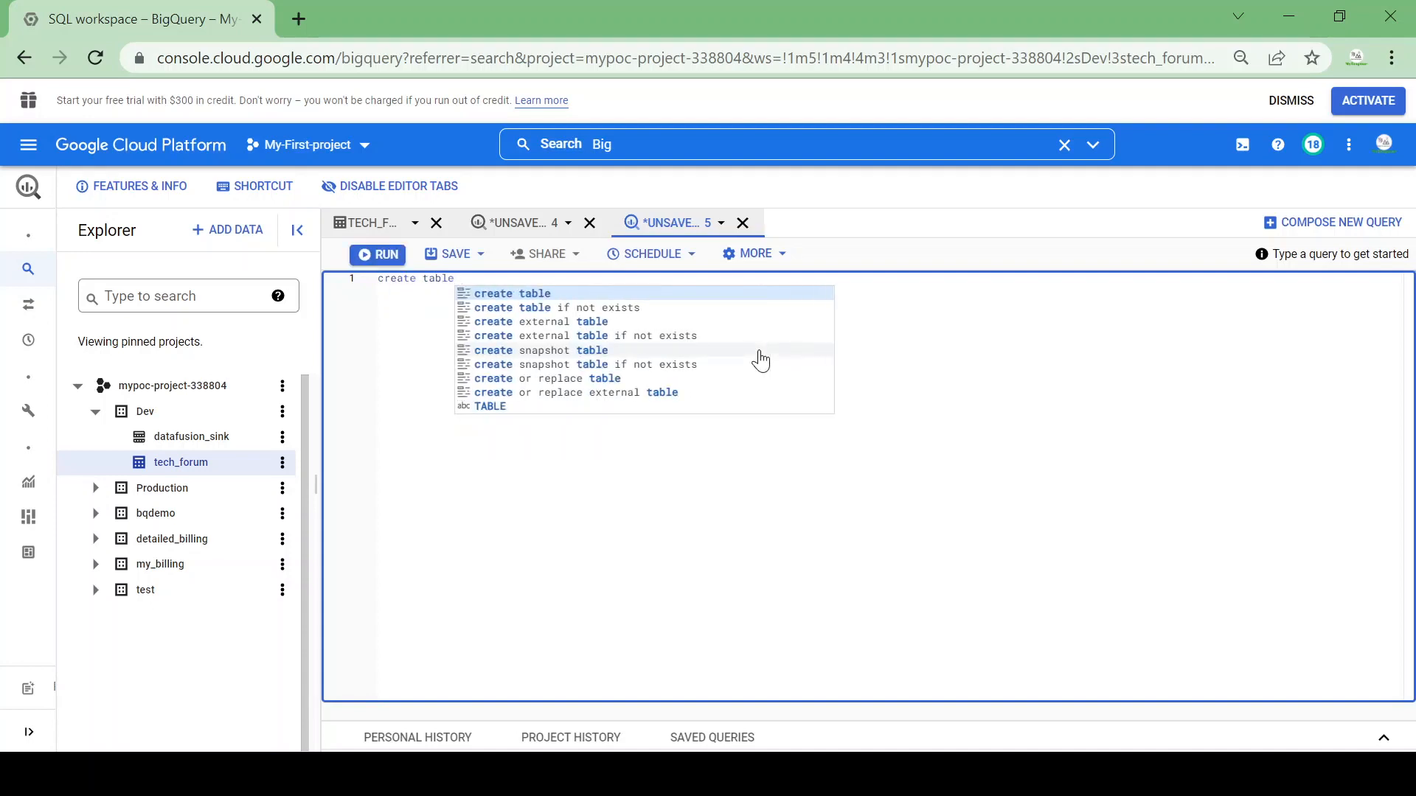
text(Dev)
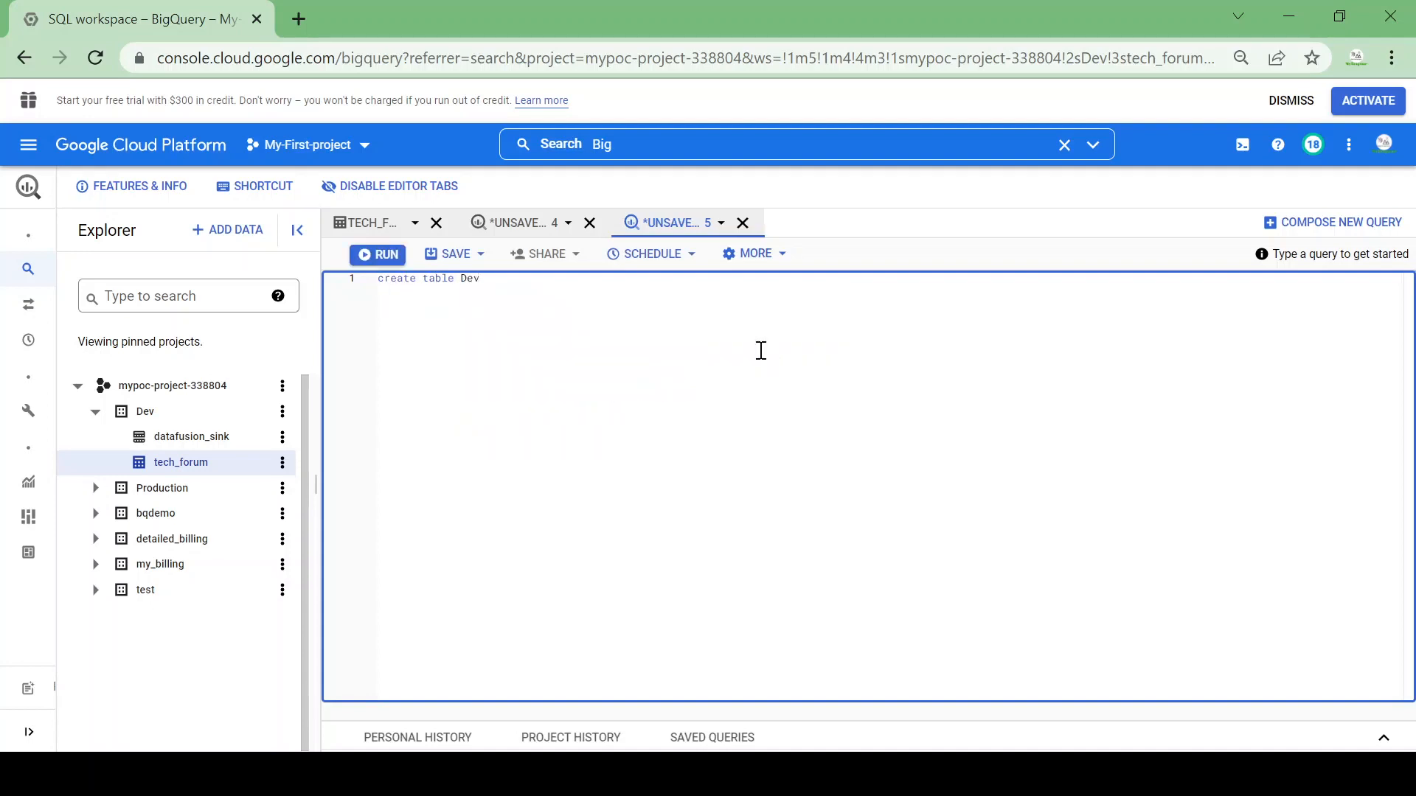
text(.tech)
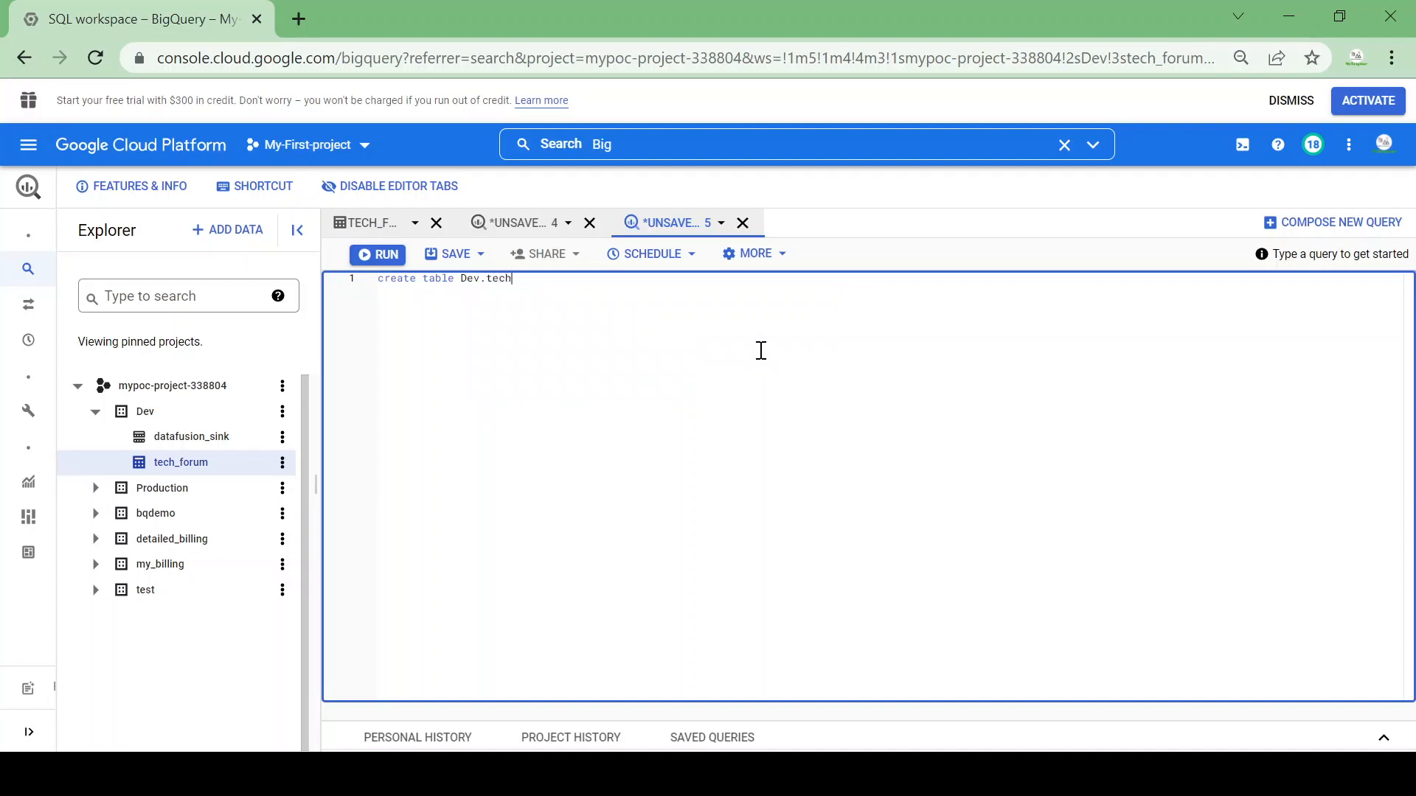
text(_foru)
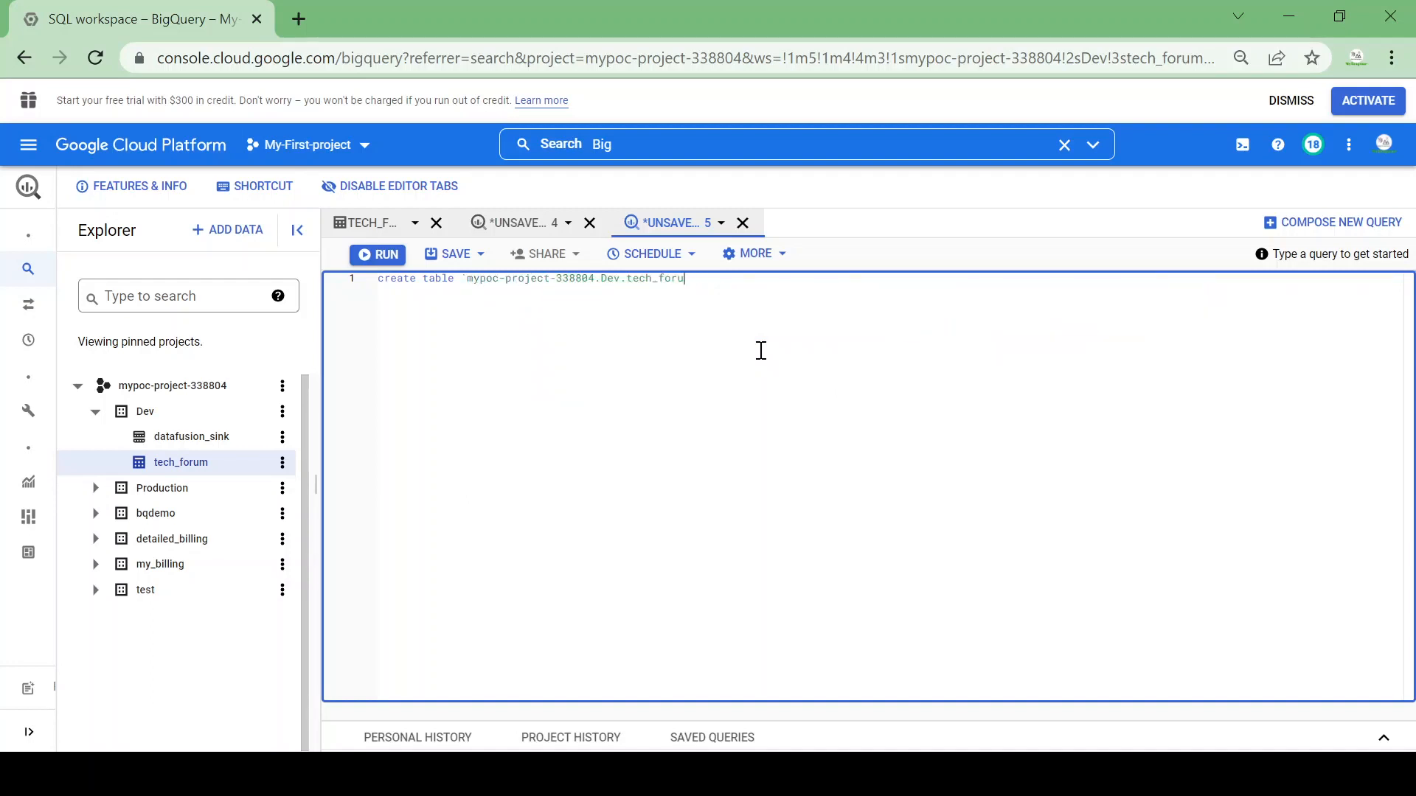
text(_partioned)
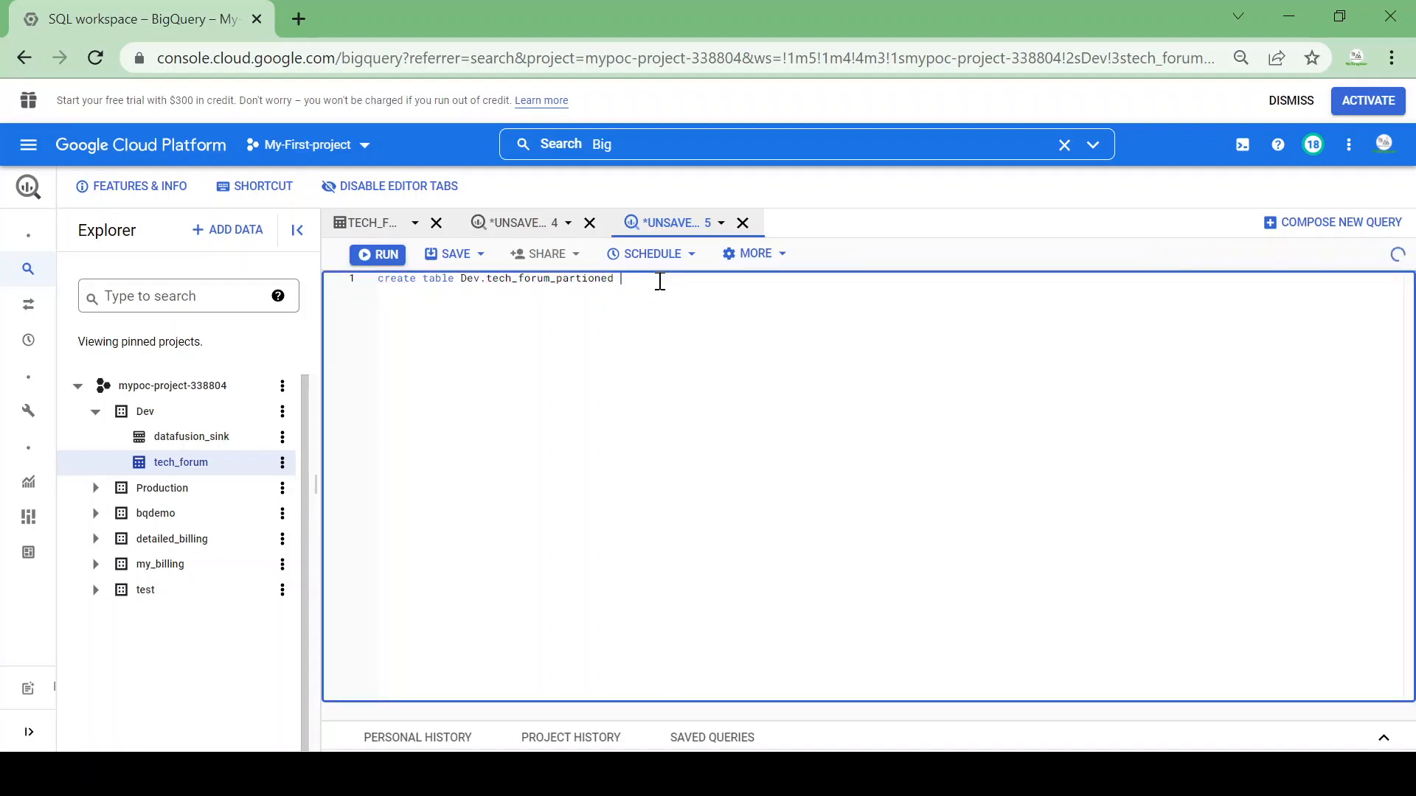
text(partion)
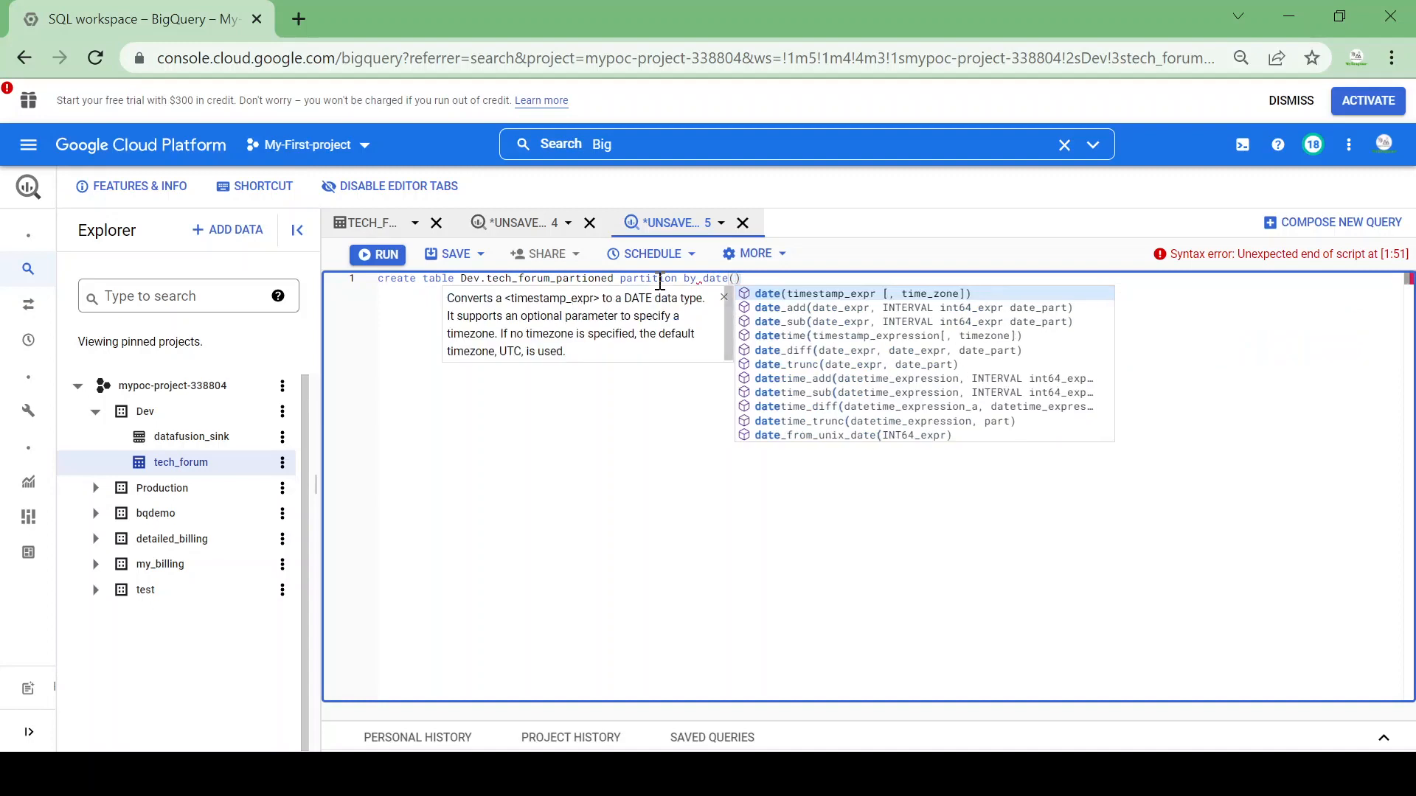
- Add PARTITION BY DATE(creation_date) AS SELECT * FROM `mypoc-project-338804.Dev.tech_forum`
text(creation_date)
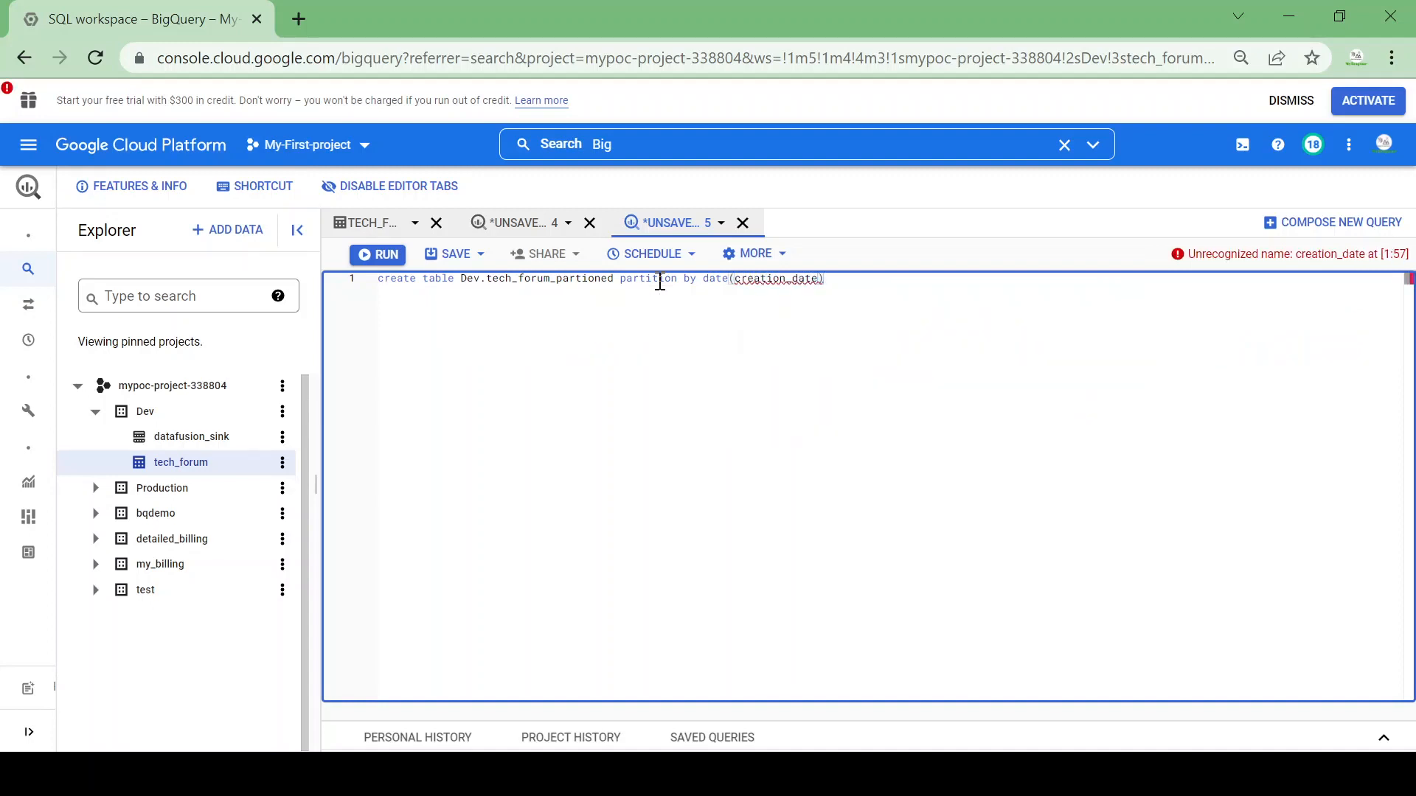
text(as)
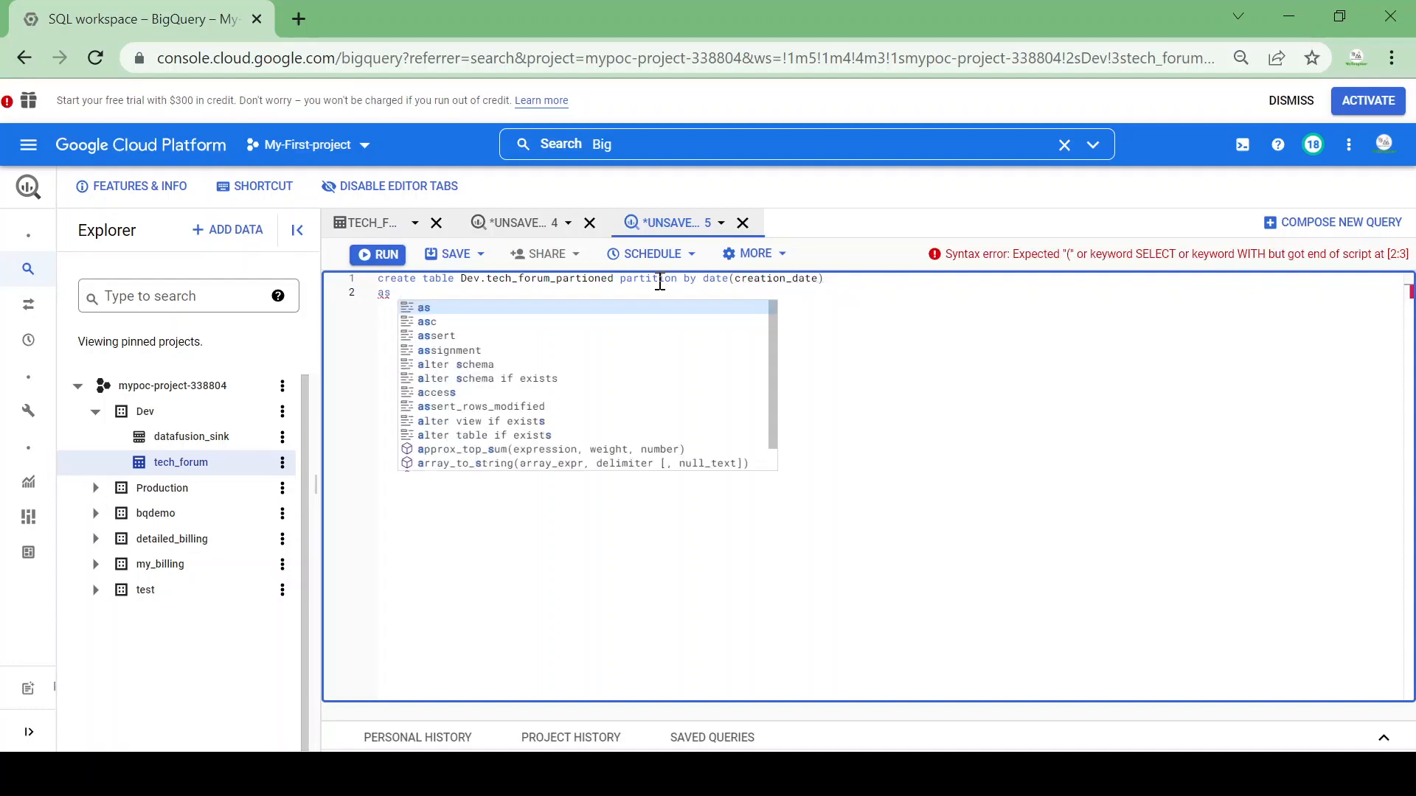
text(as)
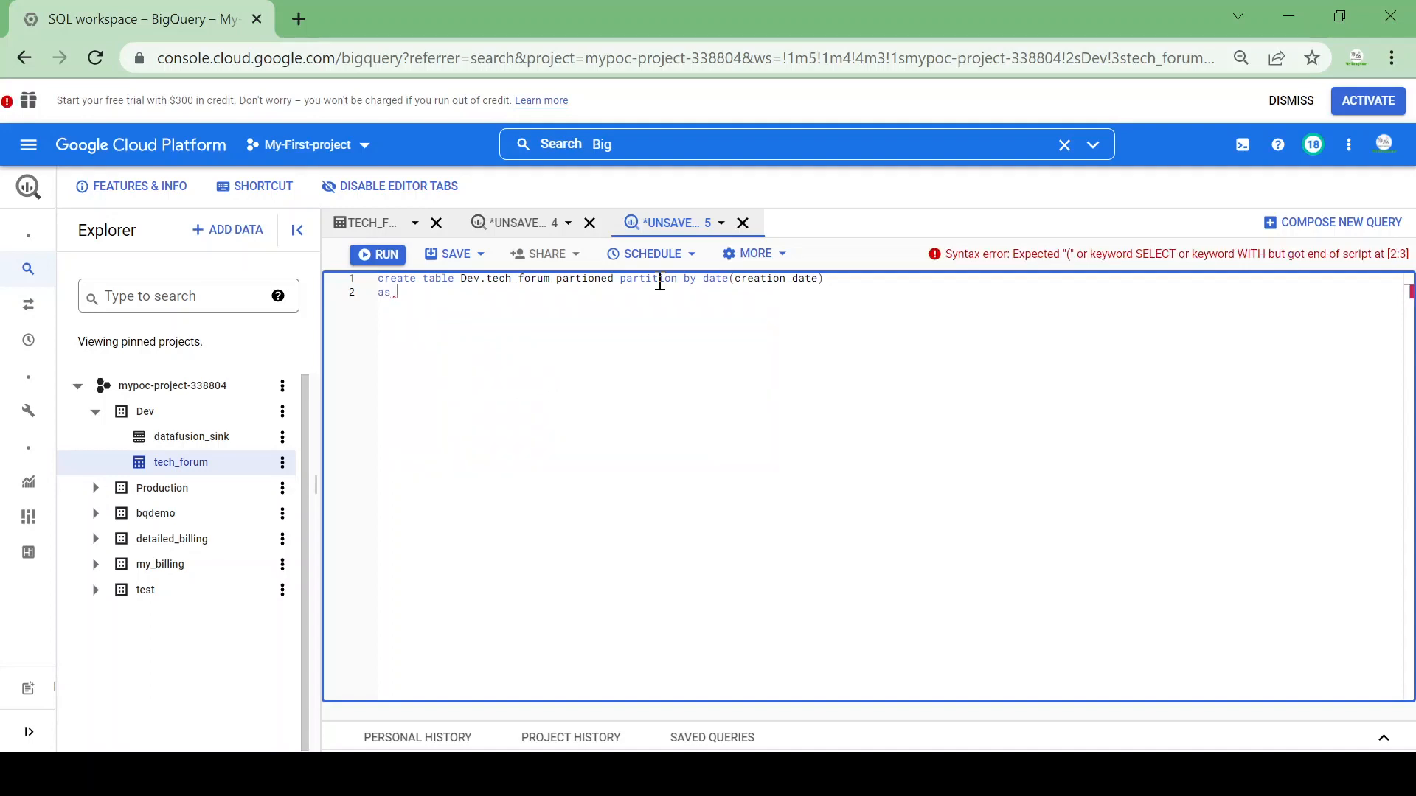
text(select)
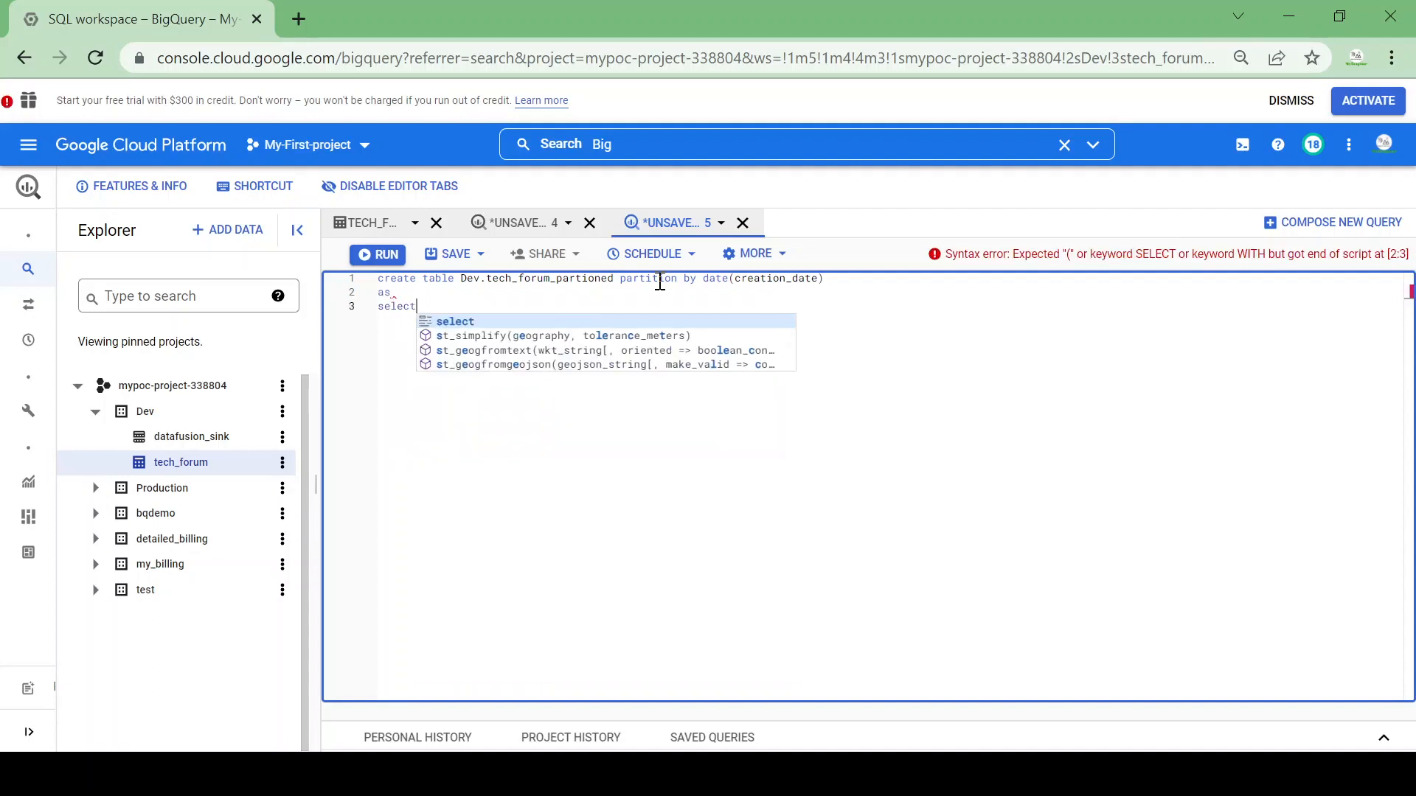
text(* from)
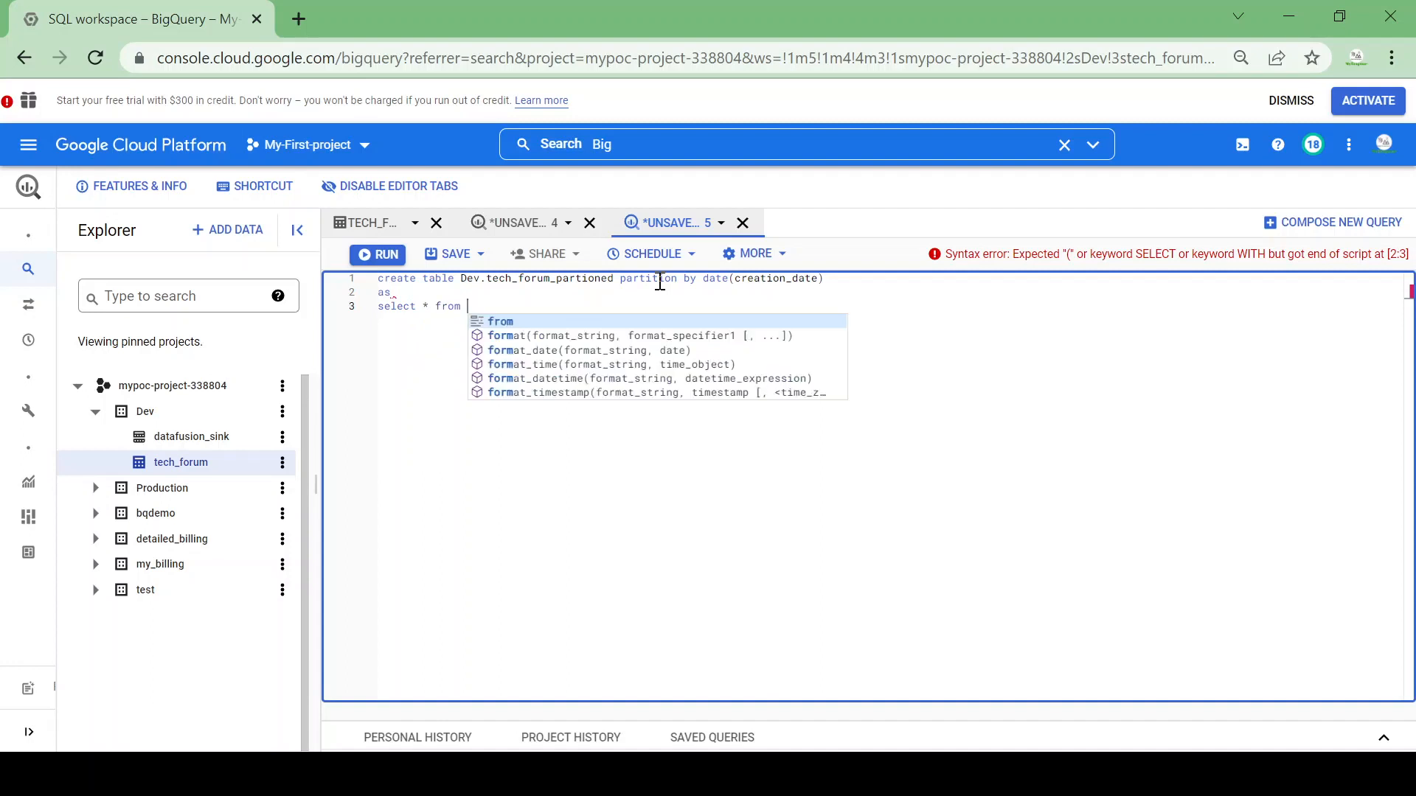
text(Dev.p)
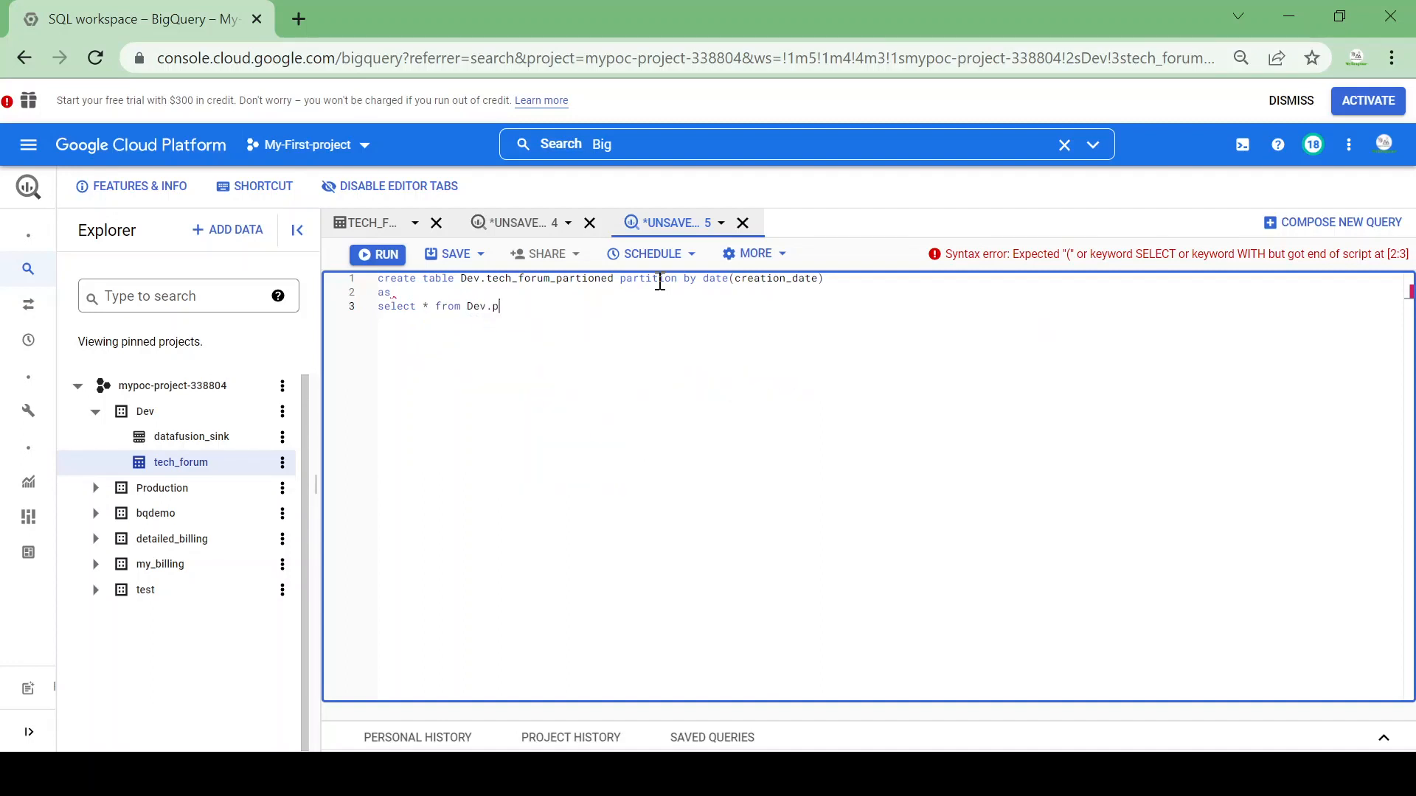
text(ar)
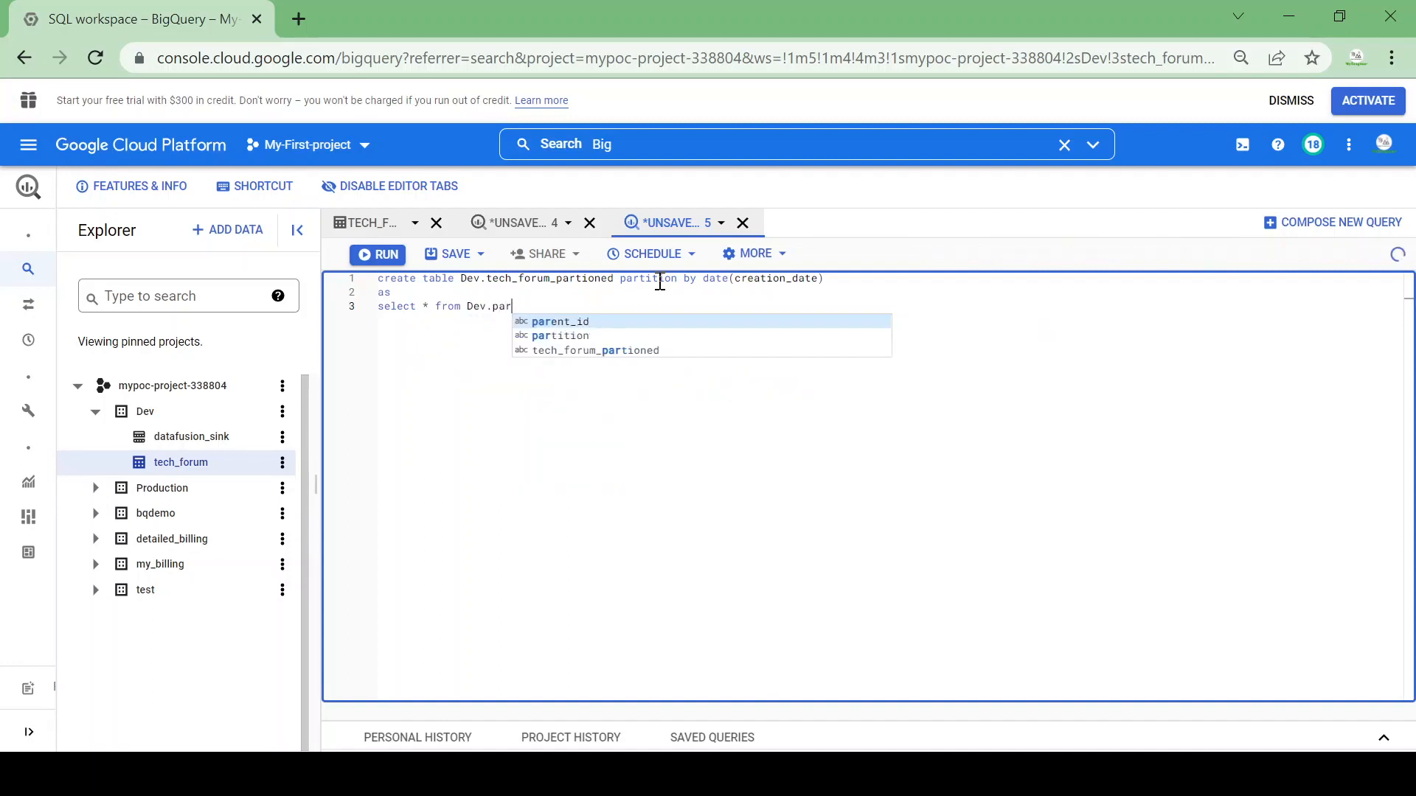
text(tech)
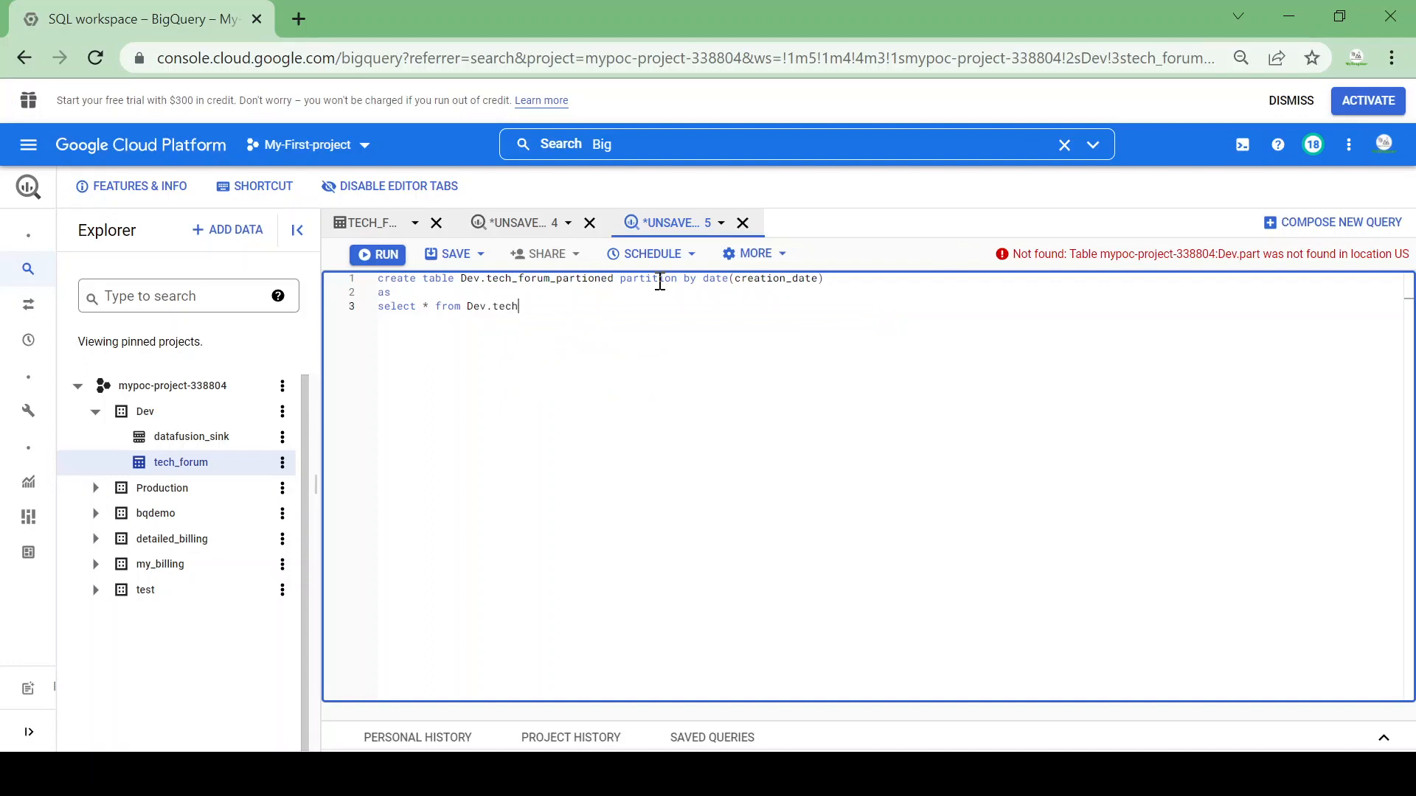
text(`mypoc-project-338804.Dev.tech_forum`)
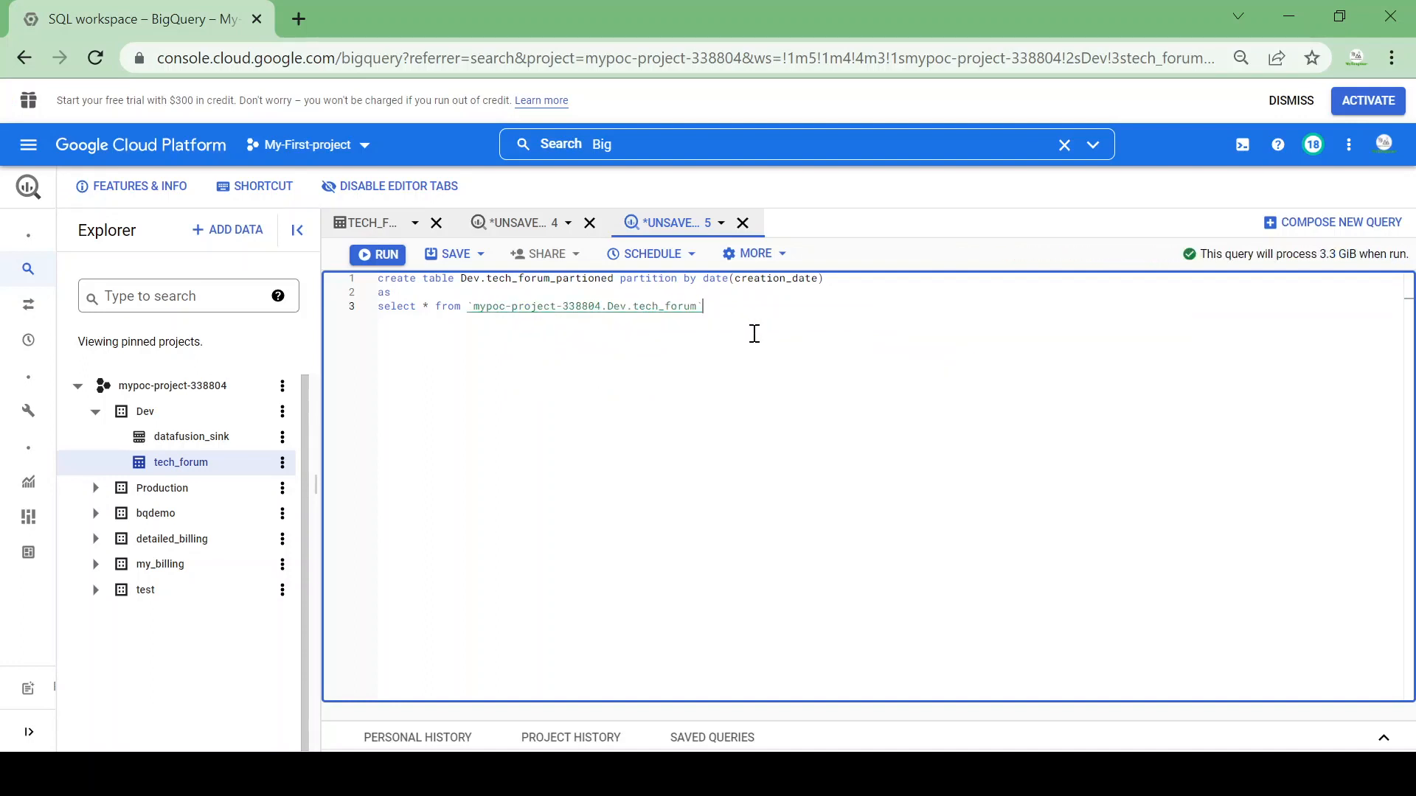
mouse_move(753, 253)
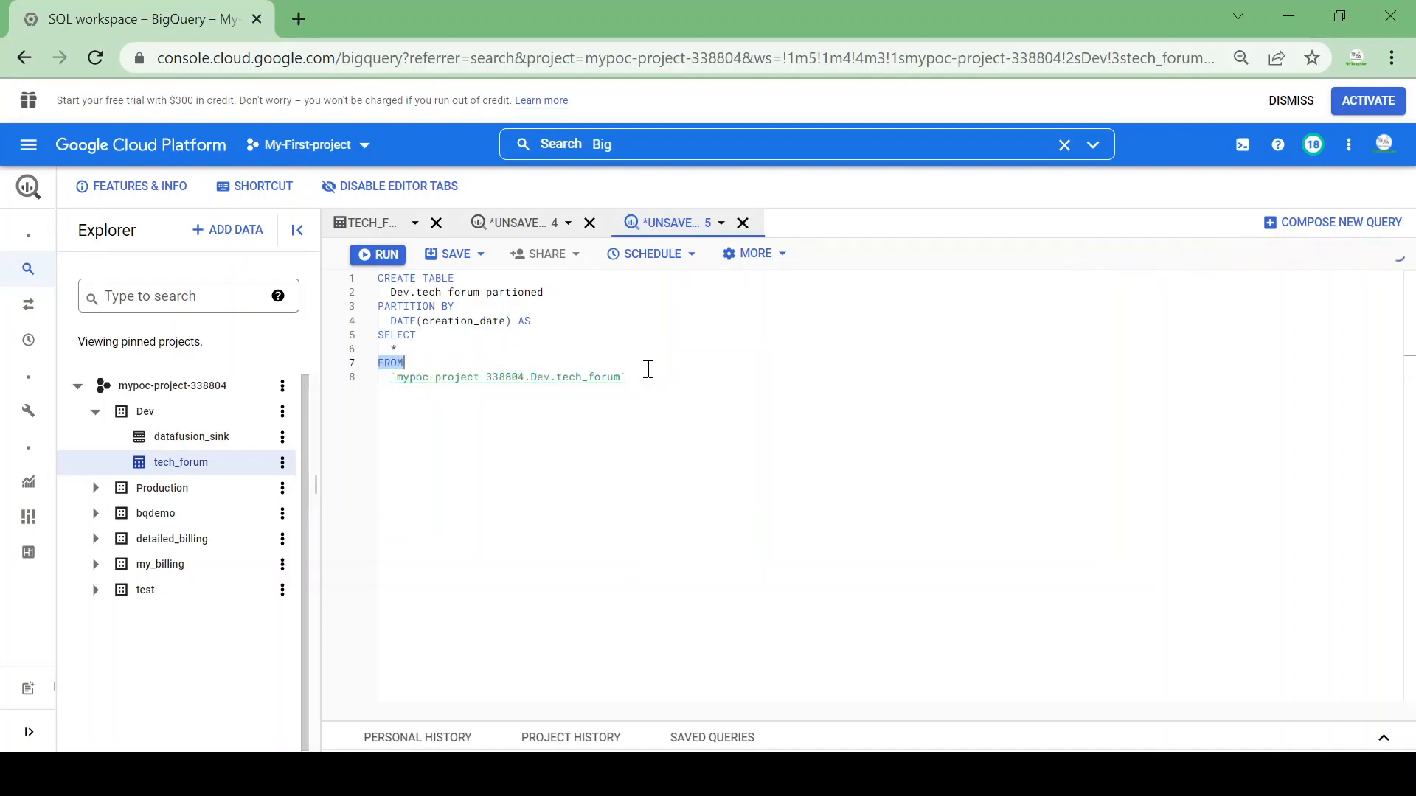
- Run the CREATE TABLE statement, processing 3.3 GB in 1 min 6 sec
click(650, 377)
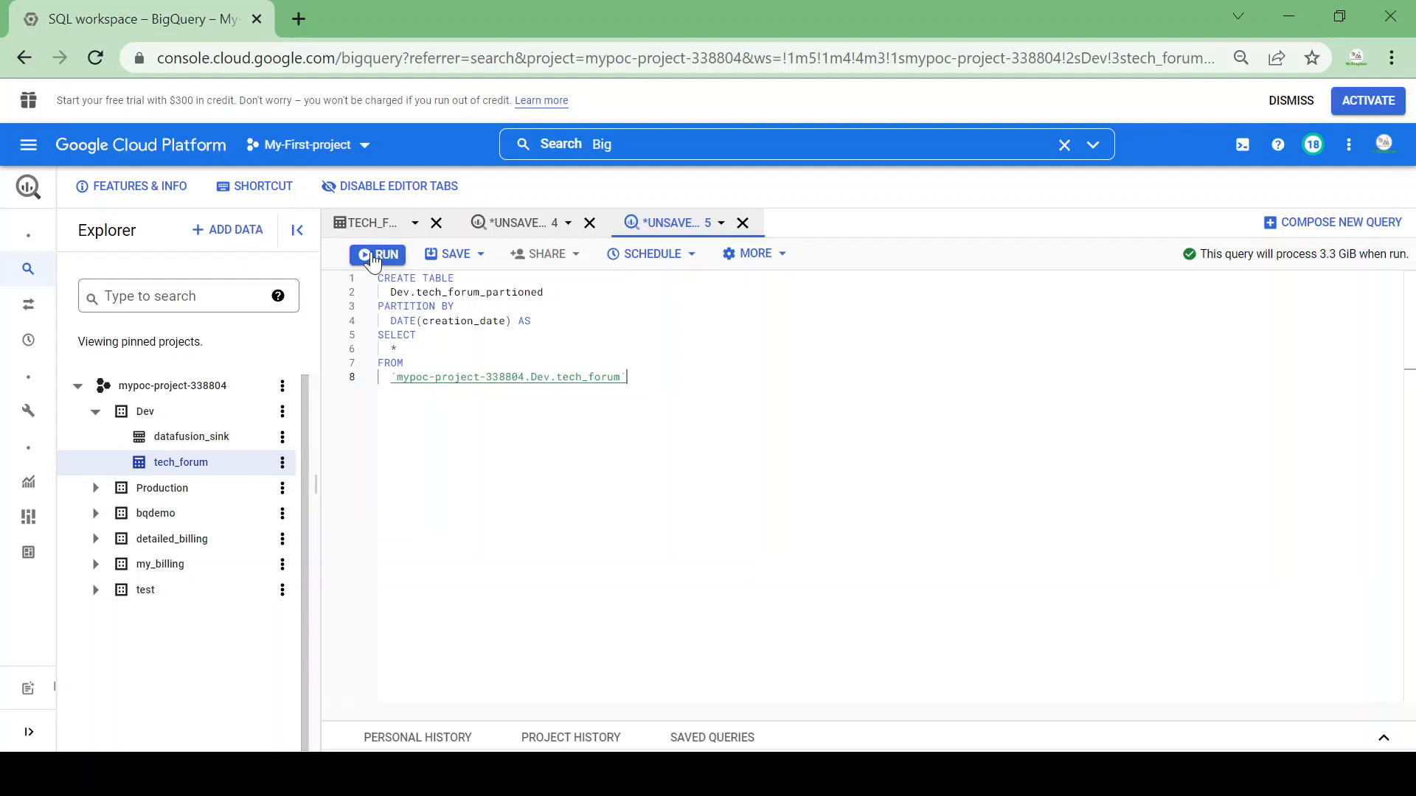
click(378, 253)
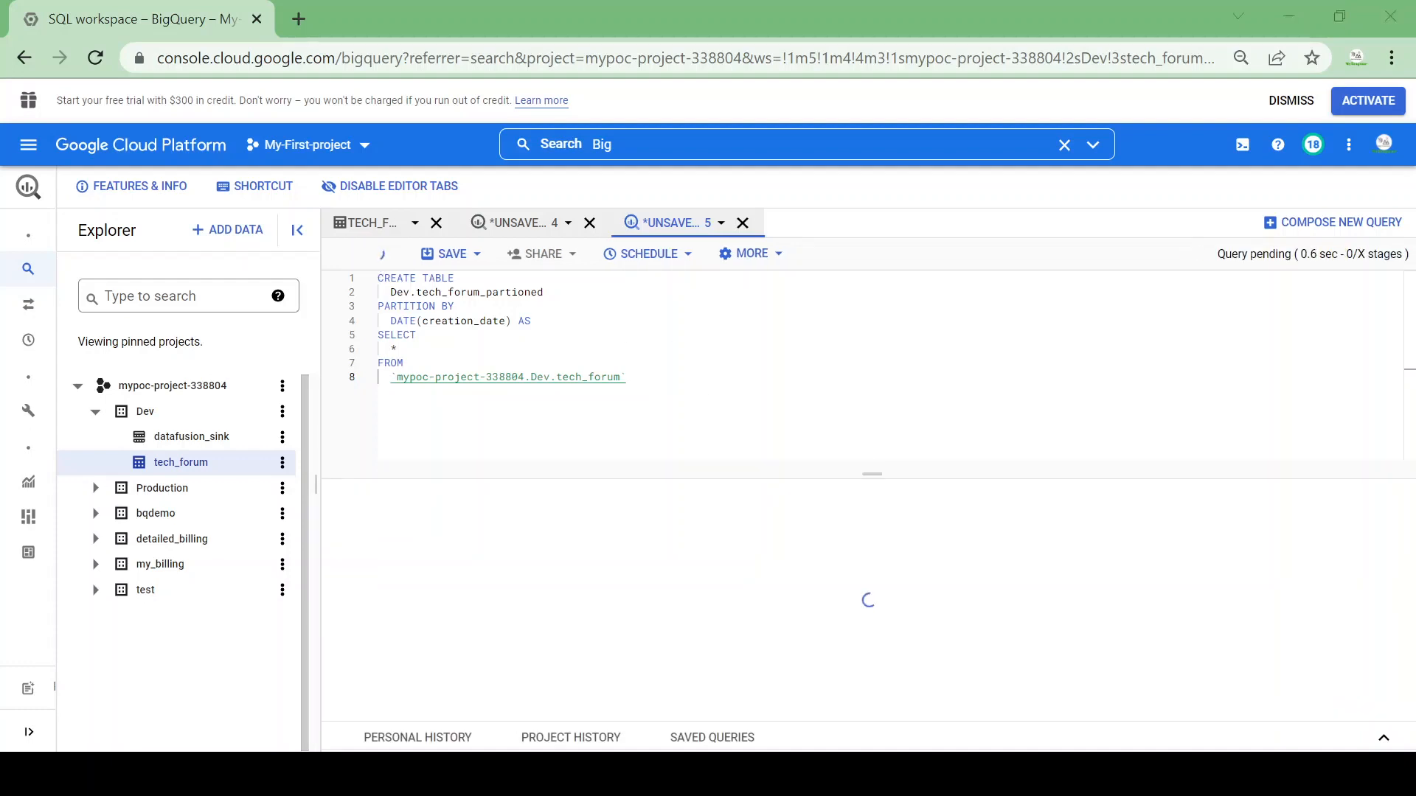
click(381, 253)
text(Dev.tech_forum)
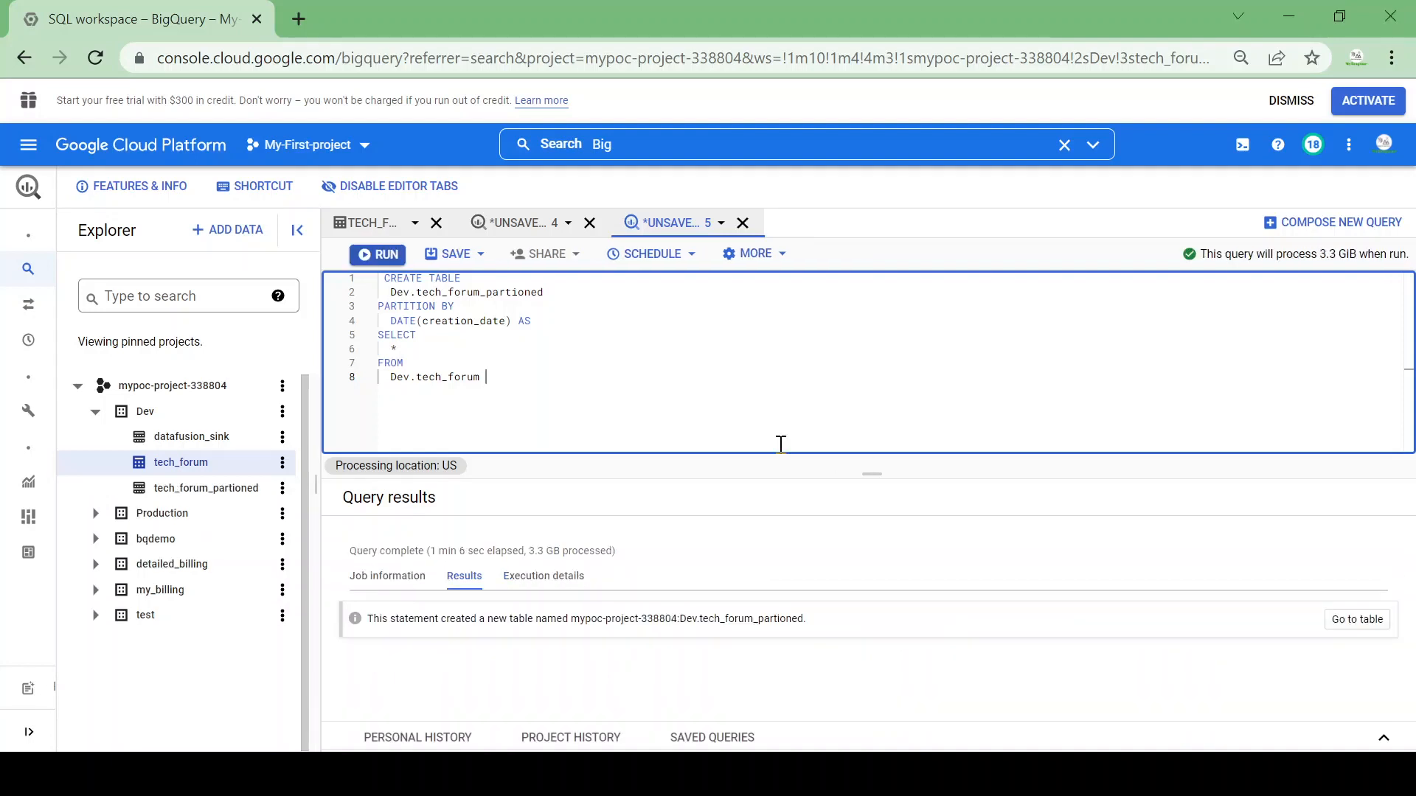
mouse_move(205, 487)
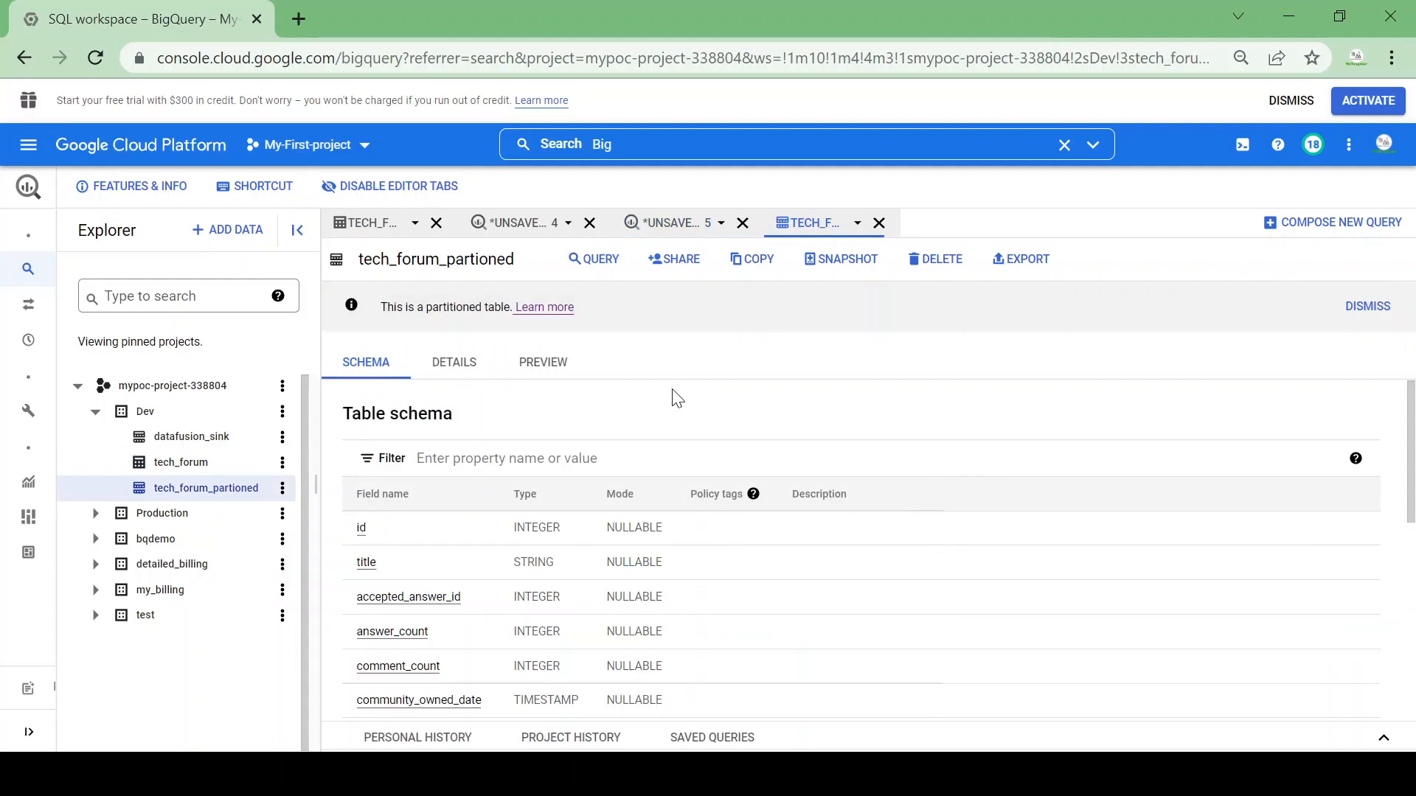
- Check tech_forum_partioned details against tech_forum: 3.16 GB, 20,885,988 rows, DAY partitioning
click(454, 362)
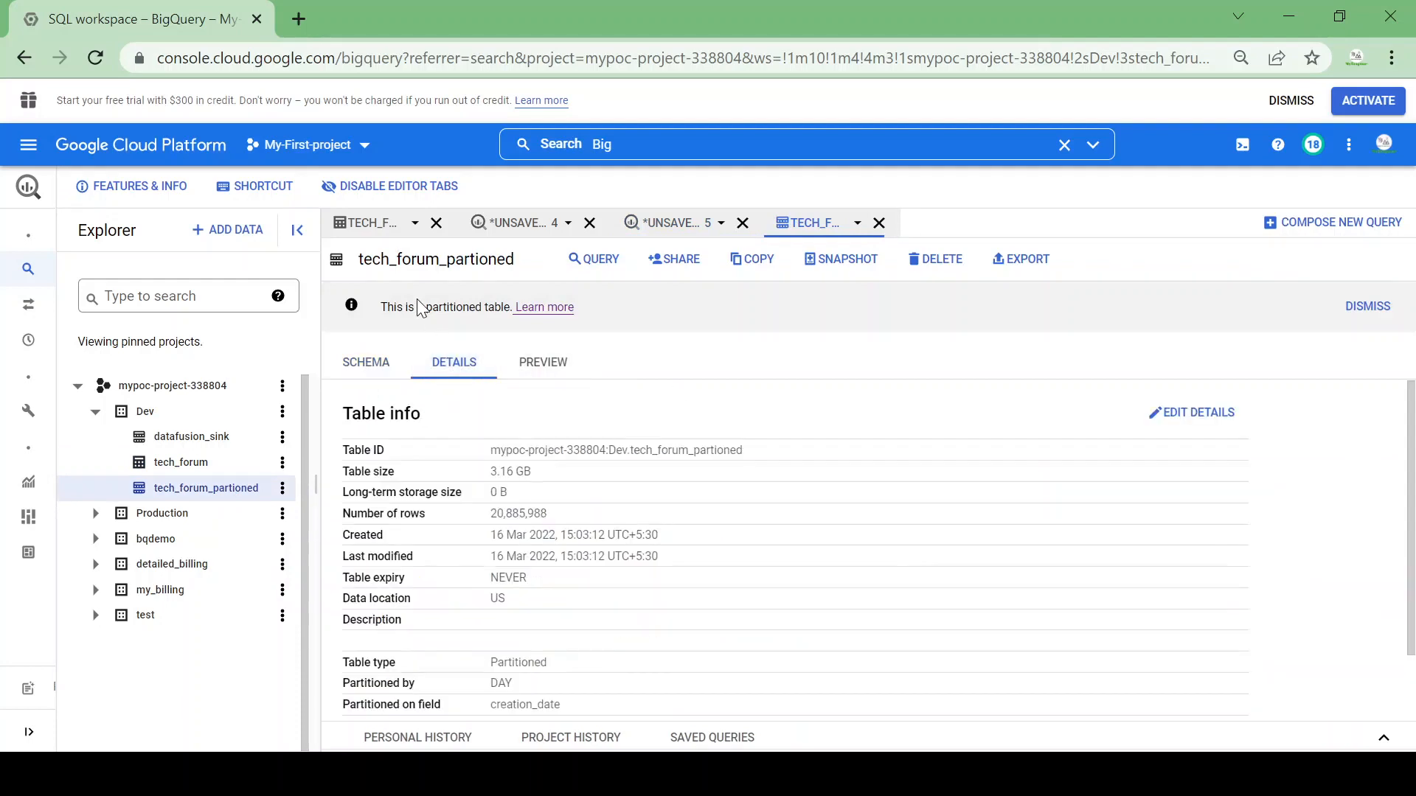
mouse_move(411, 311)
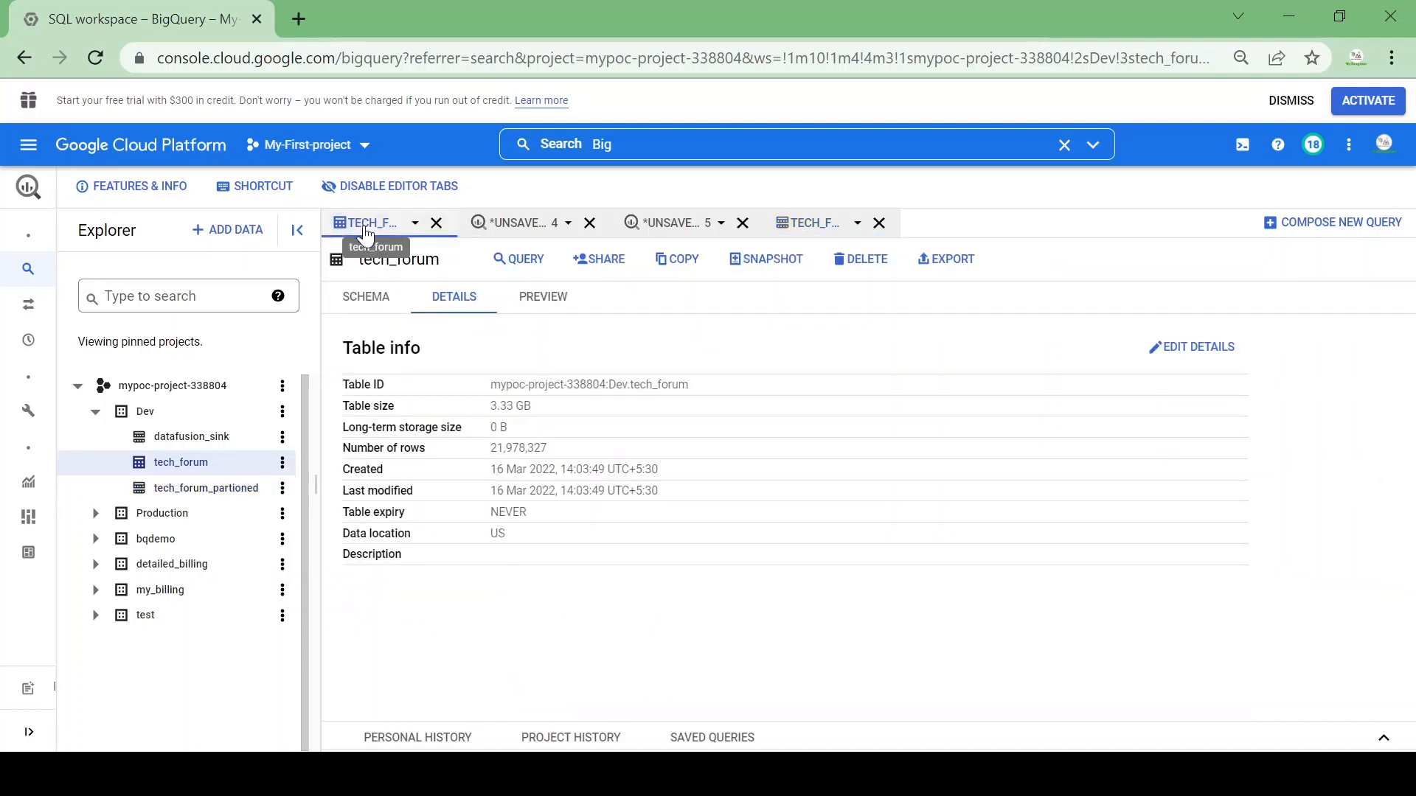
mouse_move(433, 365)
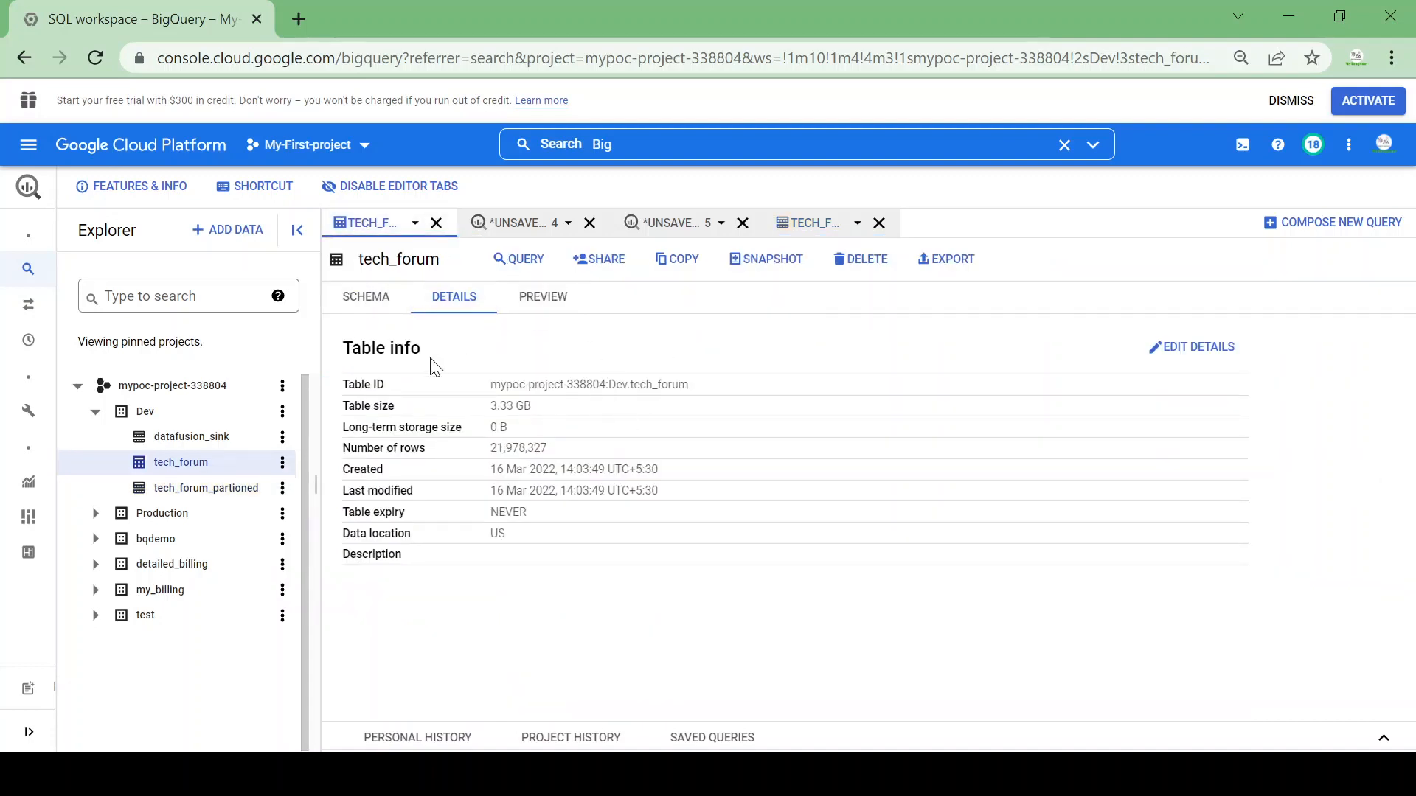
mouse_move(812, 223)
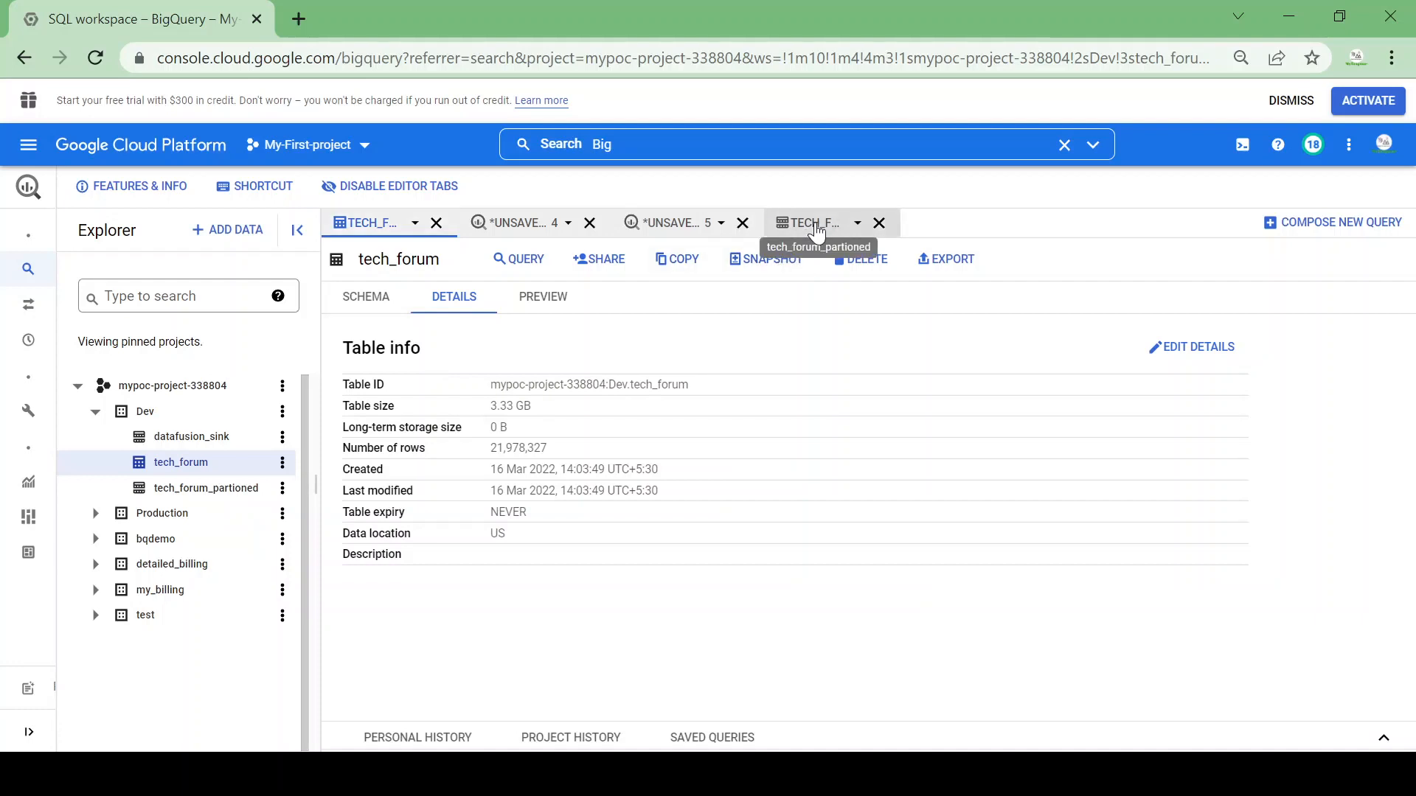
click(808, 223)
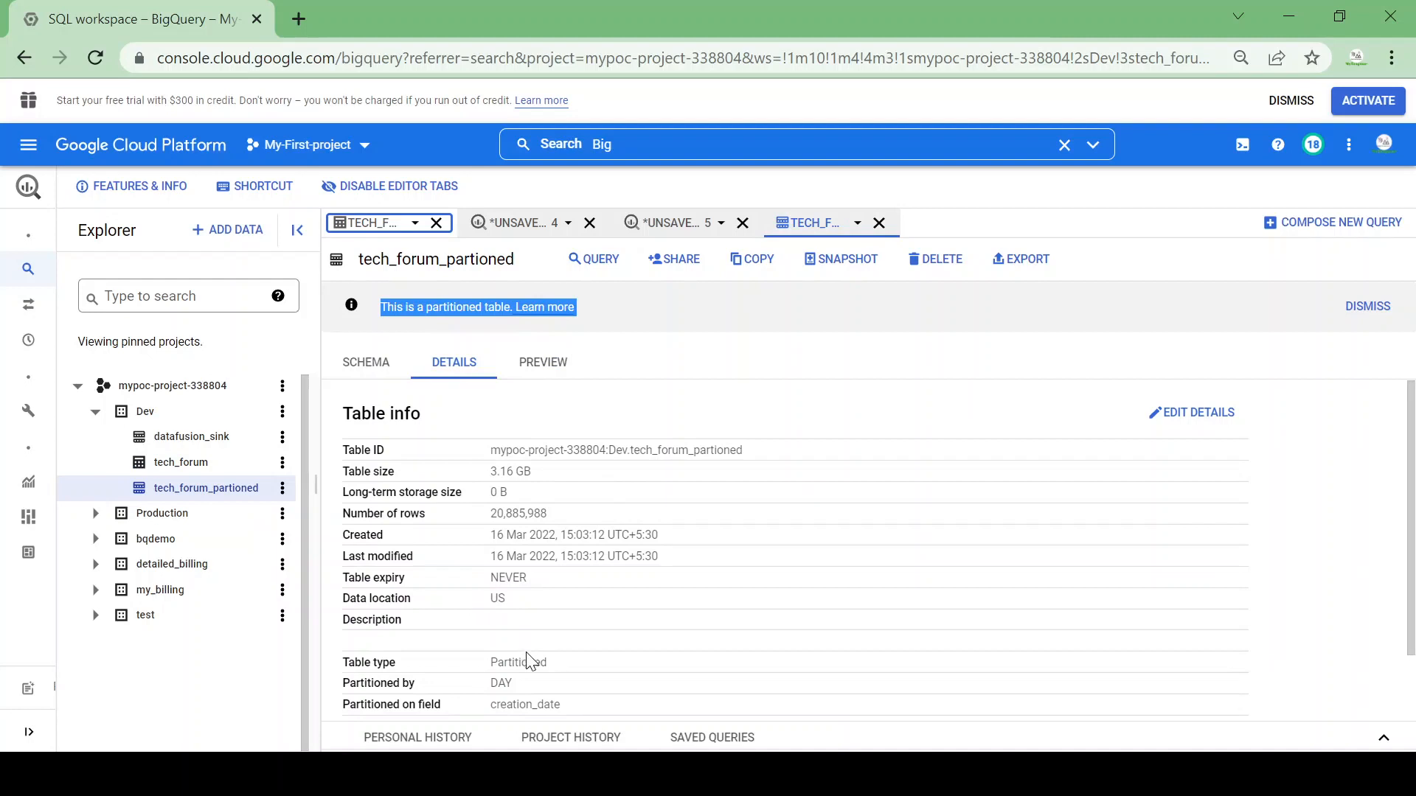
double_click(518, 663)
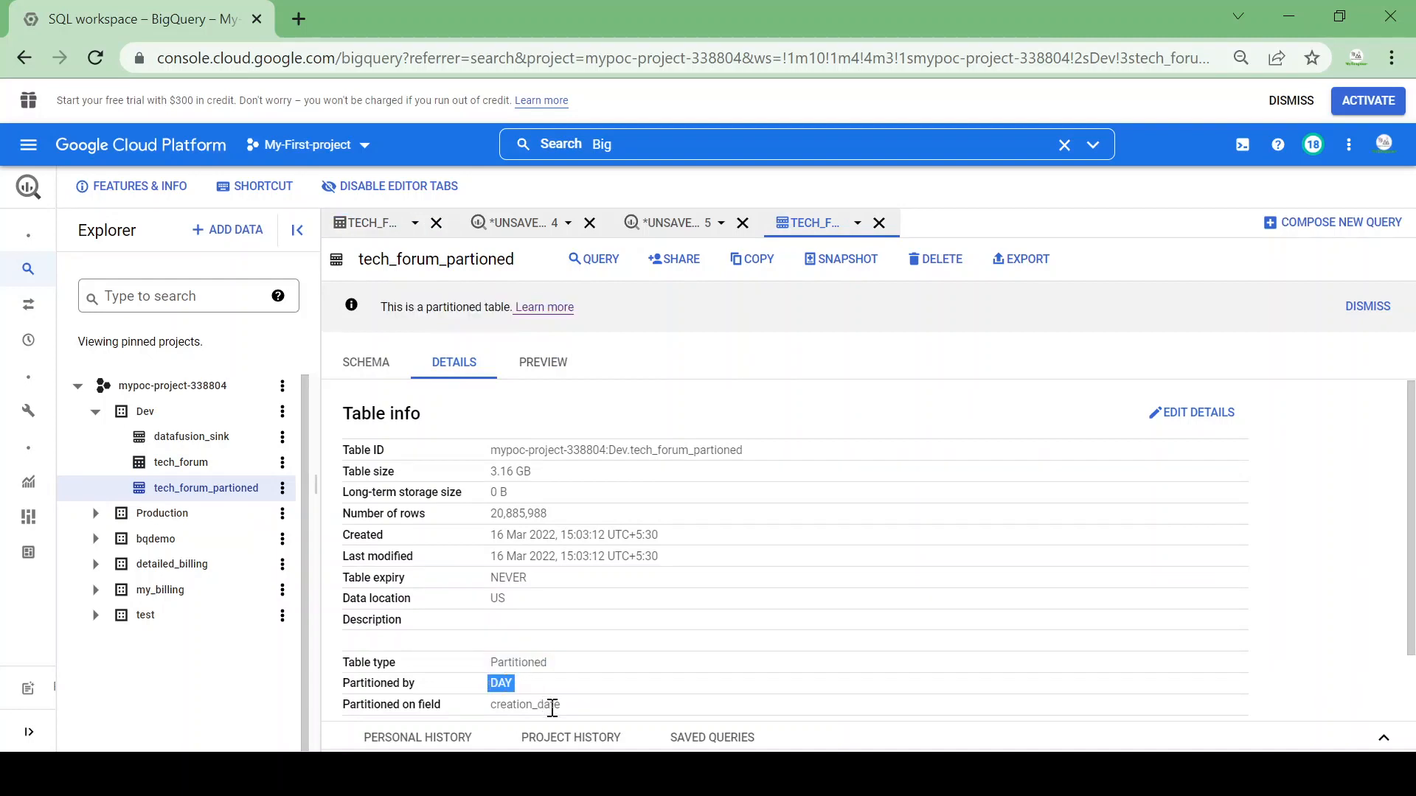
scroll(down, 3)
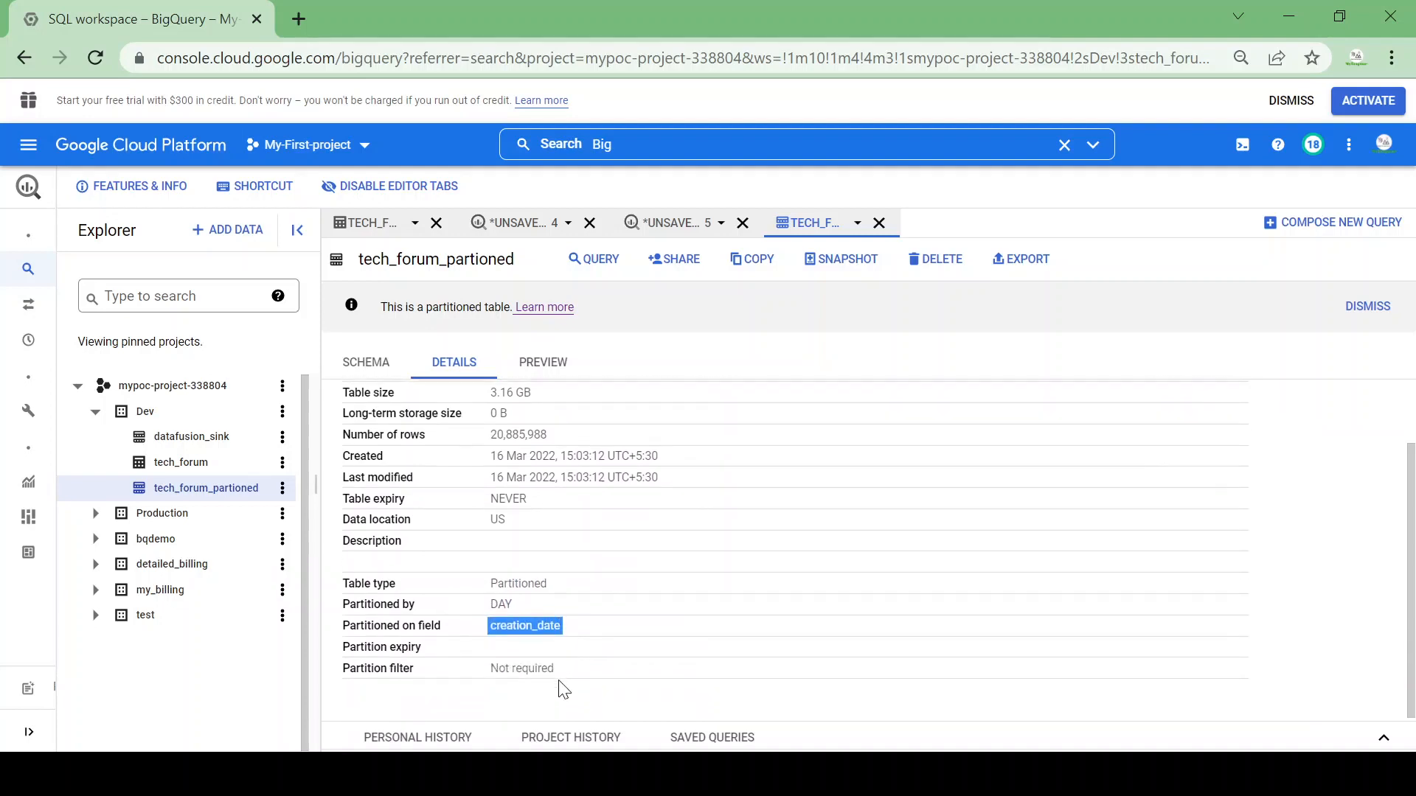
scroll(up, 3)
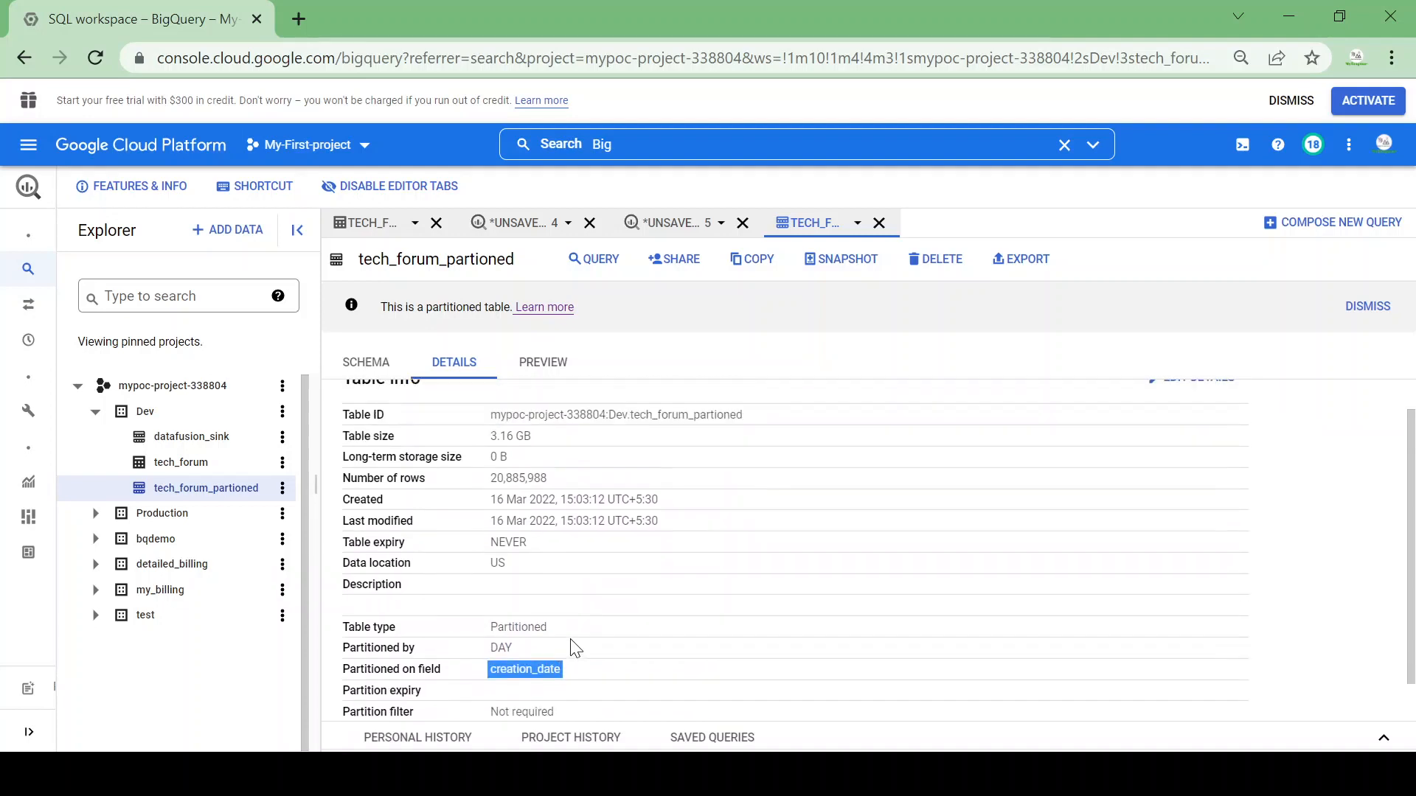
scroll(up, 3)
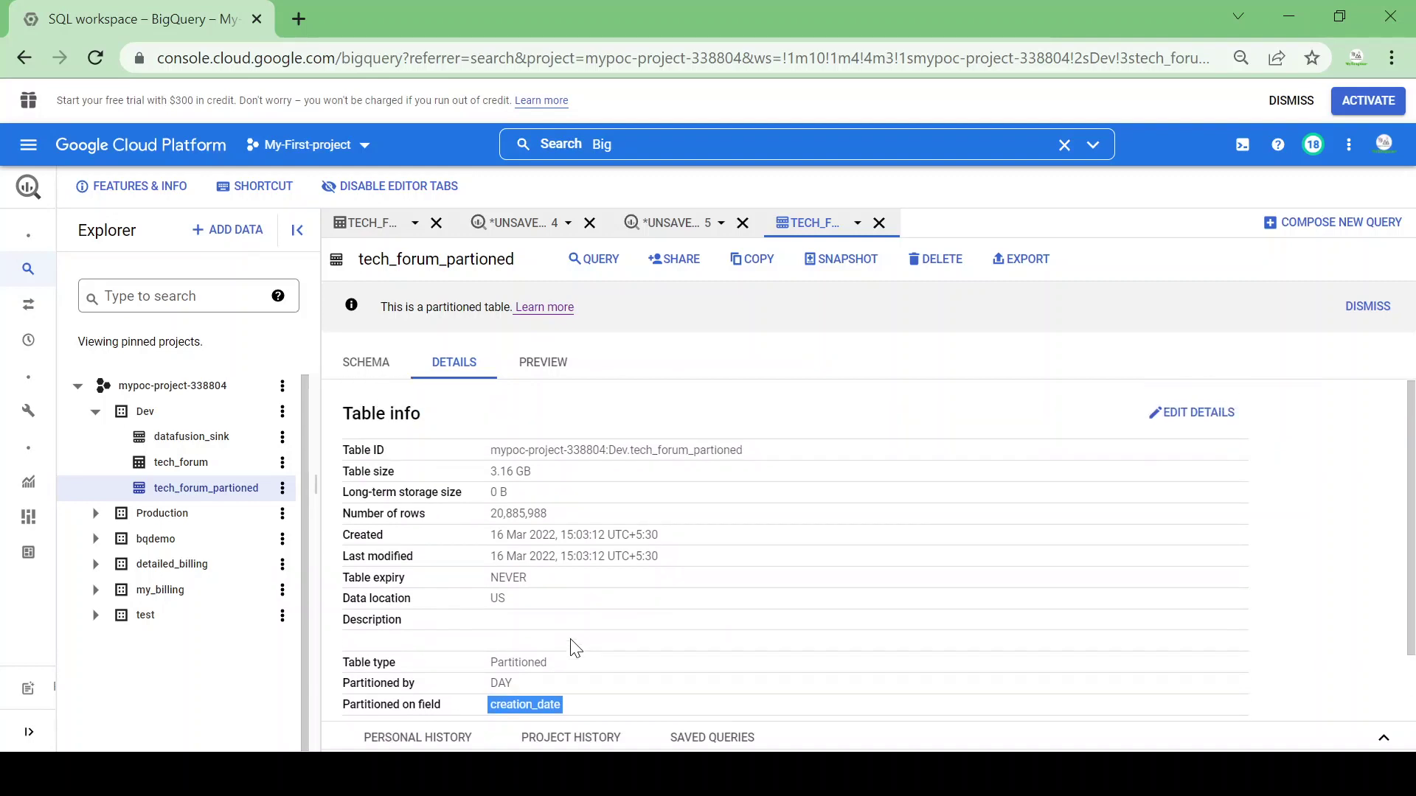
mouse_move(364, 222)
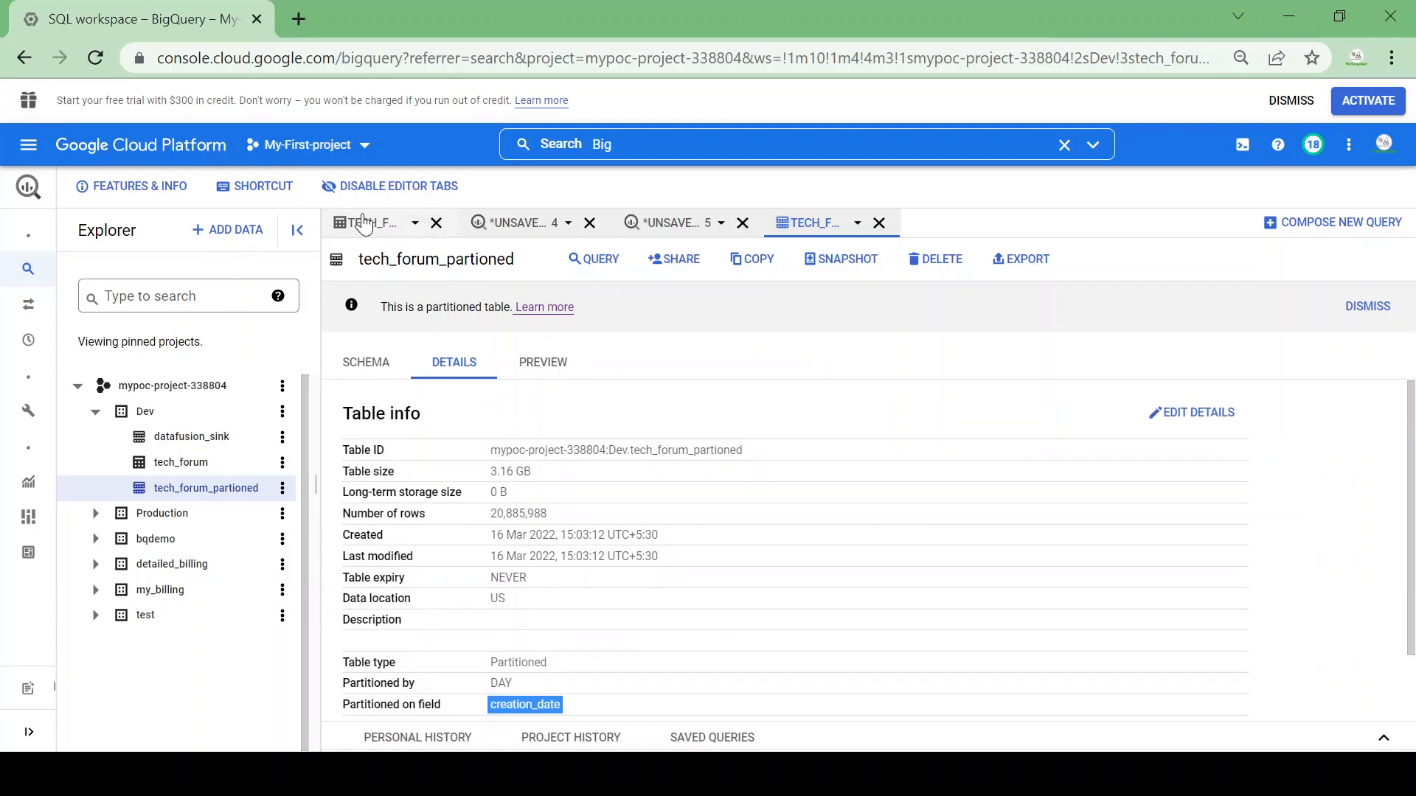
mouse_move(673, 221)
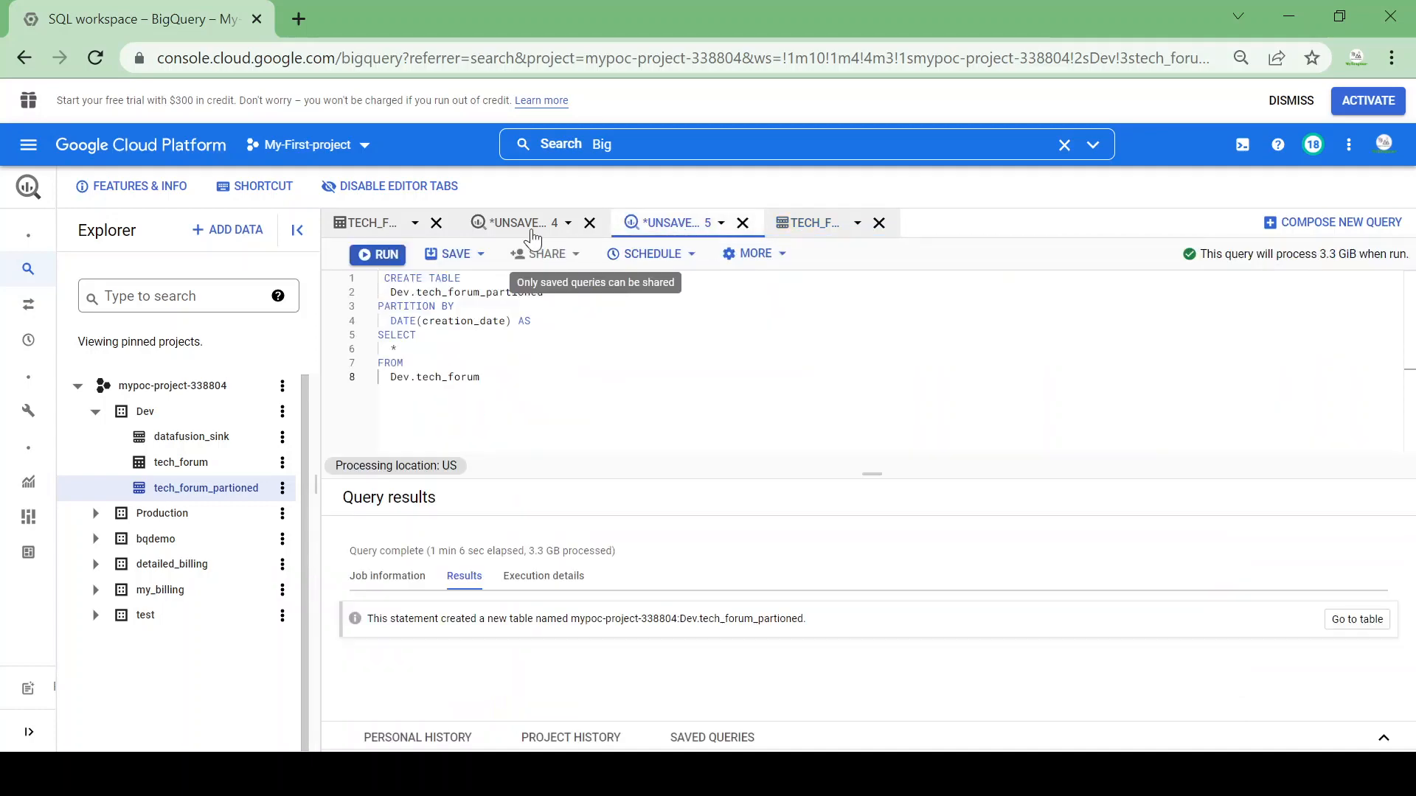
- Copy the 2020 python query into a new tab on tech_forum_partioned, then recheck the original 3.3 GB stats
click(515, 222)
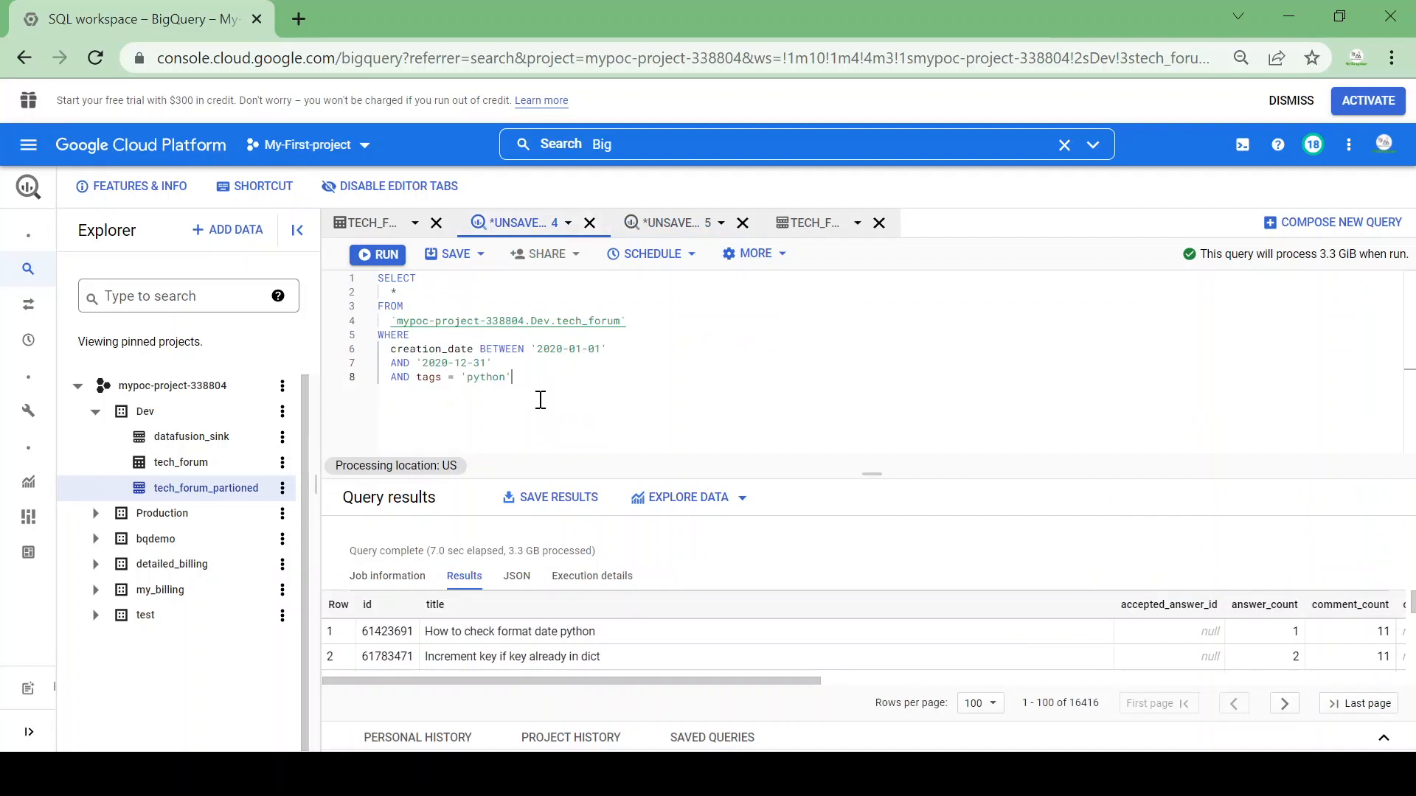
key(ctrl+a)
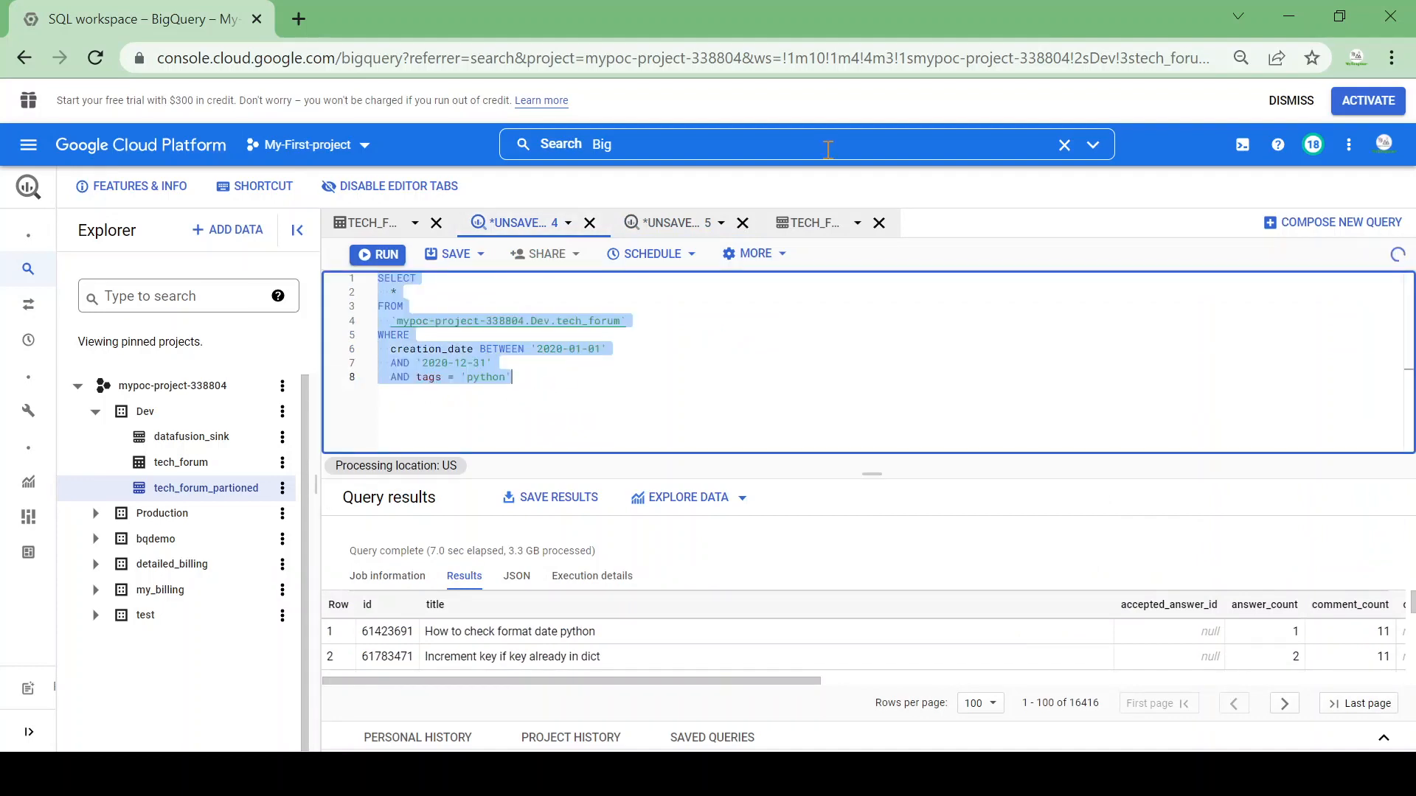
click(670, 223)
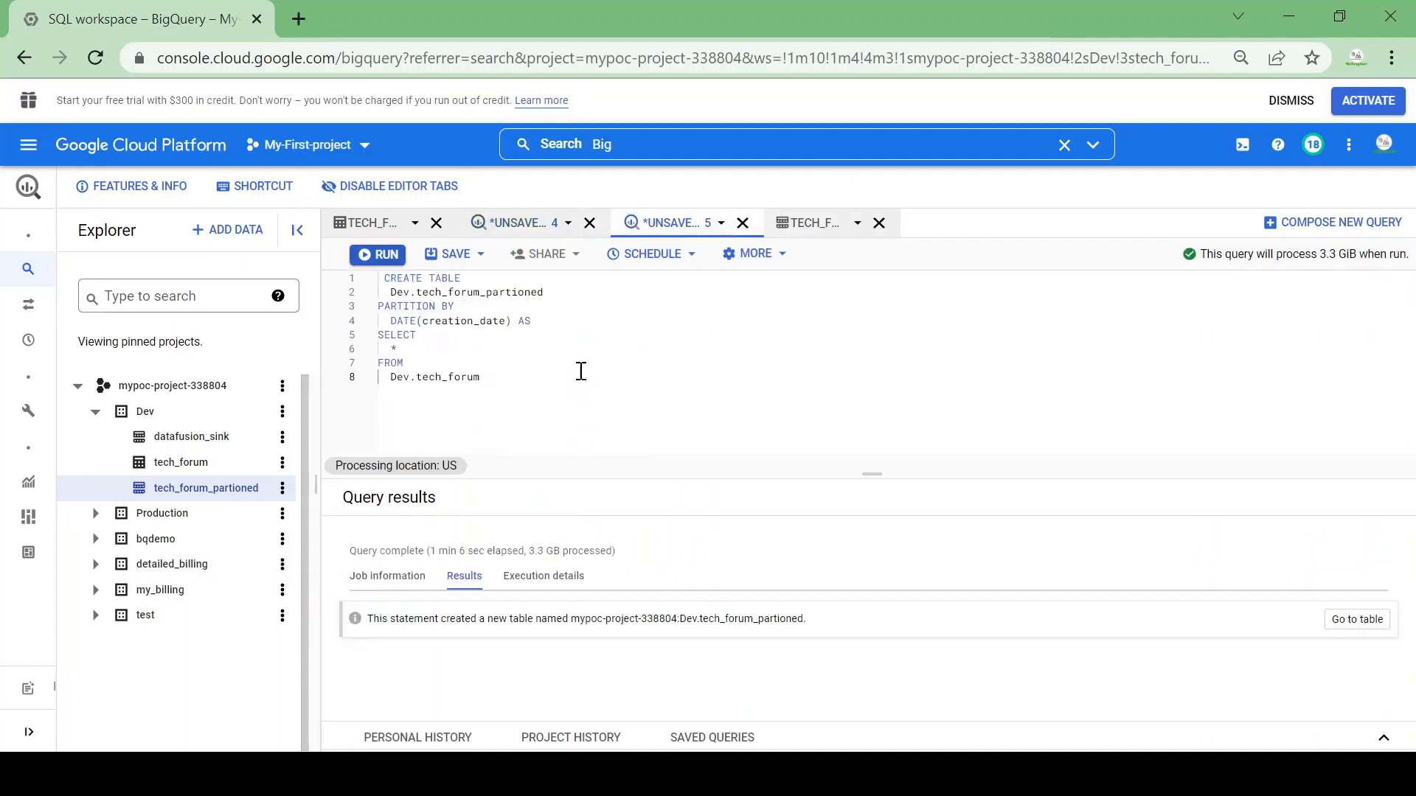
mouse_move(817, 223)
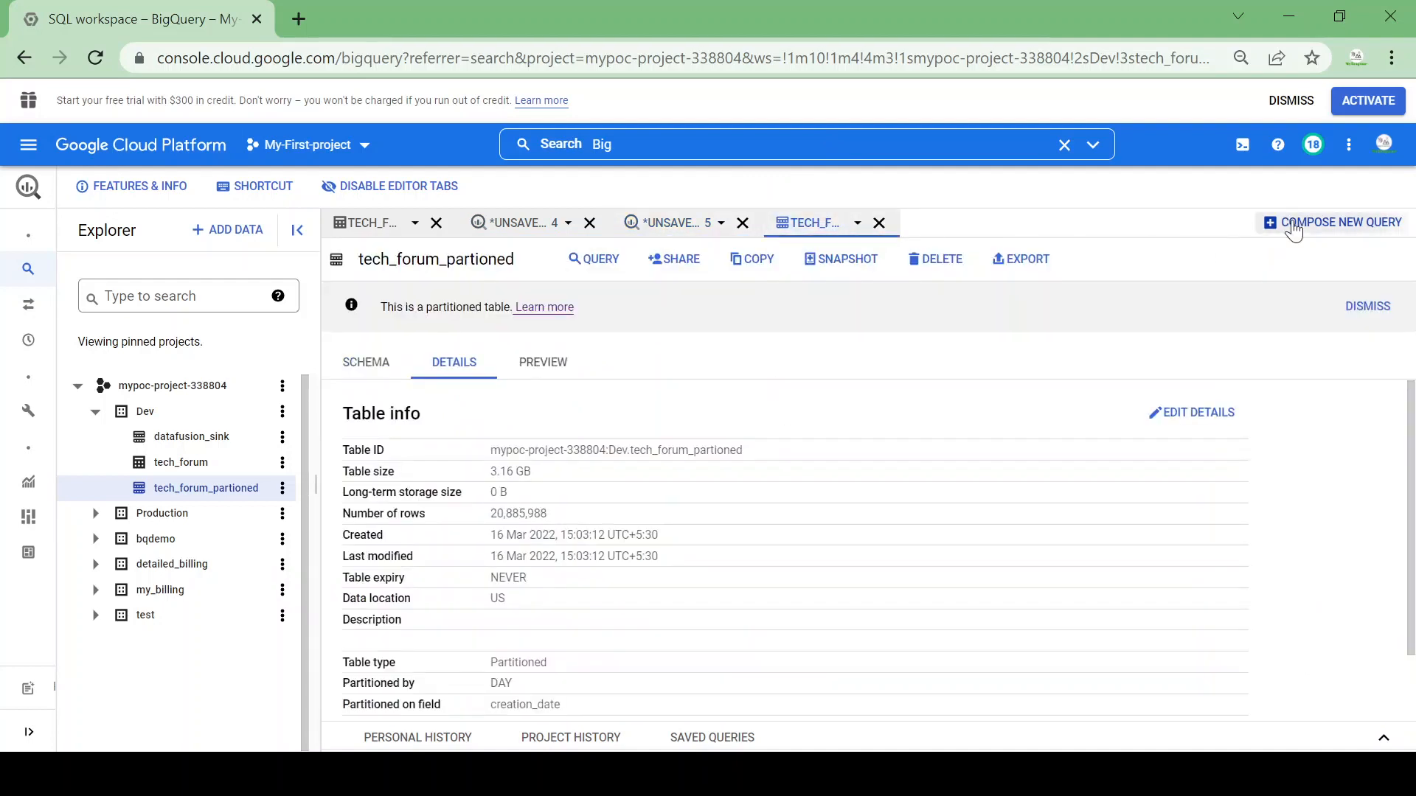
click(1339, 222)
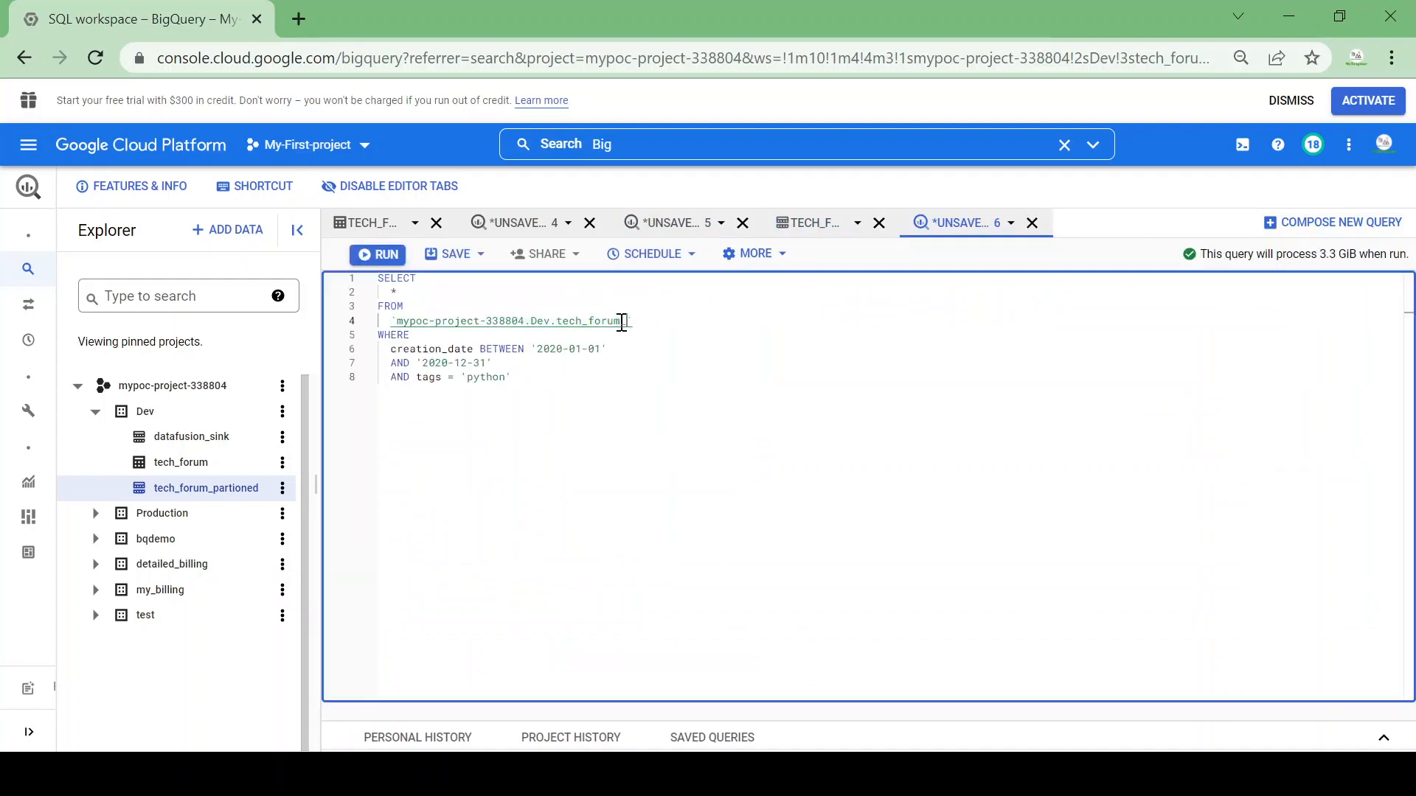
text(_partioned)
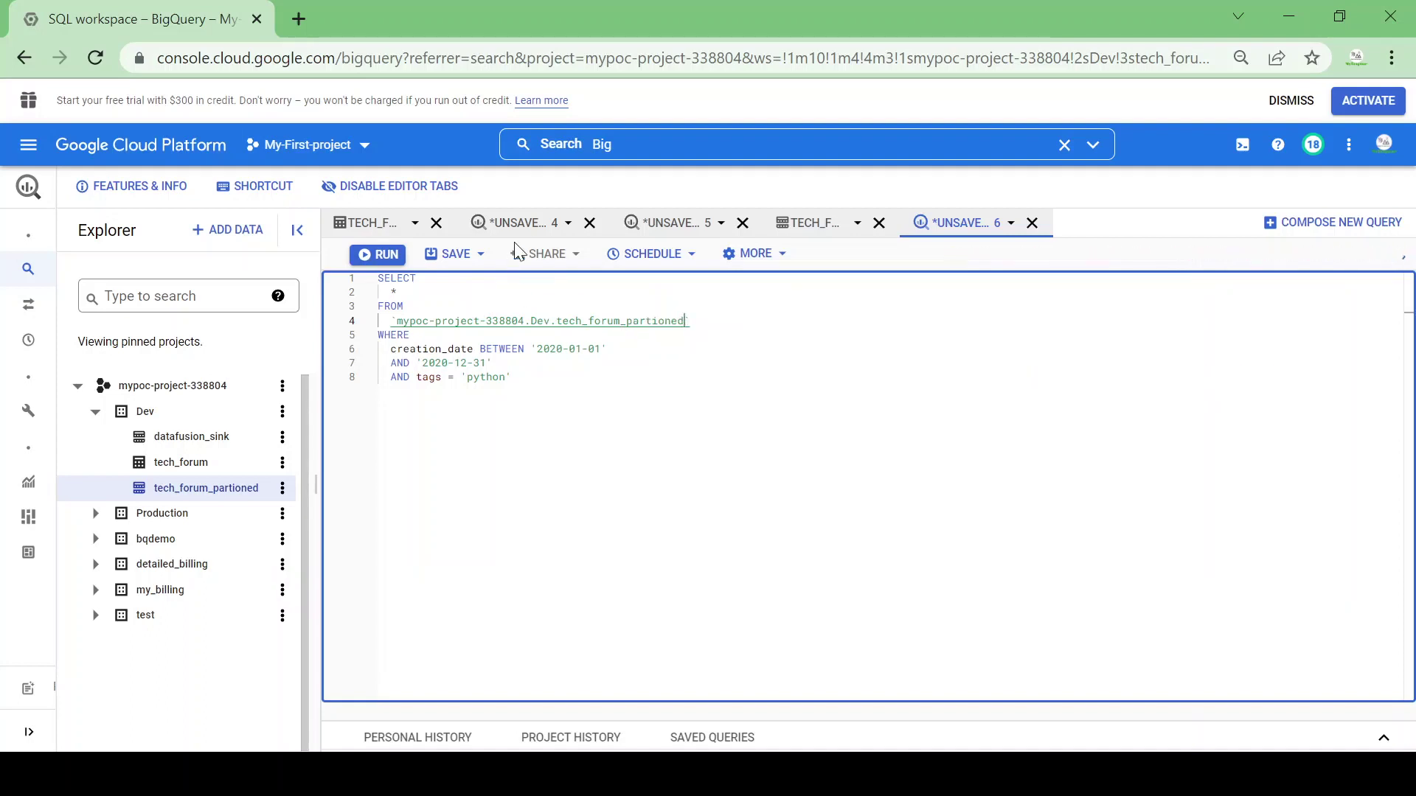
mouse_move(530, 244)
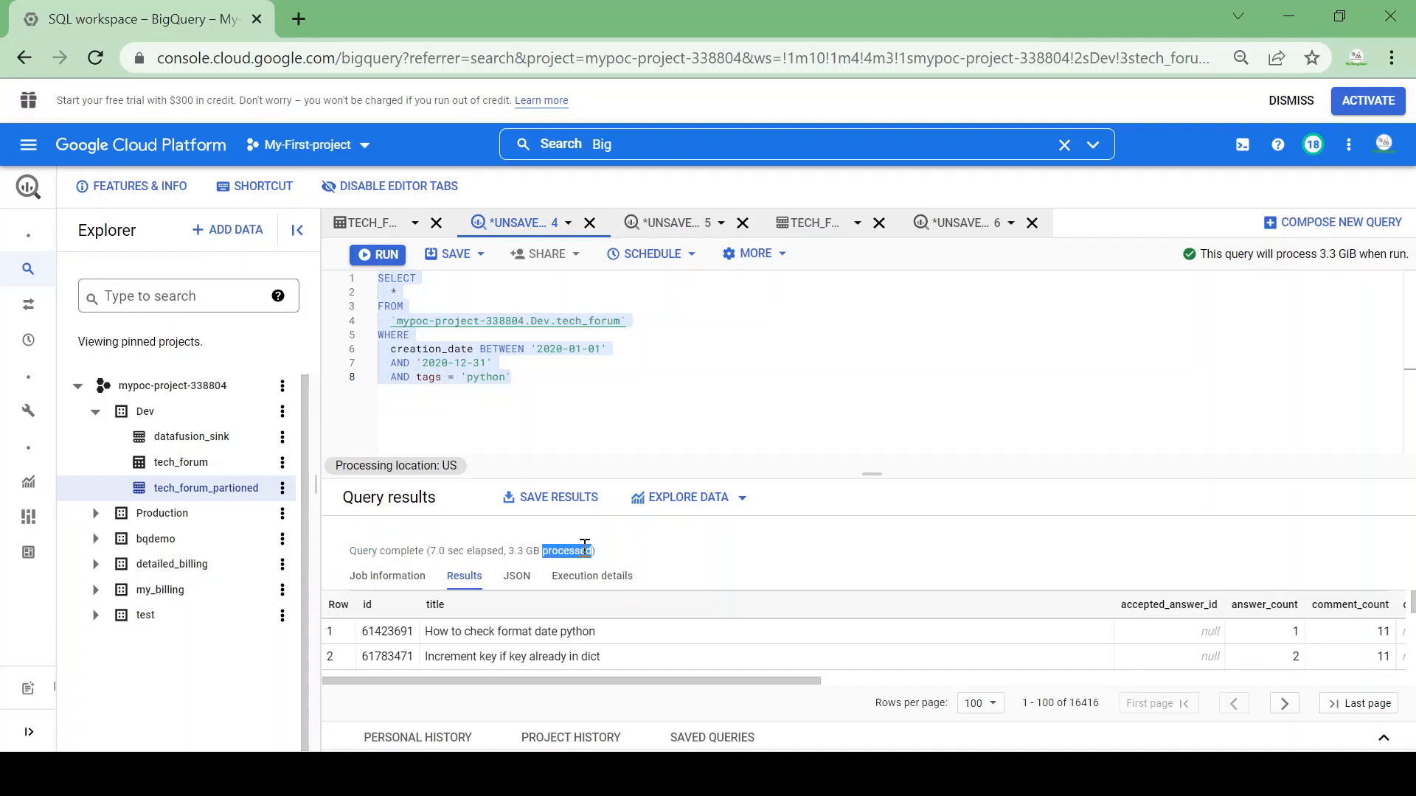
triple_click(472, 551)
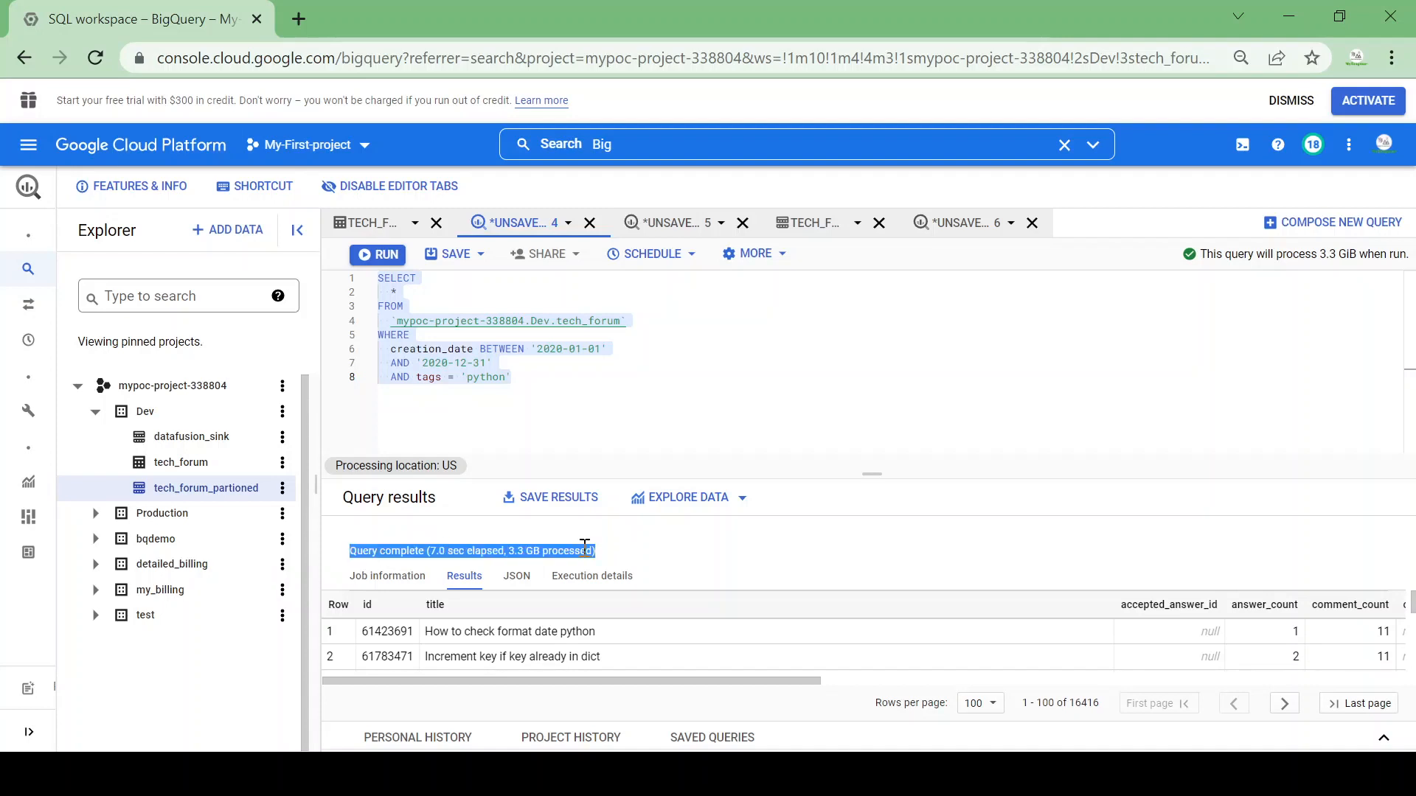
mouse_move(836, 310)
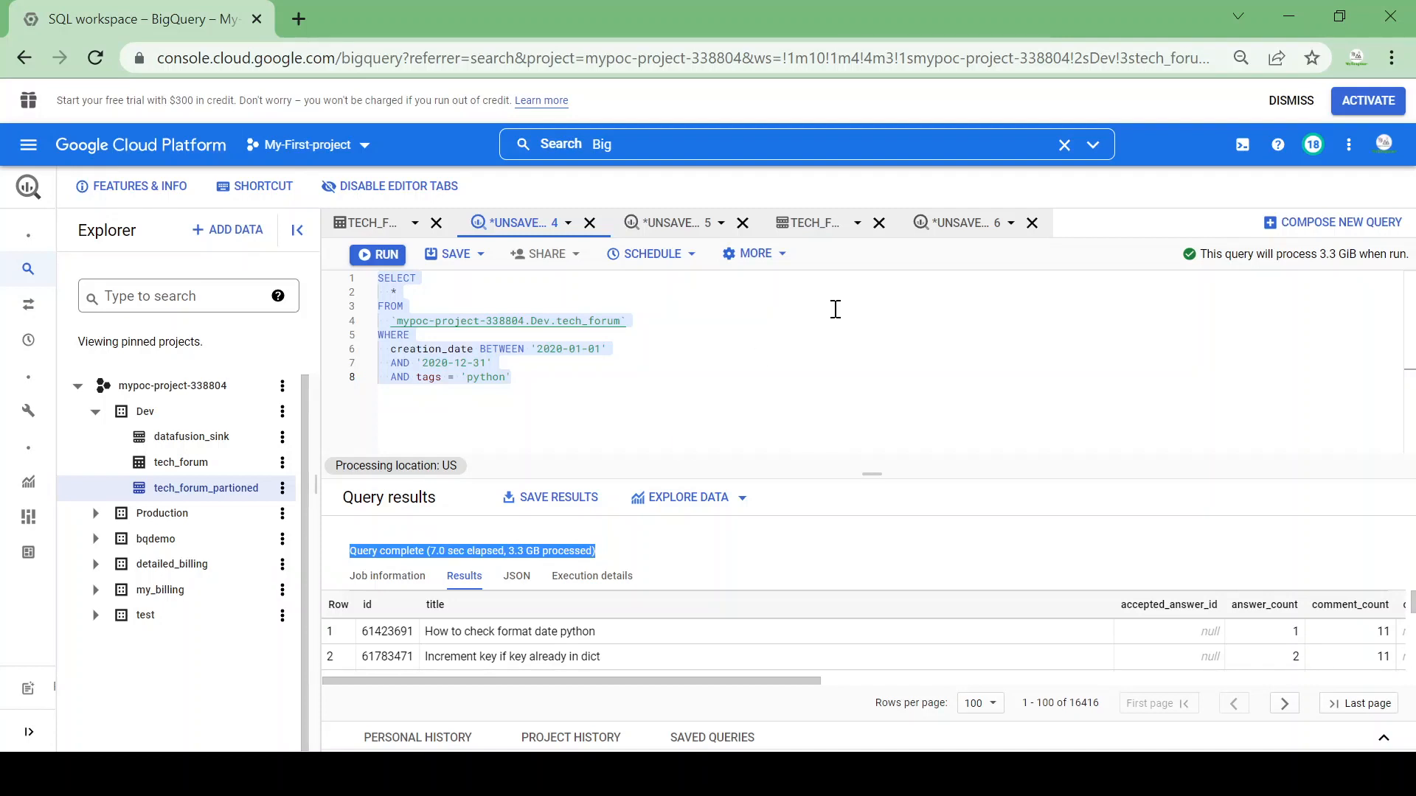
mouse_move(827, 261)
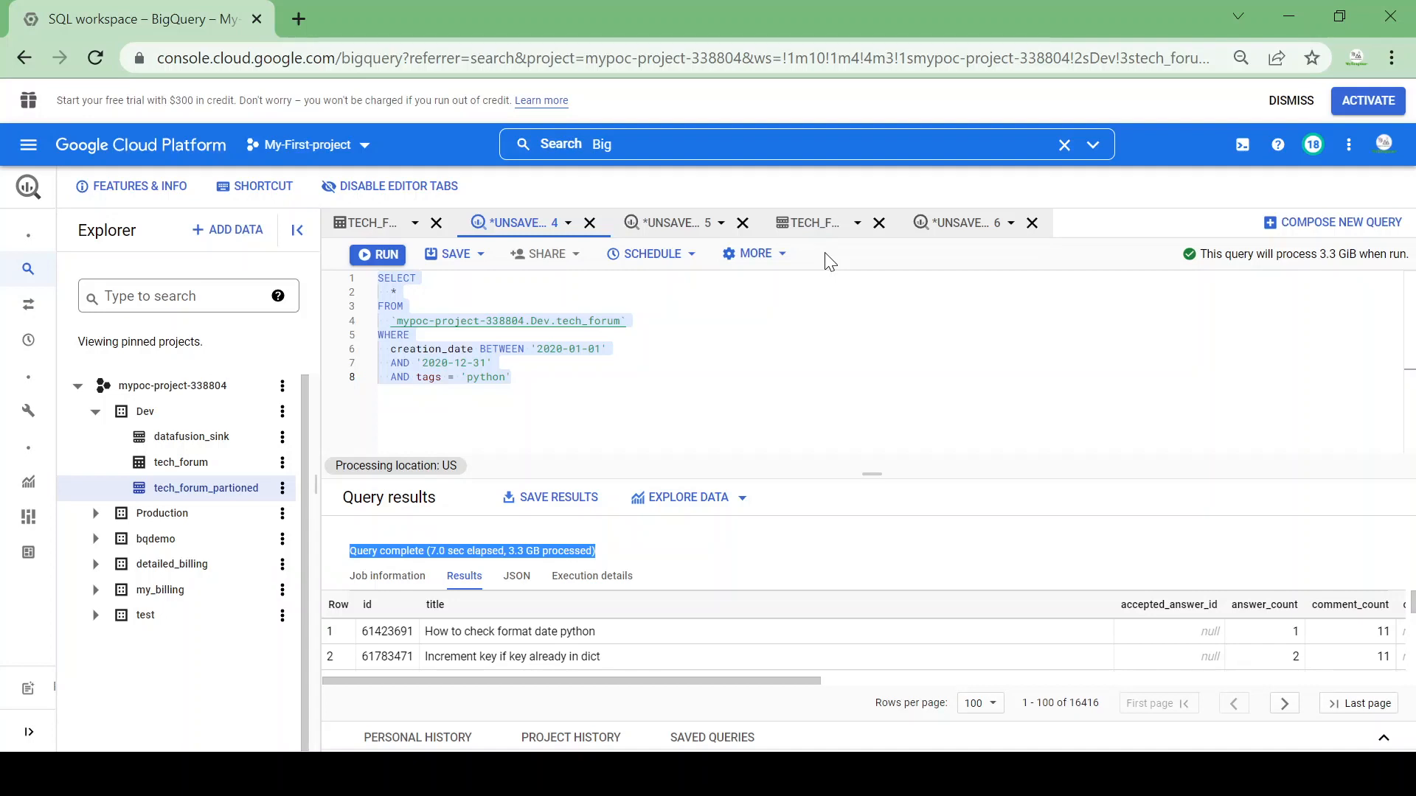
- Run the python query on tech_forum_partioned and highlight its 'Query complete (1.8 sec elapsed, 303.3 MB processed)' summary
click(808, 222)
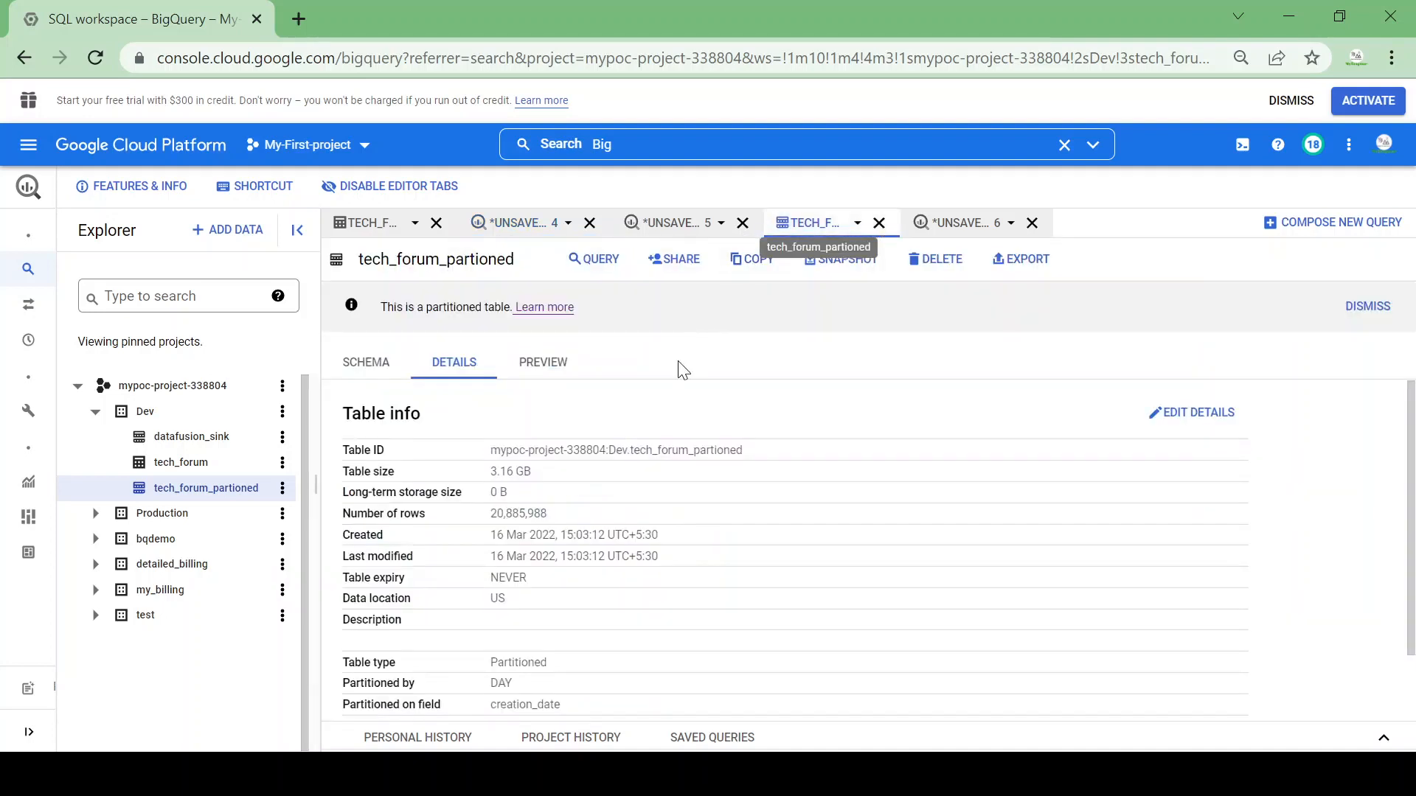
click(962, 223)
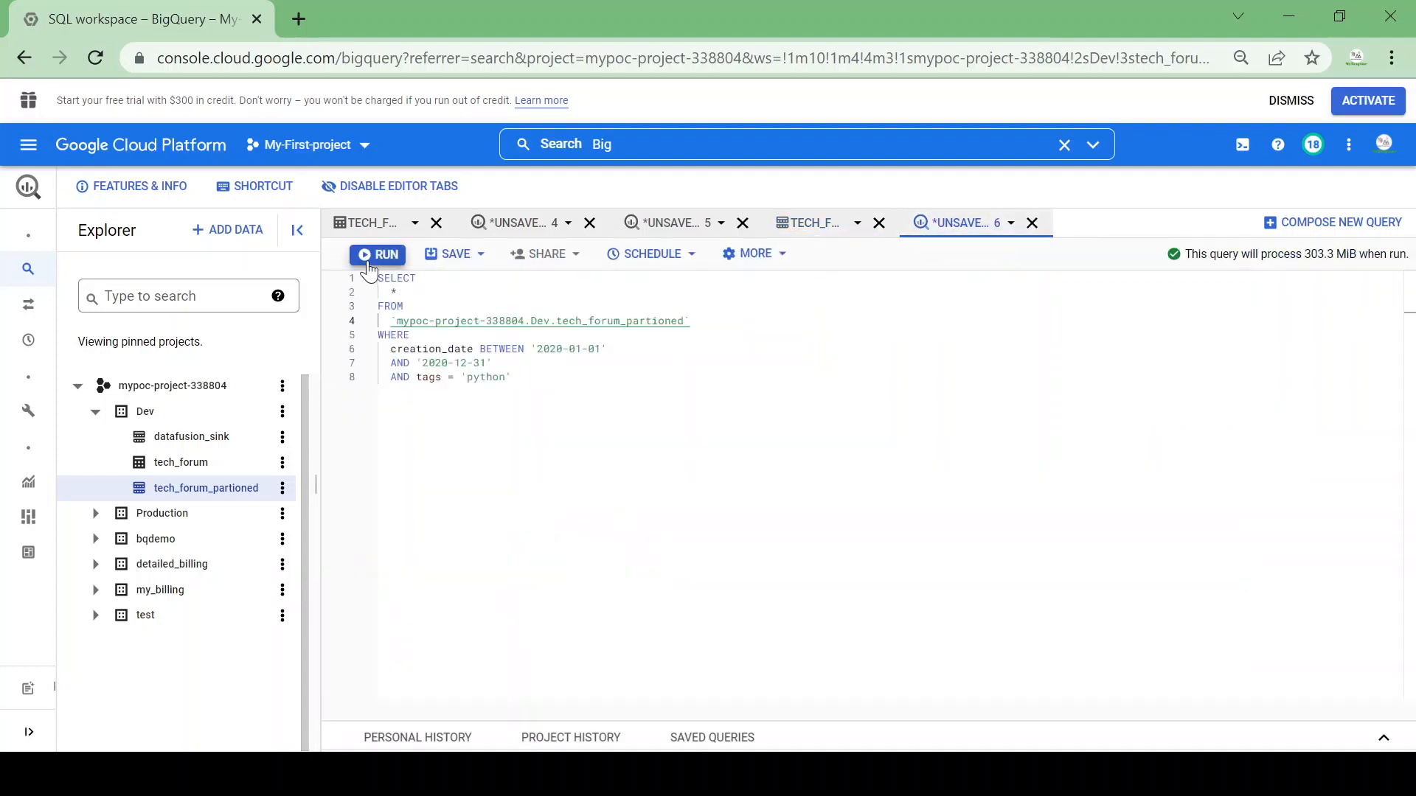
click(377, 254)
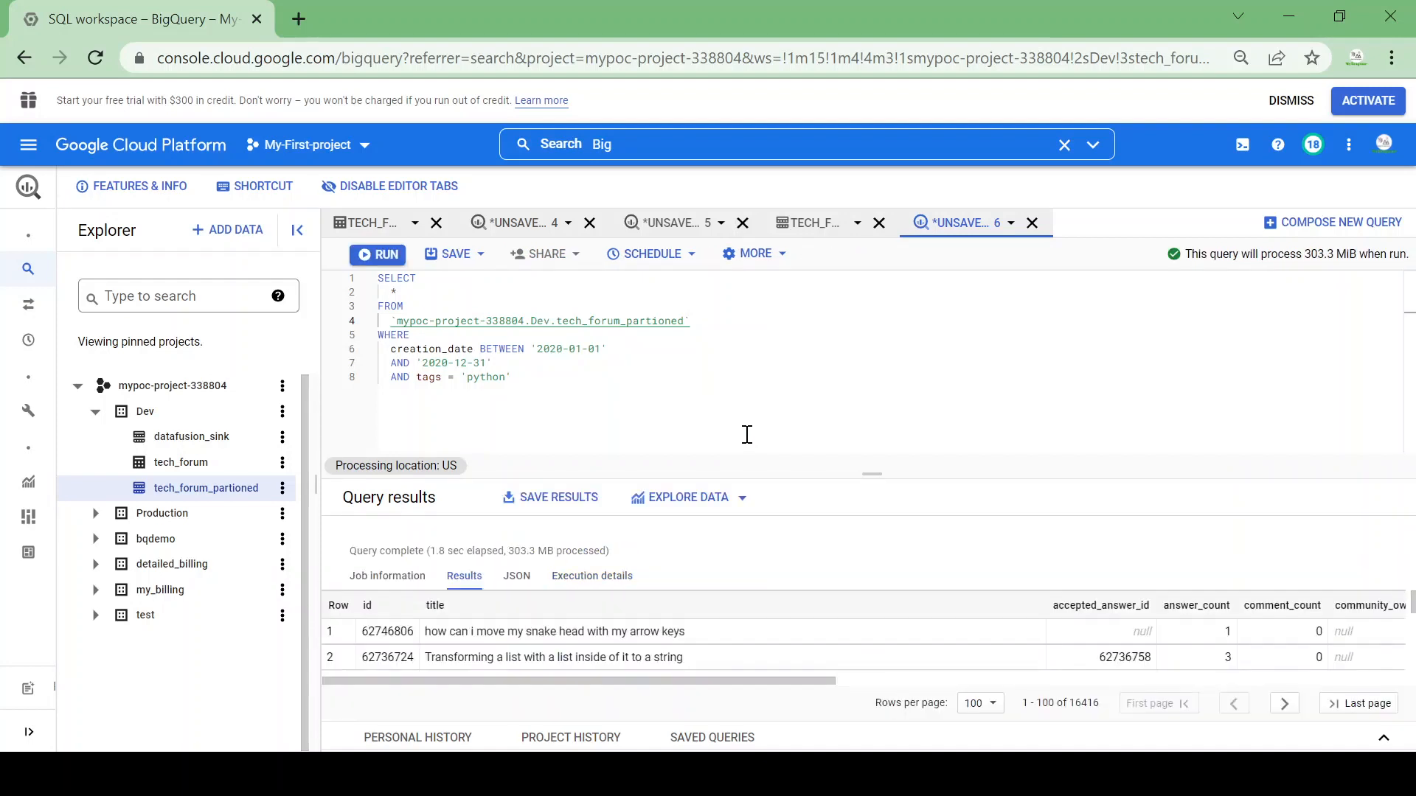
mouse_move(436, 552)
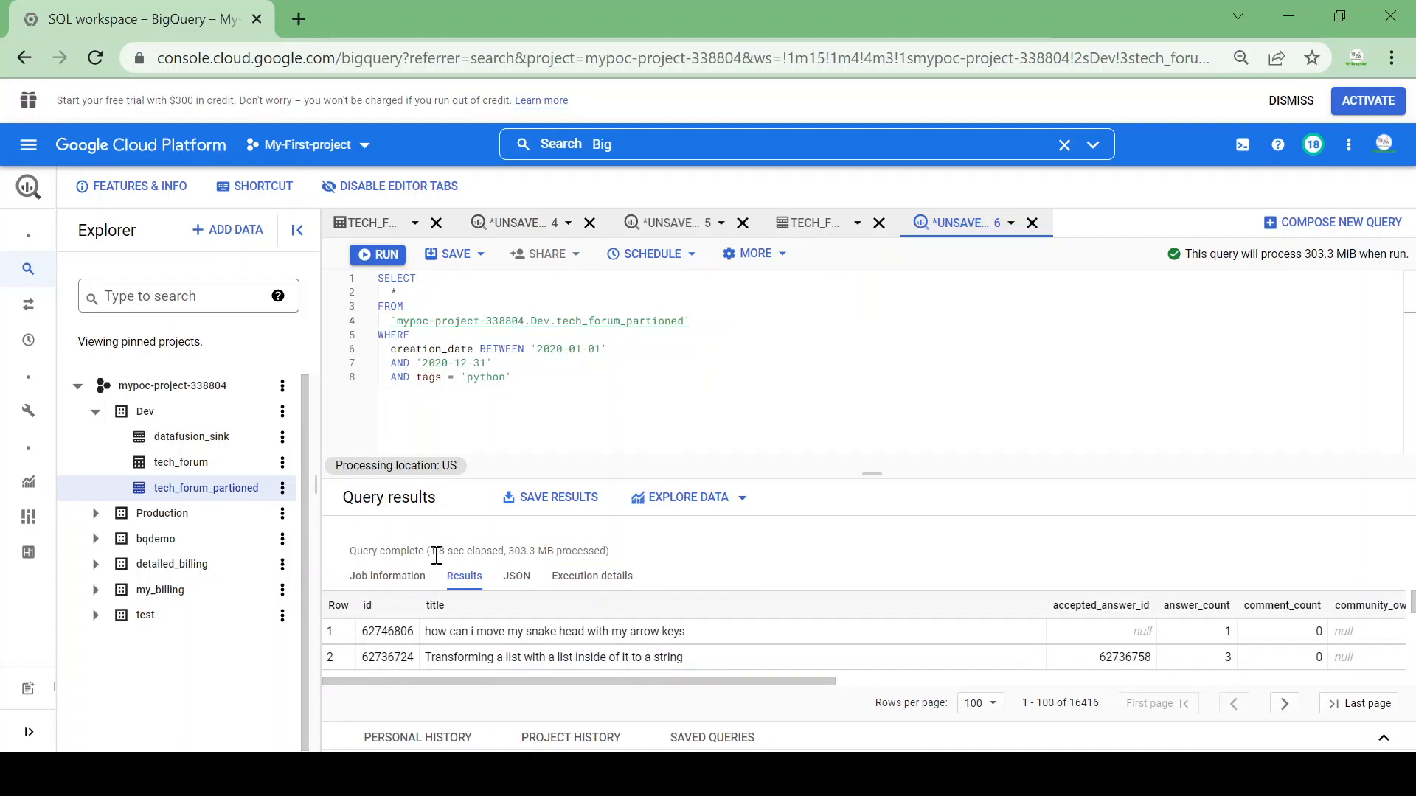
double_click(466, 551)
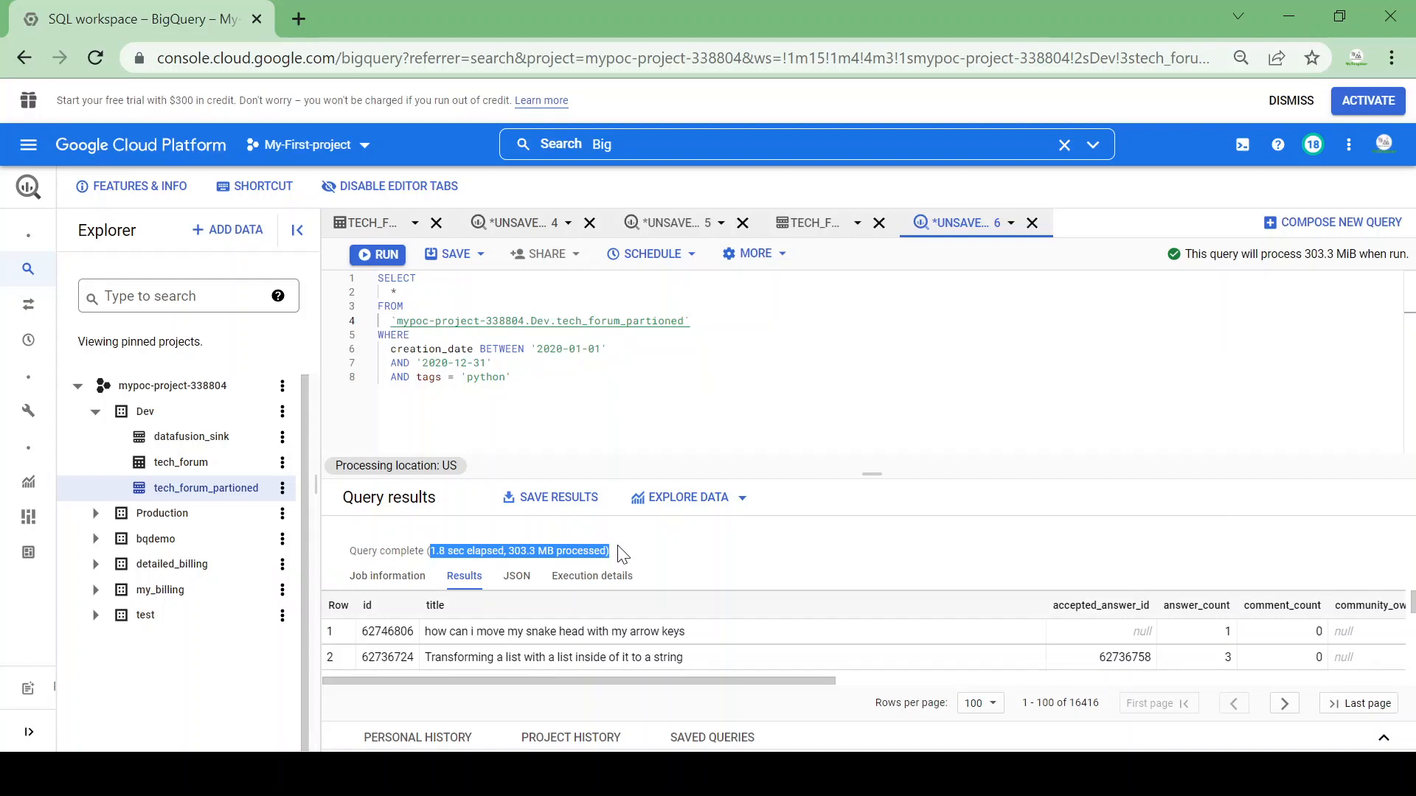
click(623, 551)
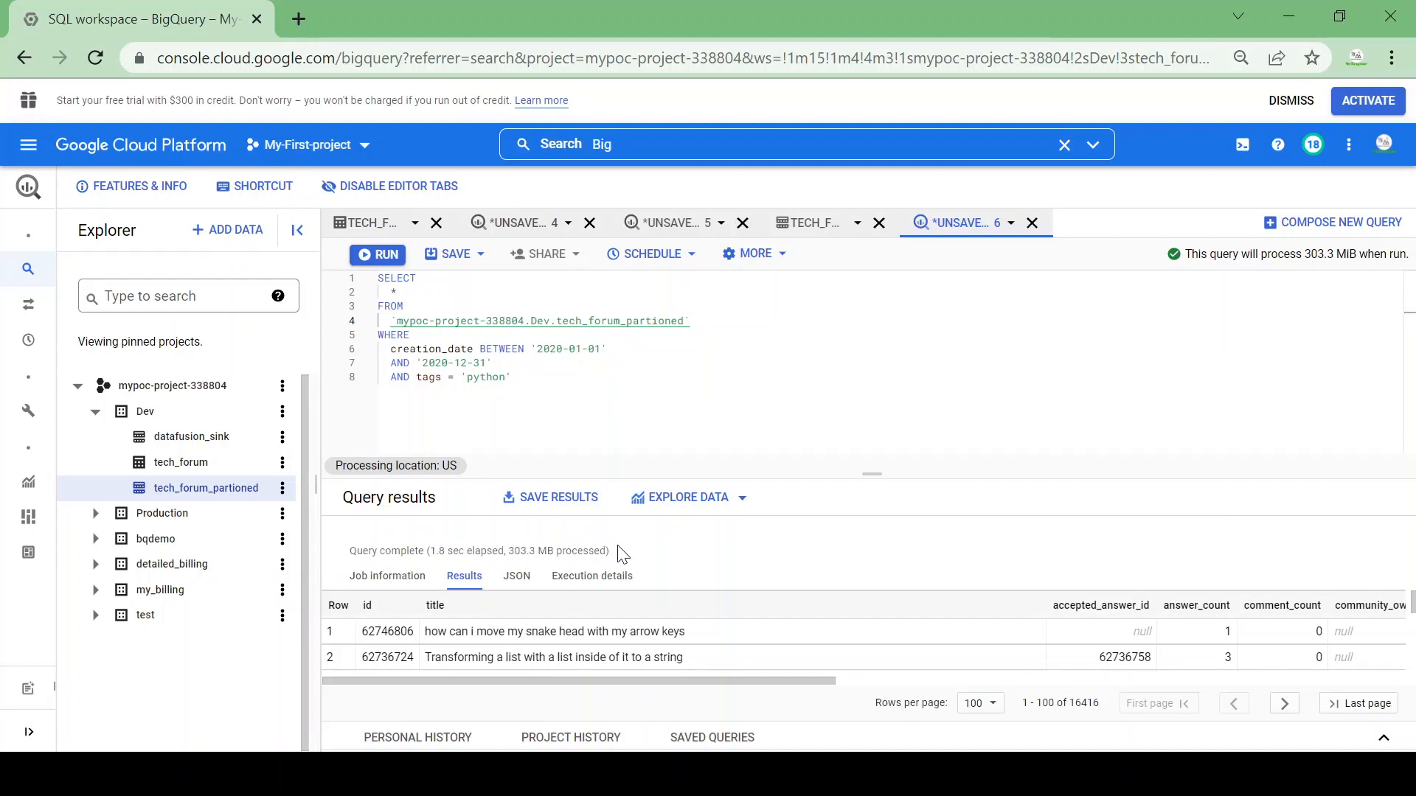
mouse_move(443, 555)
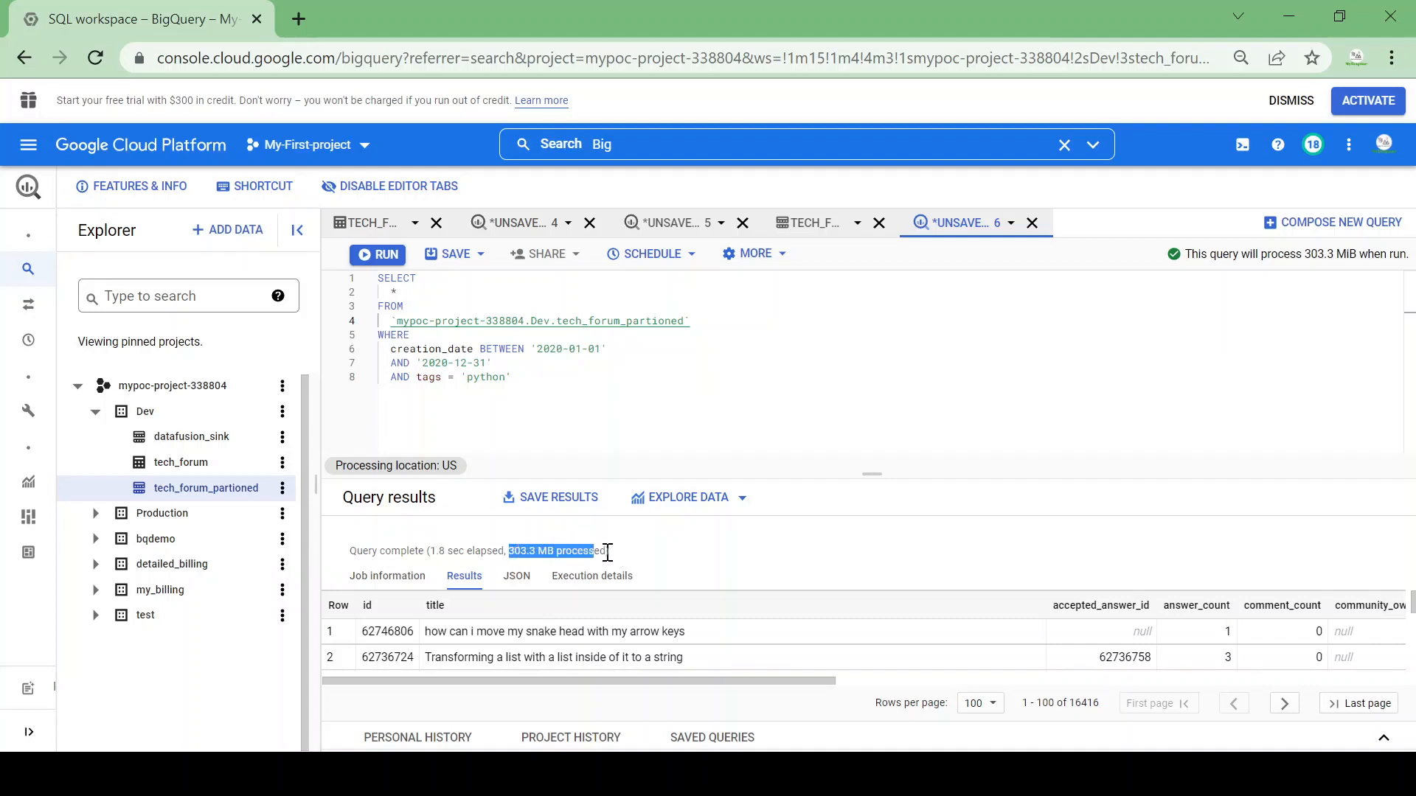
triple_click(478, 551)
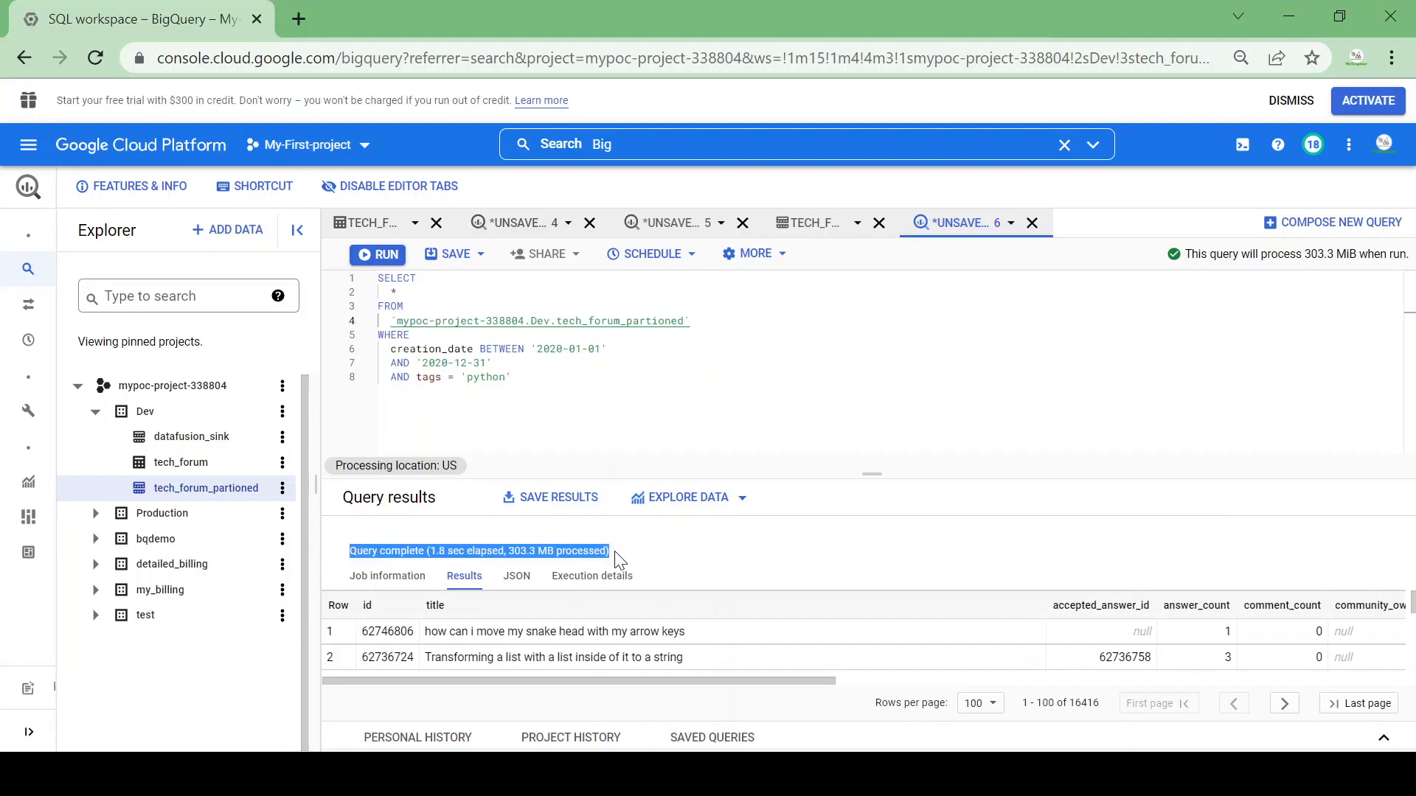